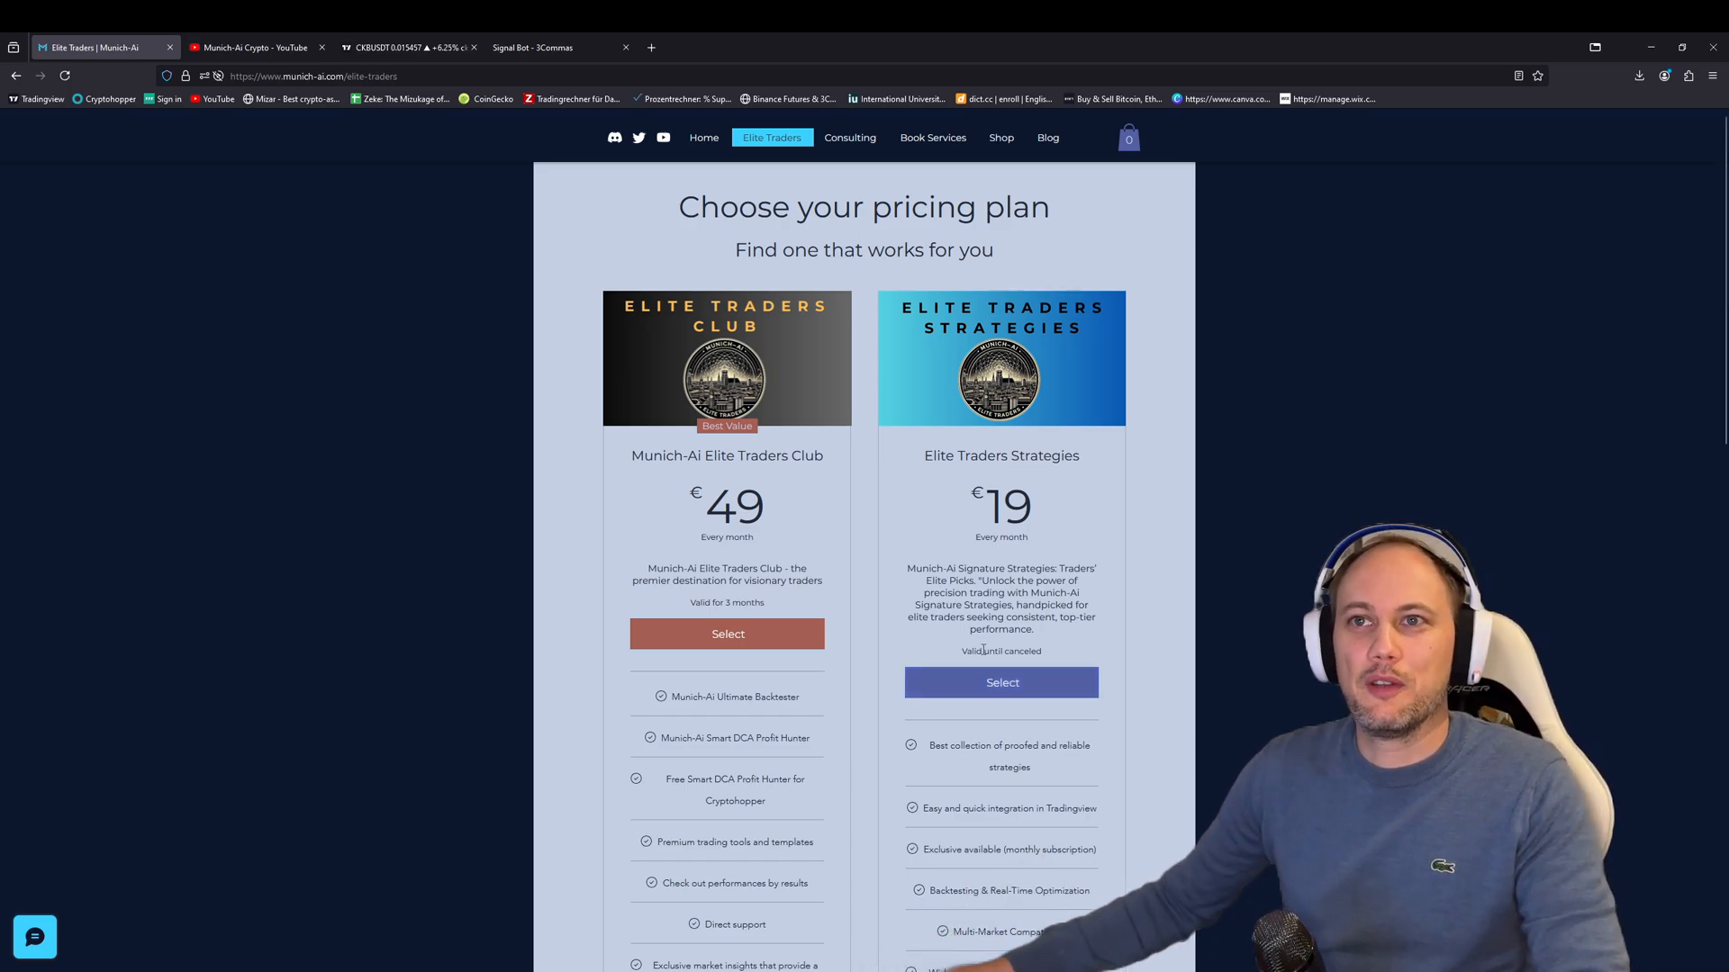
Browse the Munich-Ai Crypto YouTube channel videos, then bring up the CKBUSDT chart.
{"action": "left_click", "coordinate": [256, 47]}
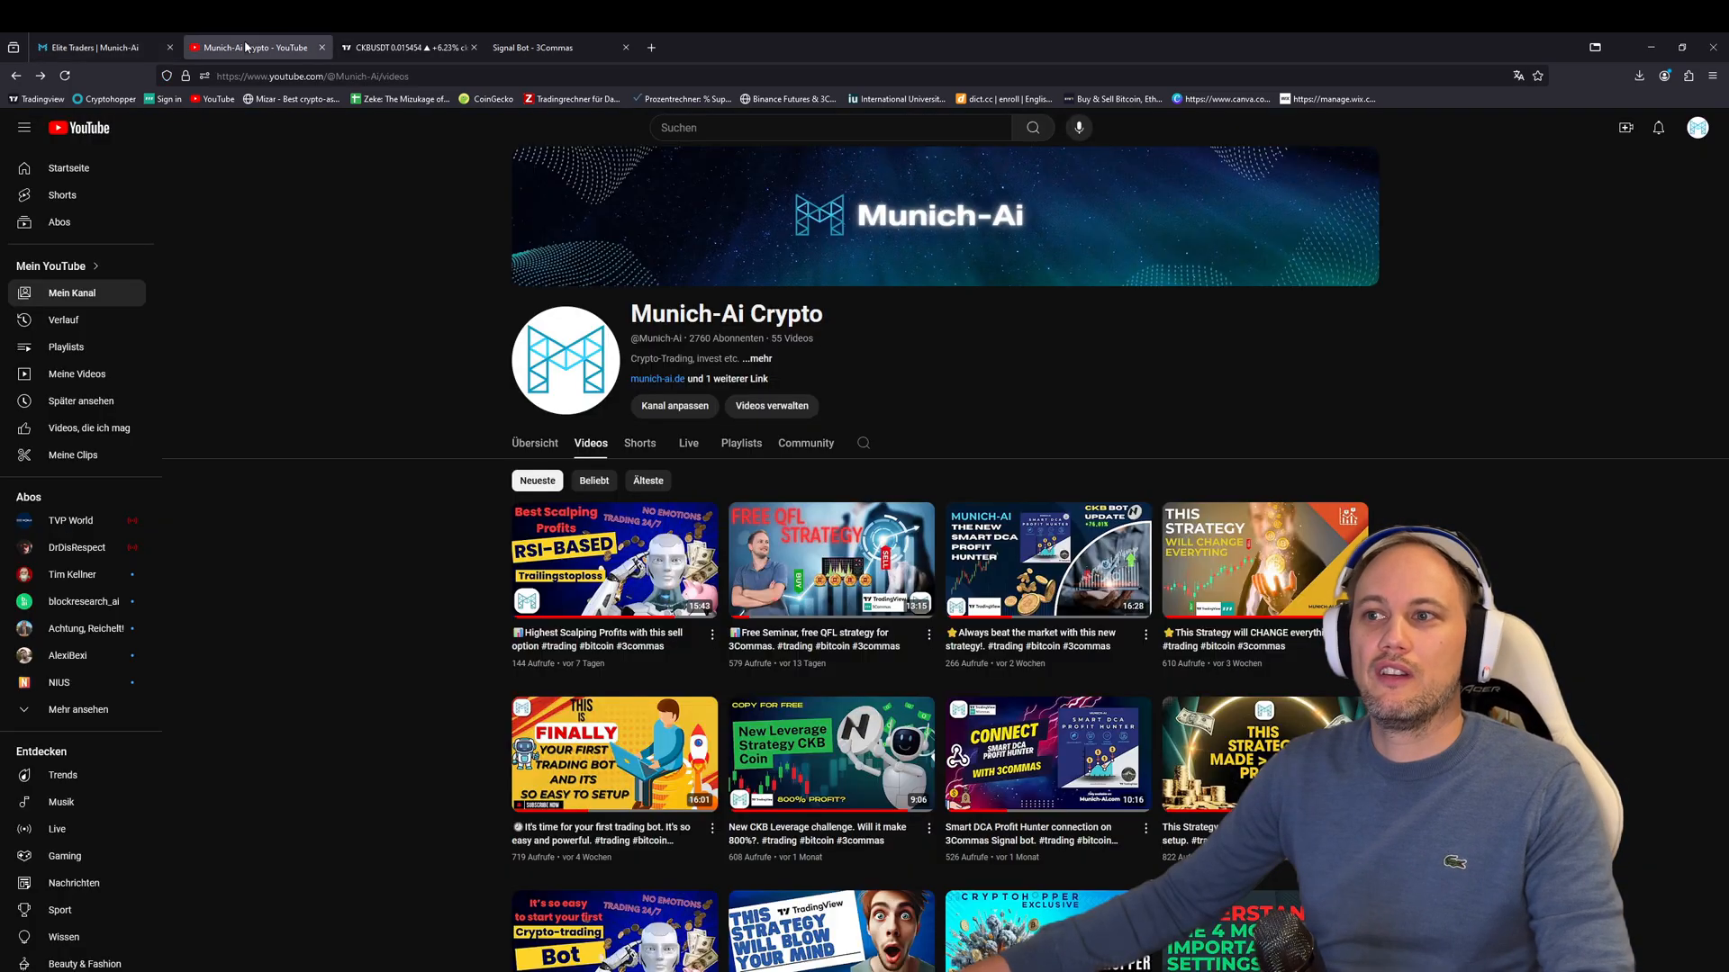
{"action": "mouse_move", "coordinate": [466, 538]}
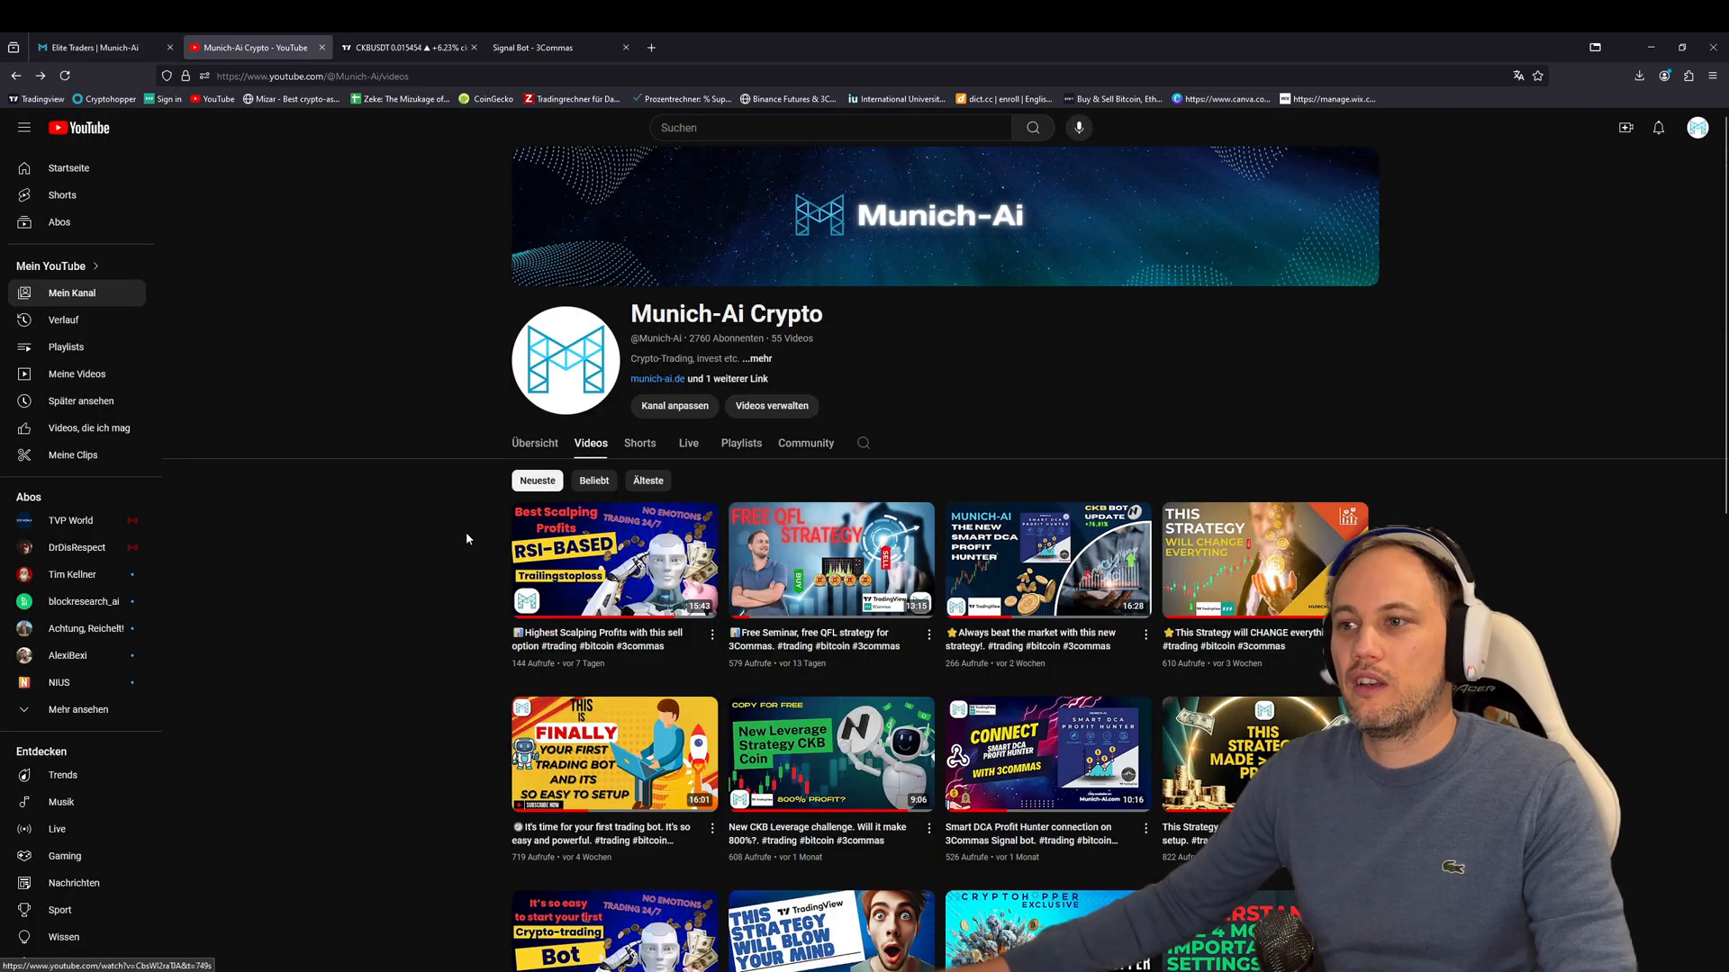
{"action": "scroll", "scroll_direction": "down", "scroll_amount": 3}
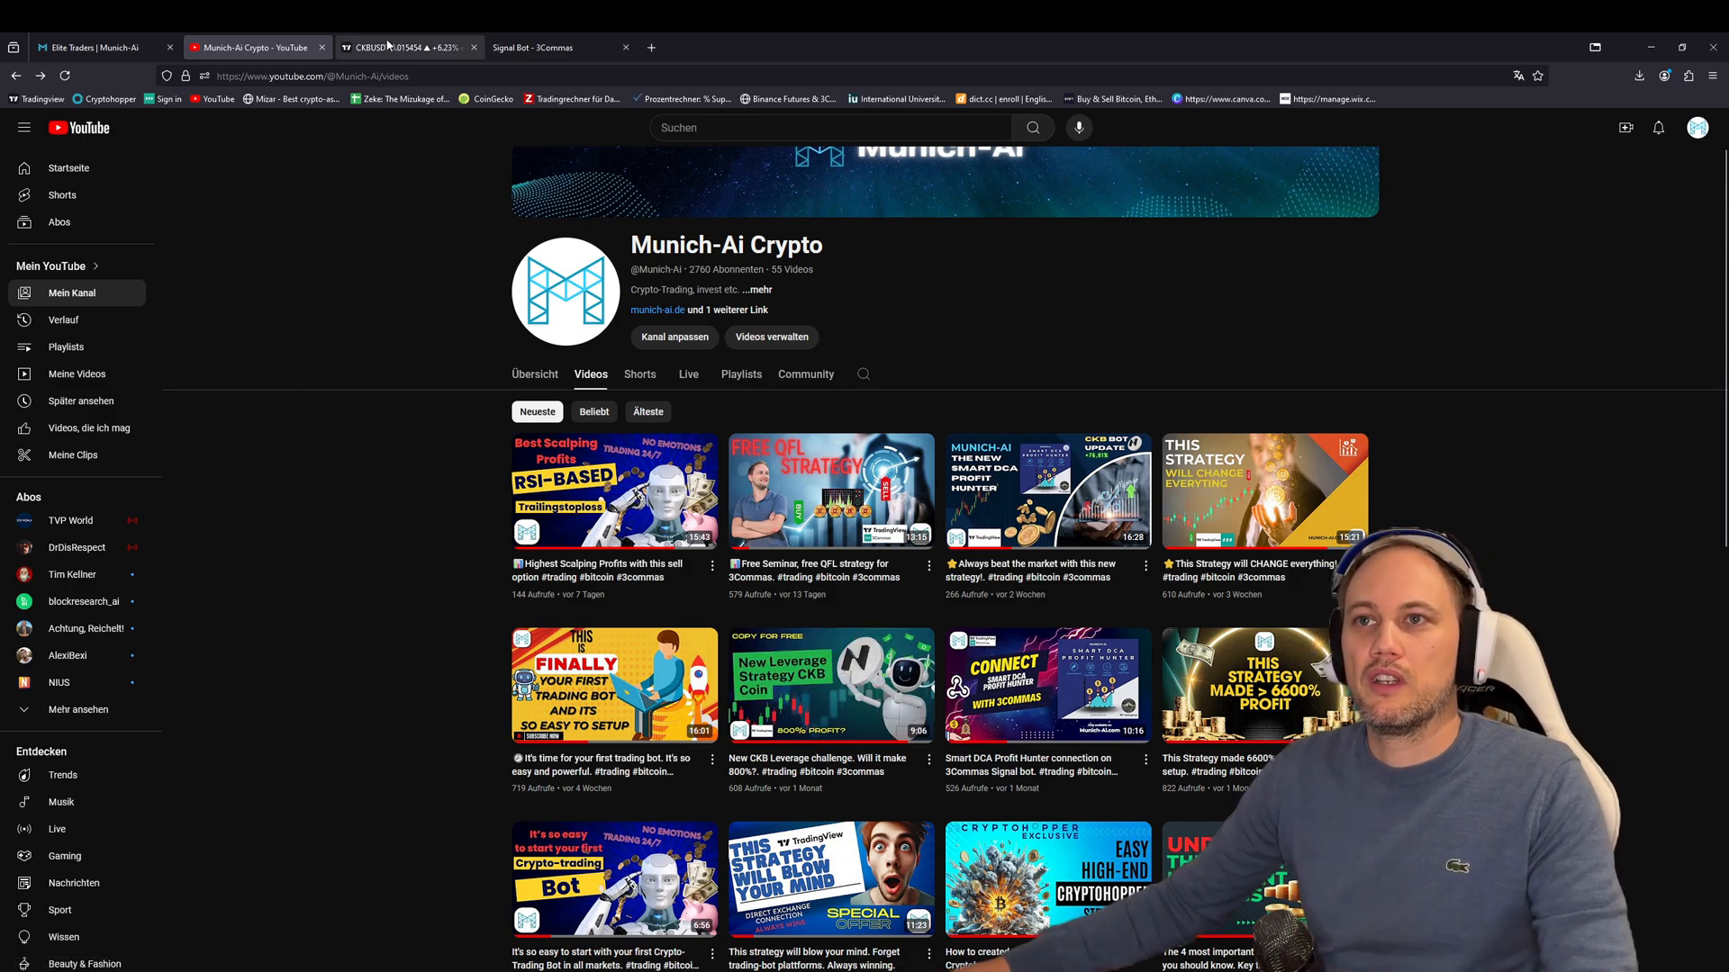
{"action": "left_click", "coordinate": [396, 47]}
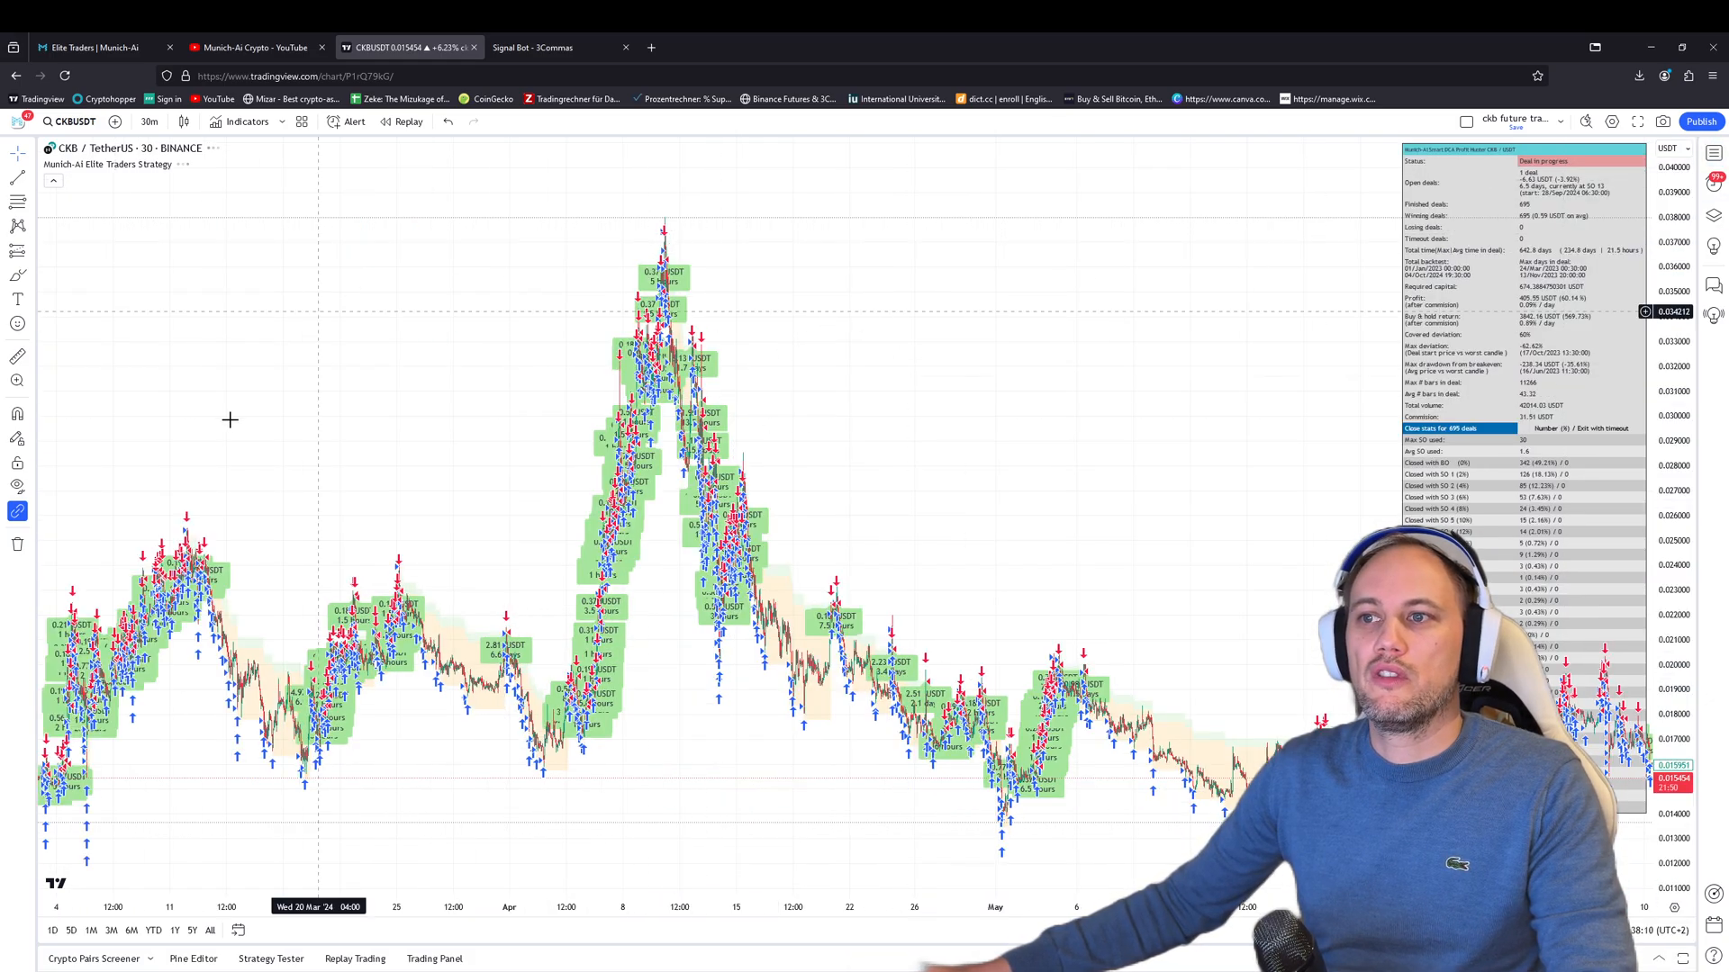
Browse the invite-only indicators, glance at Munich-Ai pricing, and show the Elite Traders Strategy inputs.
{"action": "left_click", "coordinate": [247, 121]}
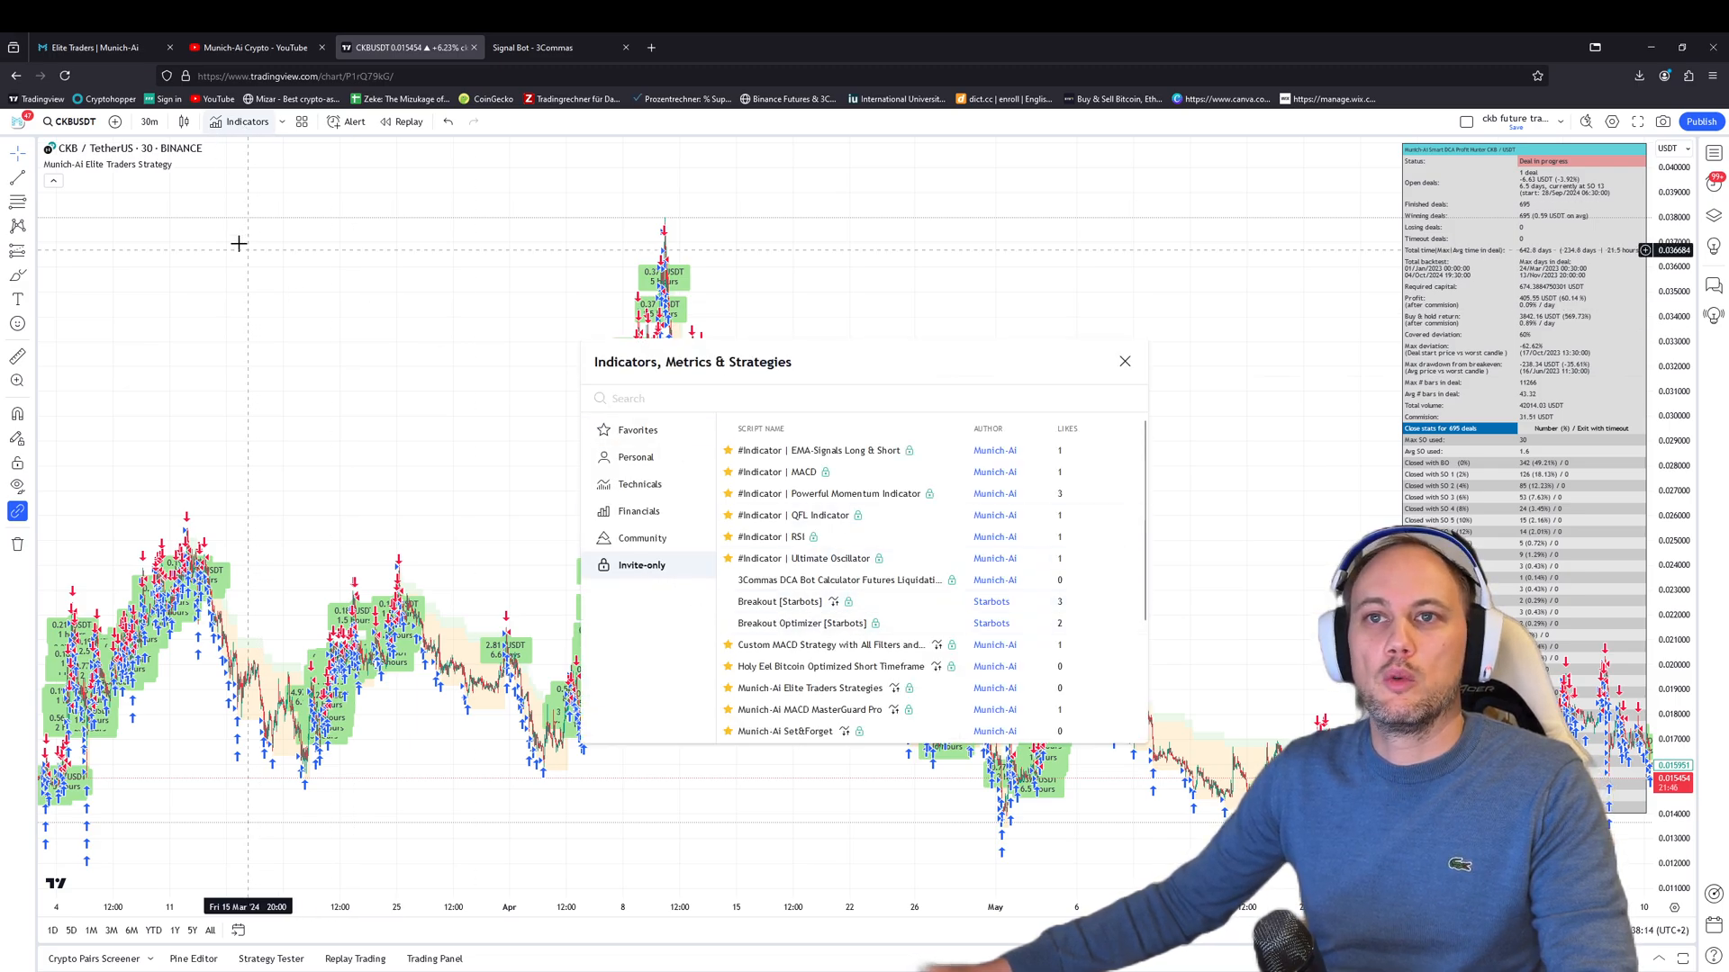
{"action": "left_click", "coordinate": [99, 47]}
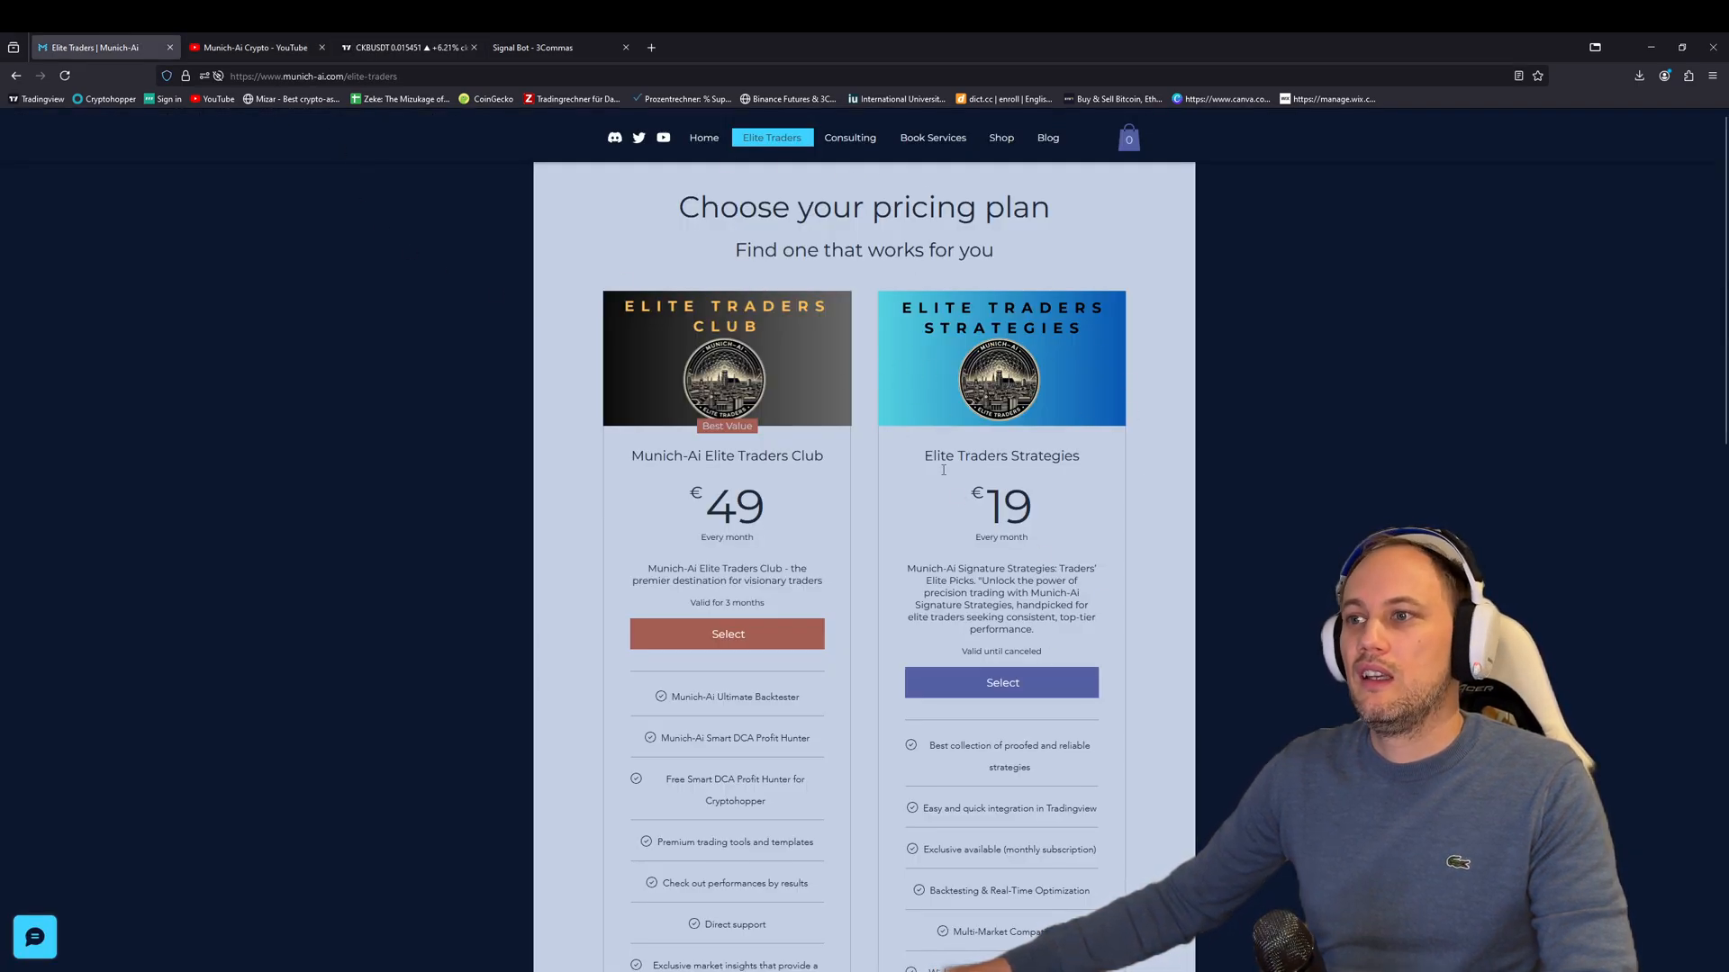
{"action": "left_click", "coordinate": [408, 46]}
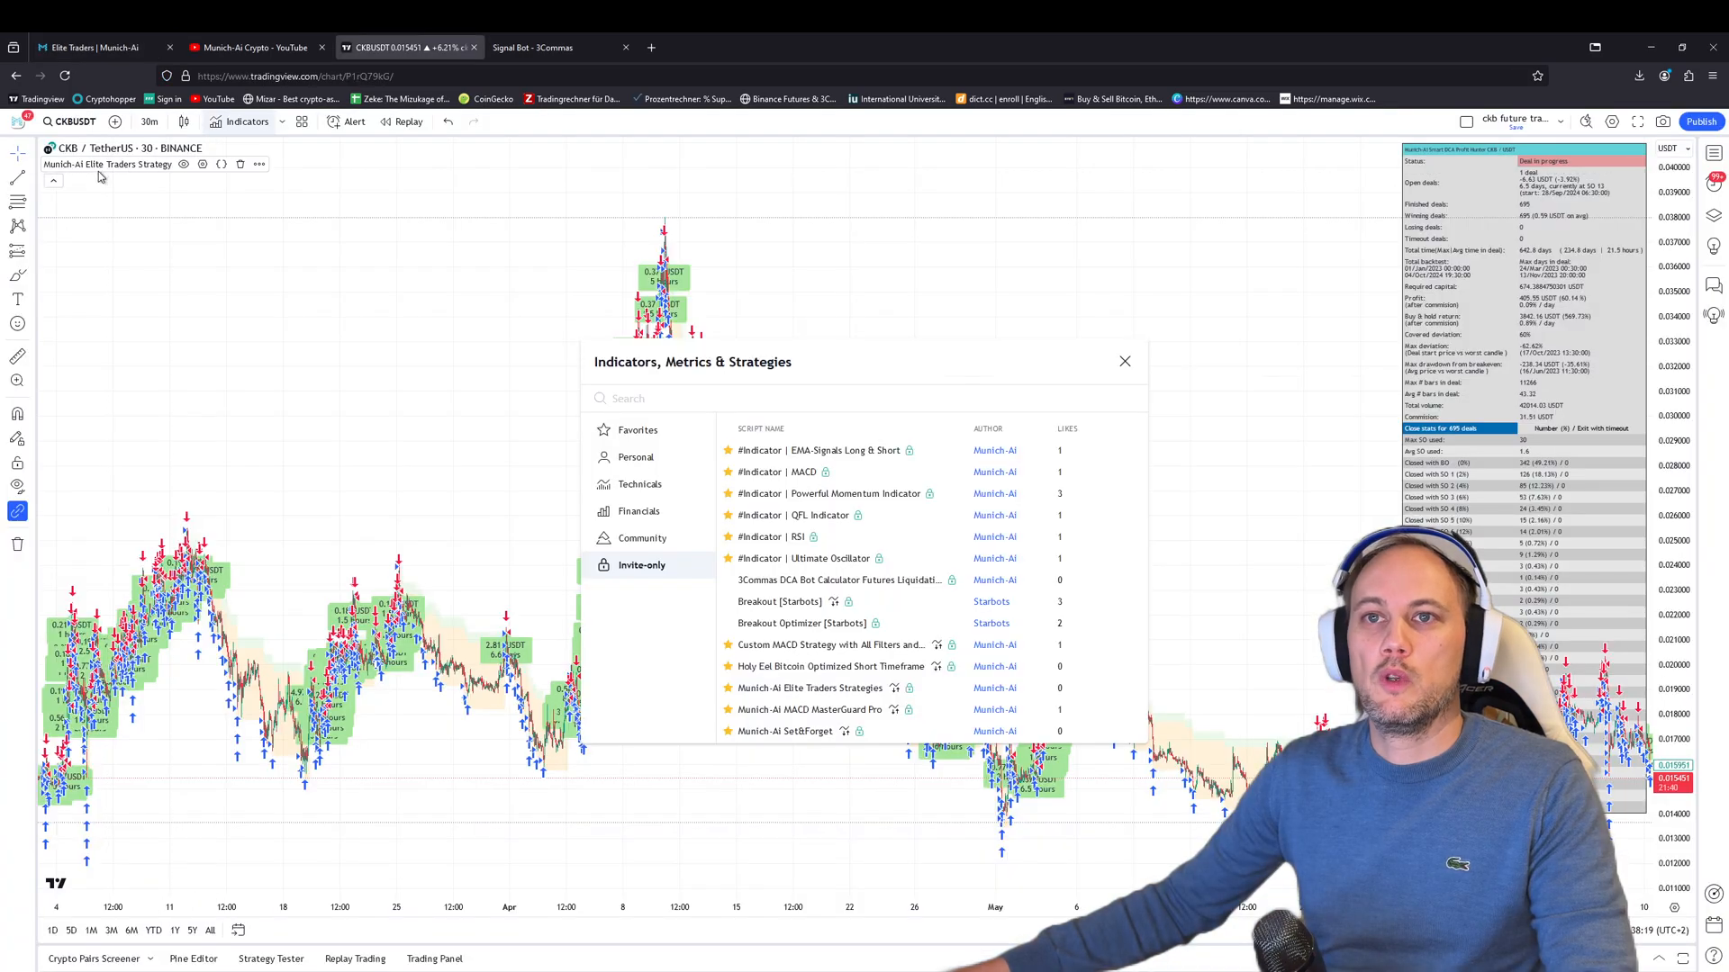
{"action": "left_click", "coordinate": [1124, 362]}
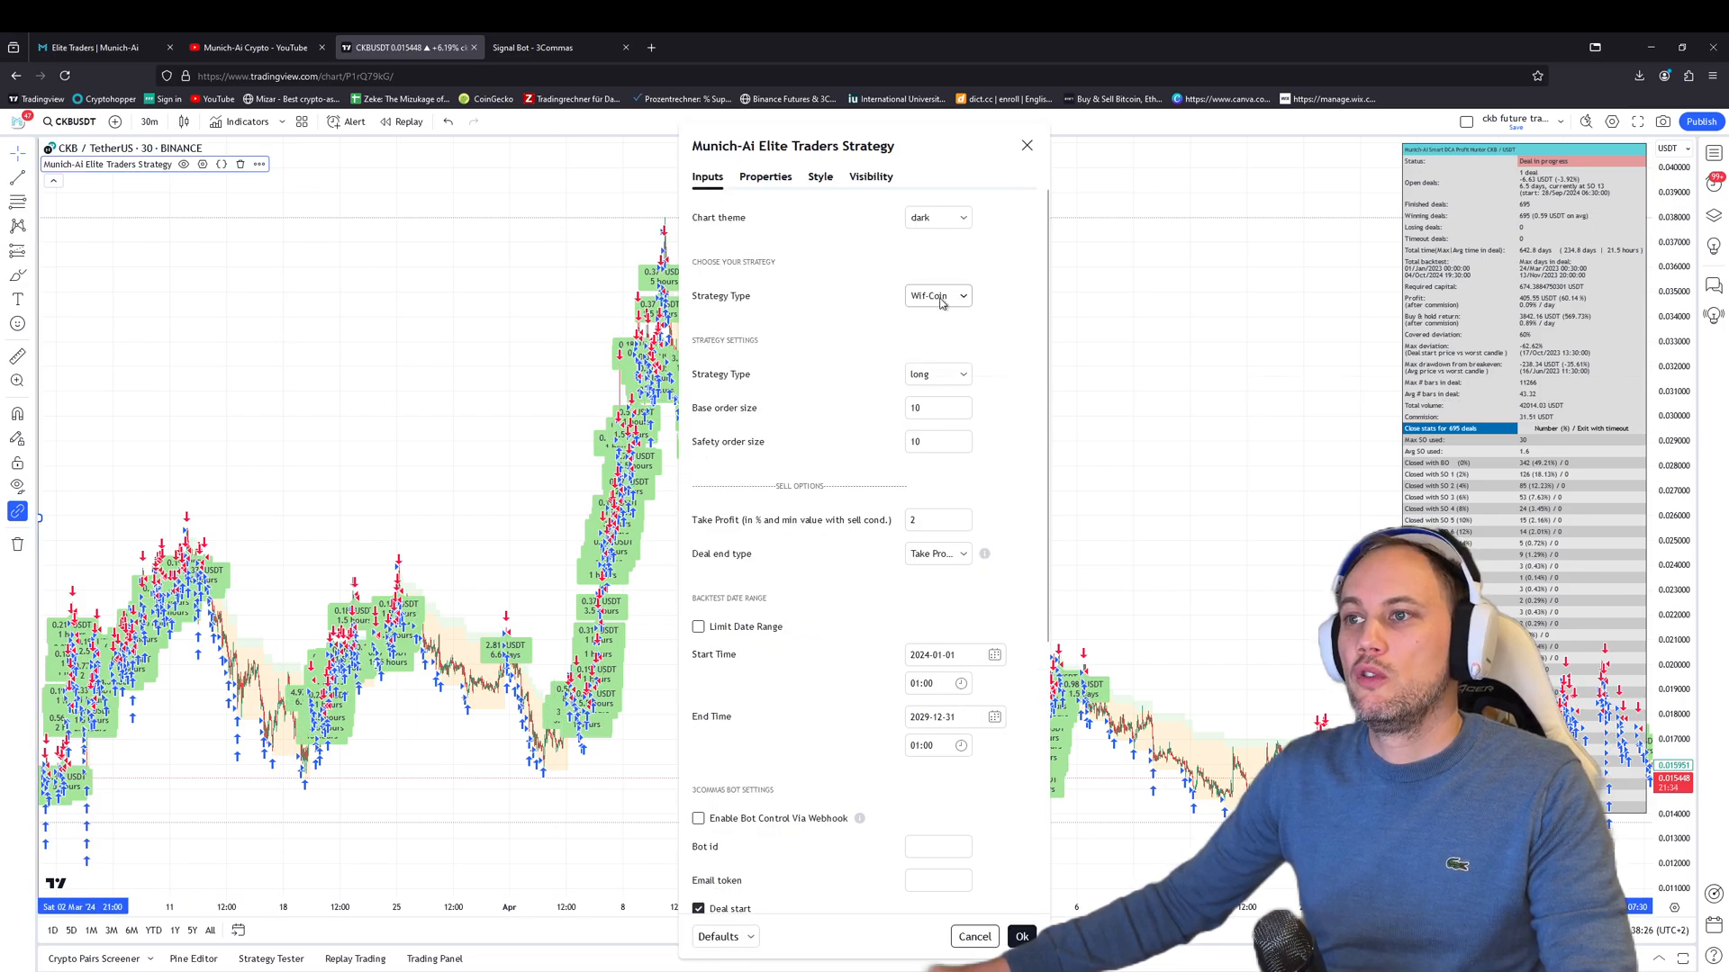
Try SetNForget as strategy type, revert to Wif-Coin, and keep Take Profit as deal end type.
{"action": "left_click", "coordinate": [937, 295]}
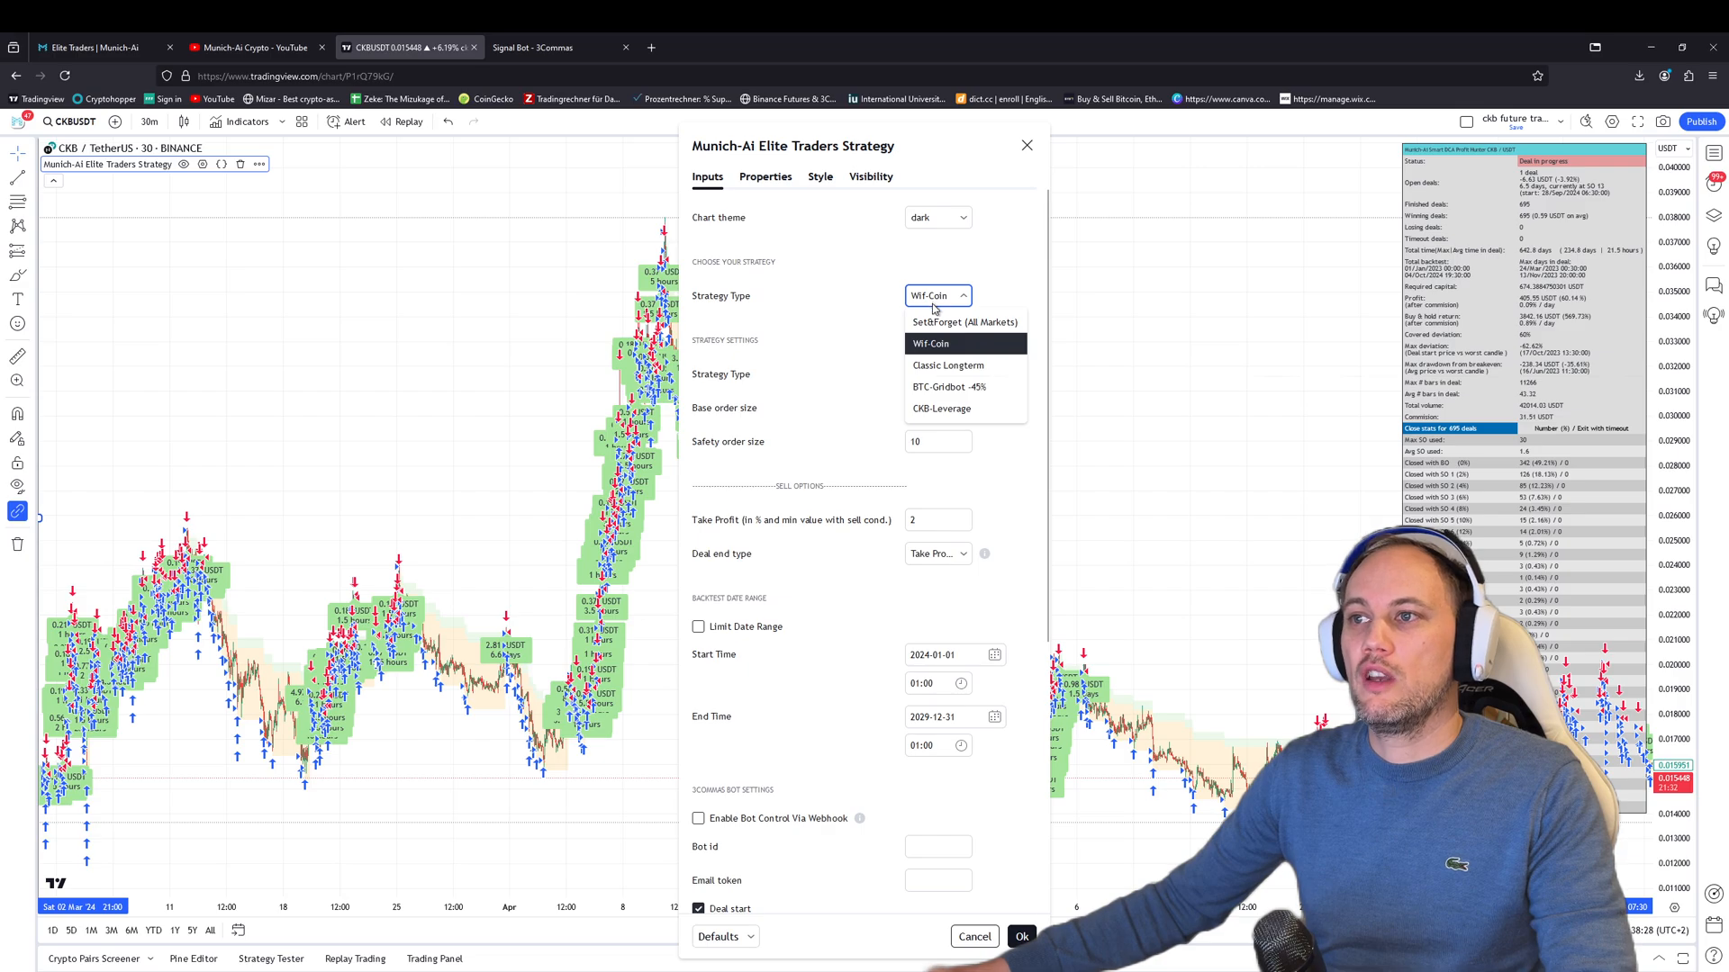
{"action": "left_click", "coordinate": [962, 321]}
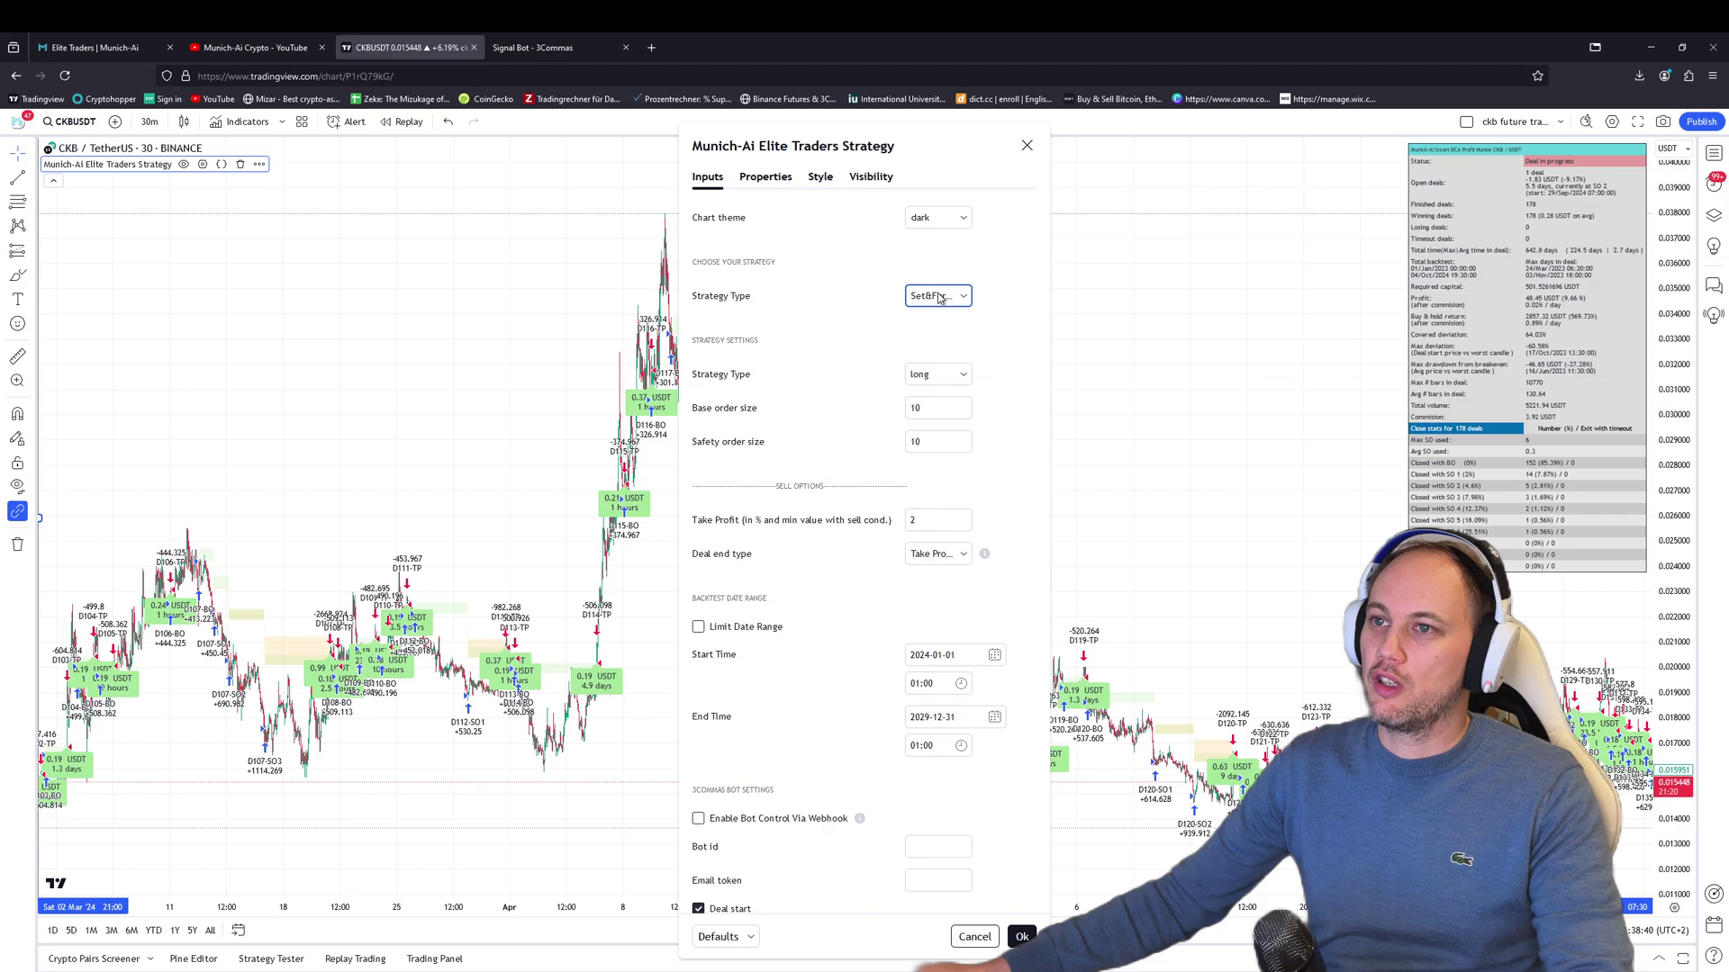
{"action": "left_click", "coordinate": [935, 295]}
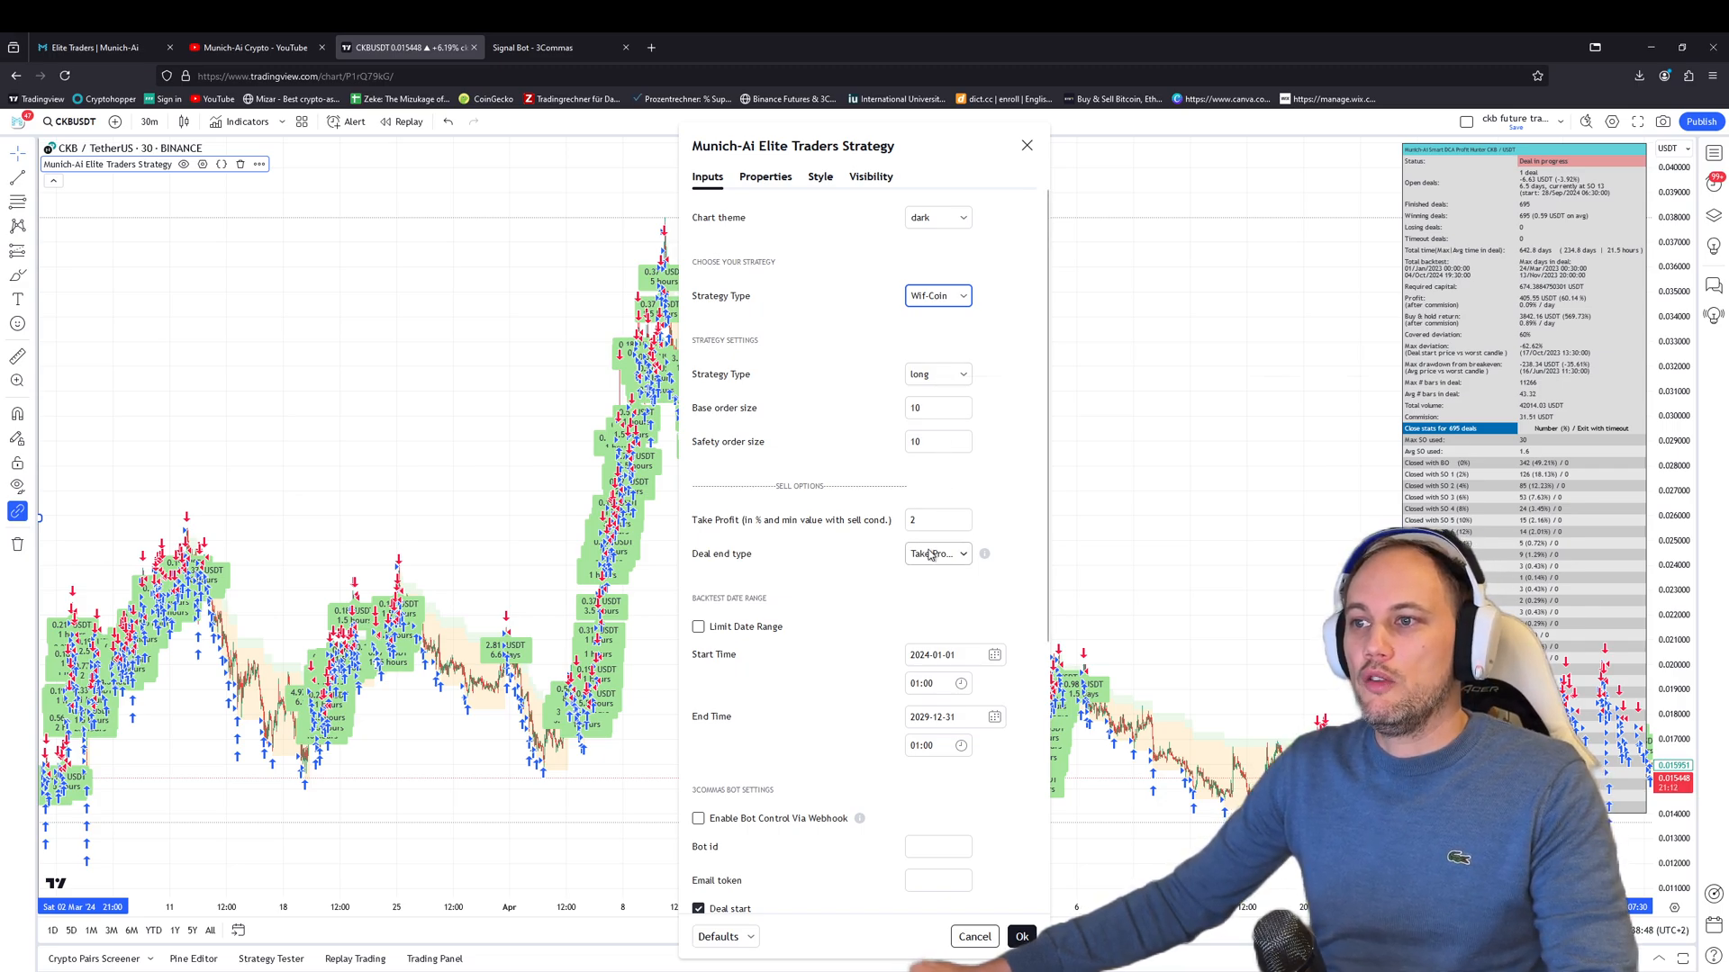
{"action": "left_click", "coordinate": [936, 553]}
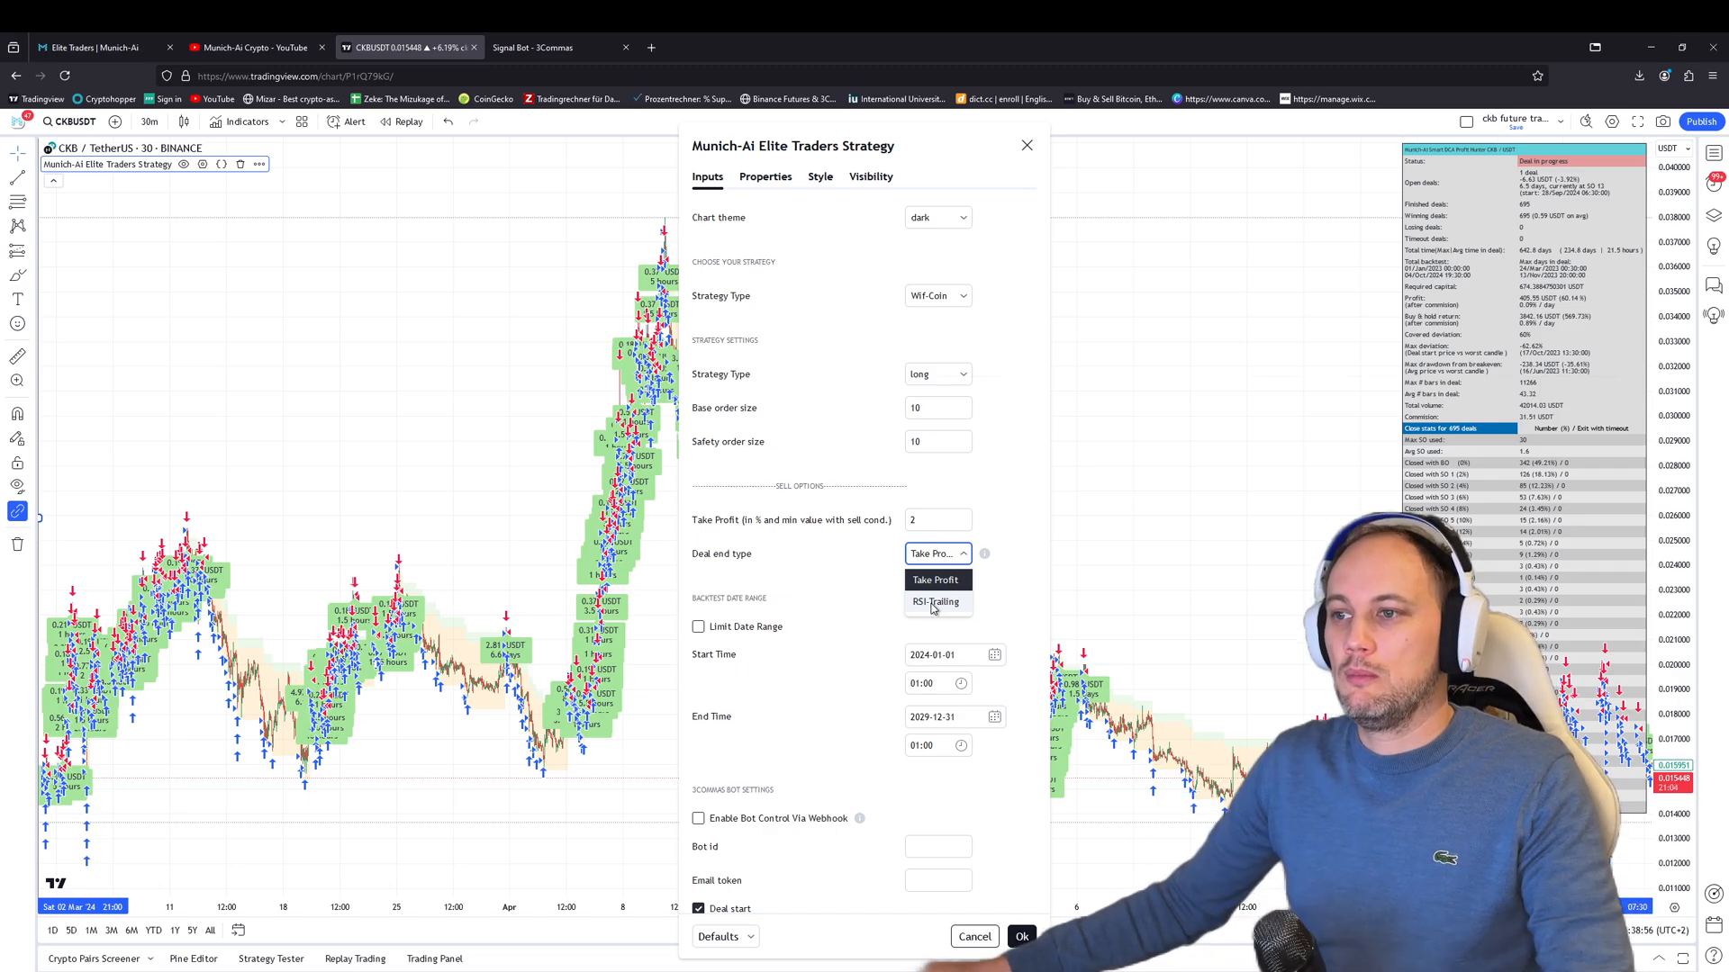
{"action": "left_click", "coordinate": [937, 578]}
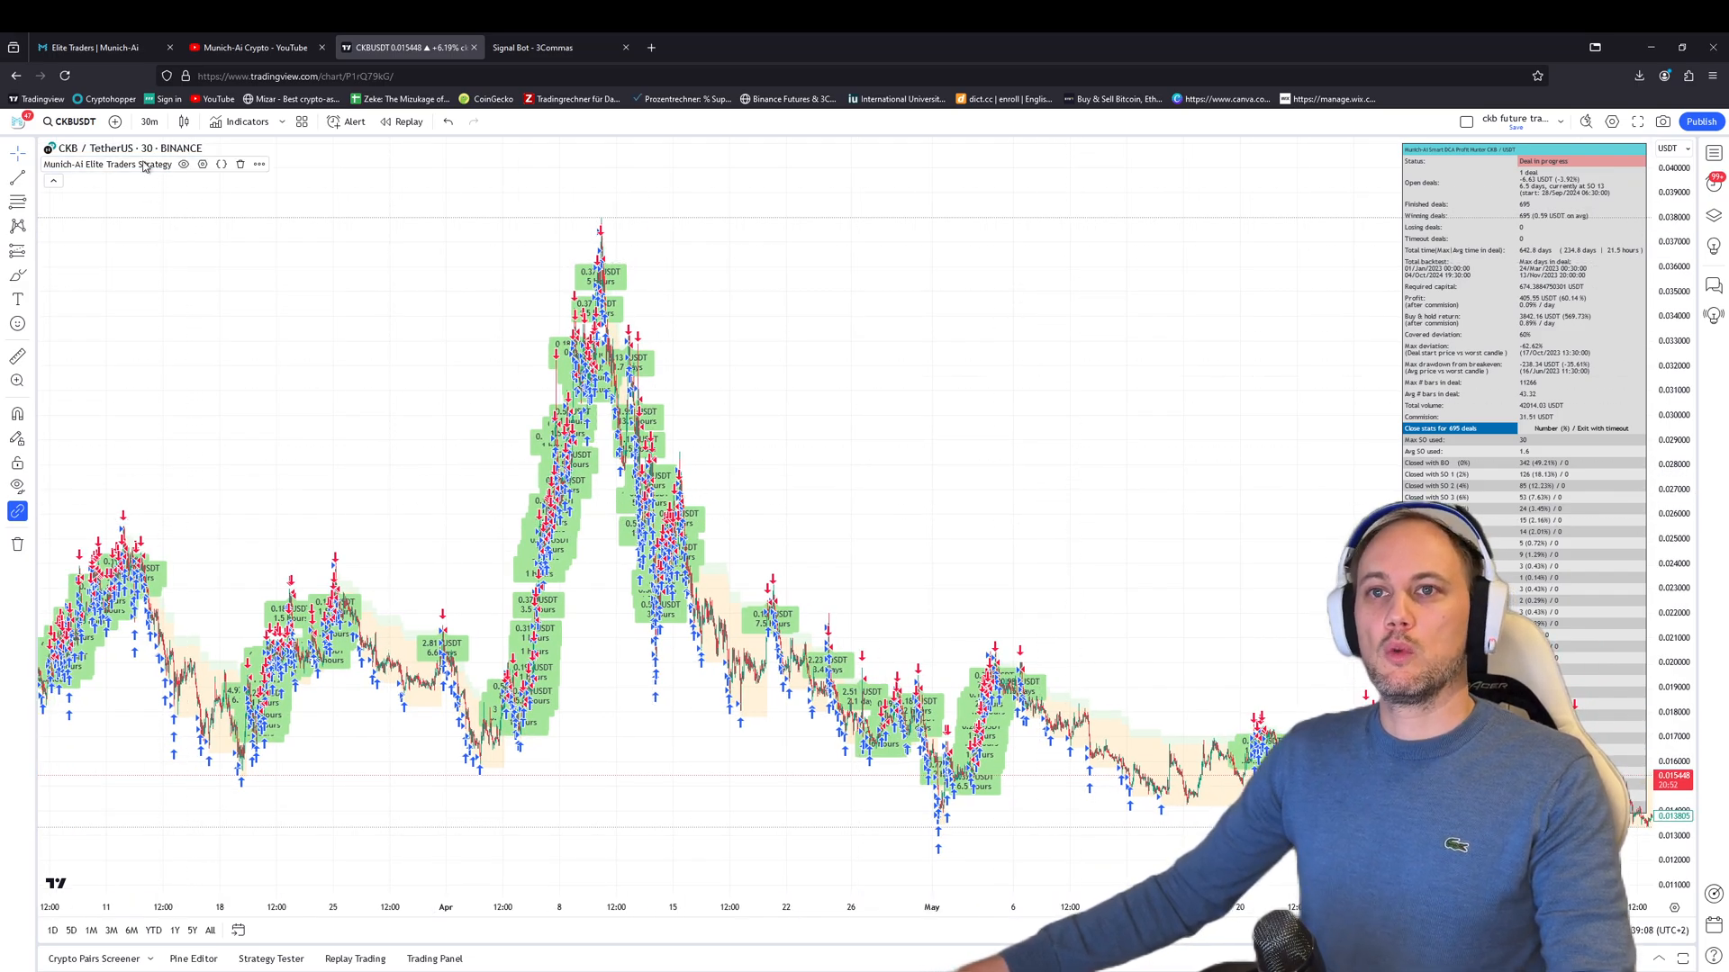
Bring up the 3Commas Signal Bots page on the demo account.
{"action": "left_click", "coordinate": [540, 47]}
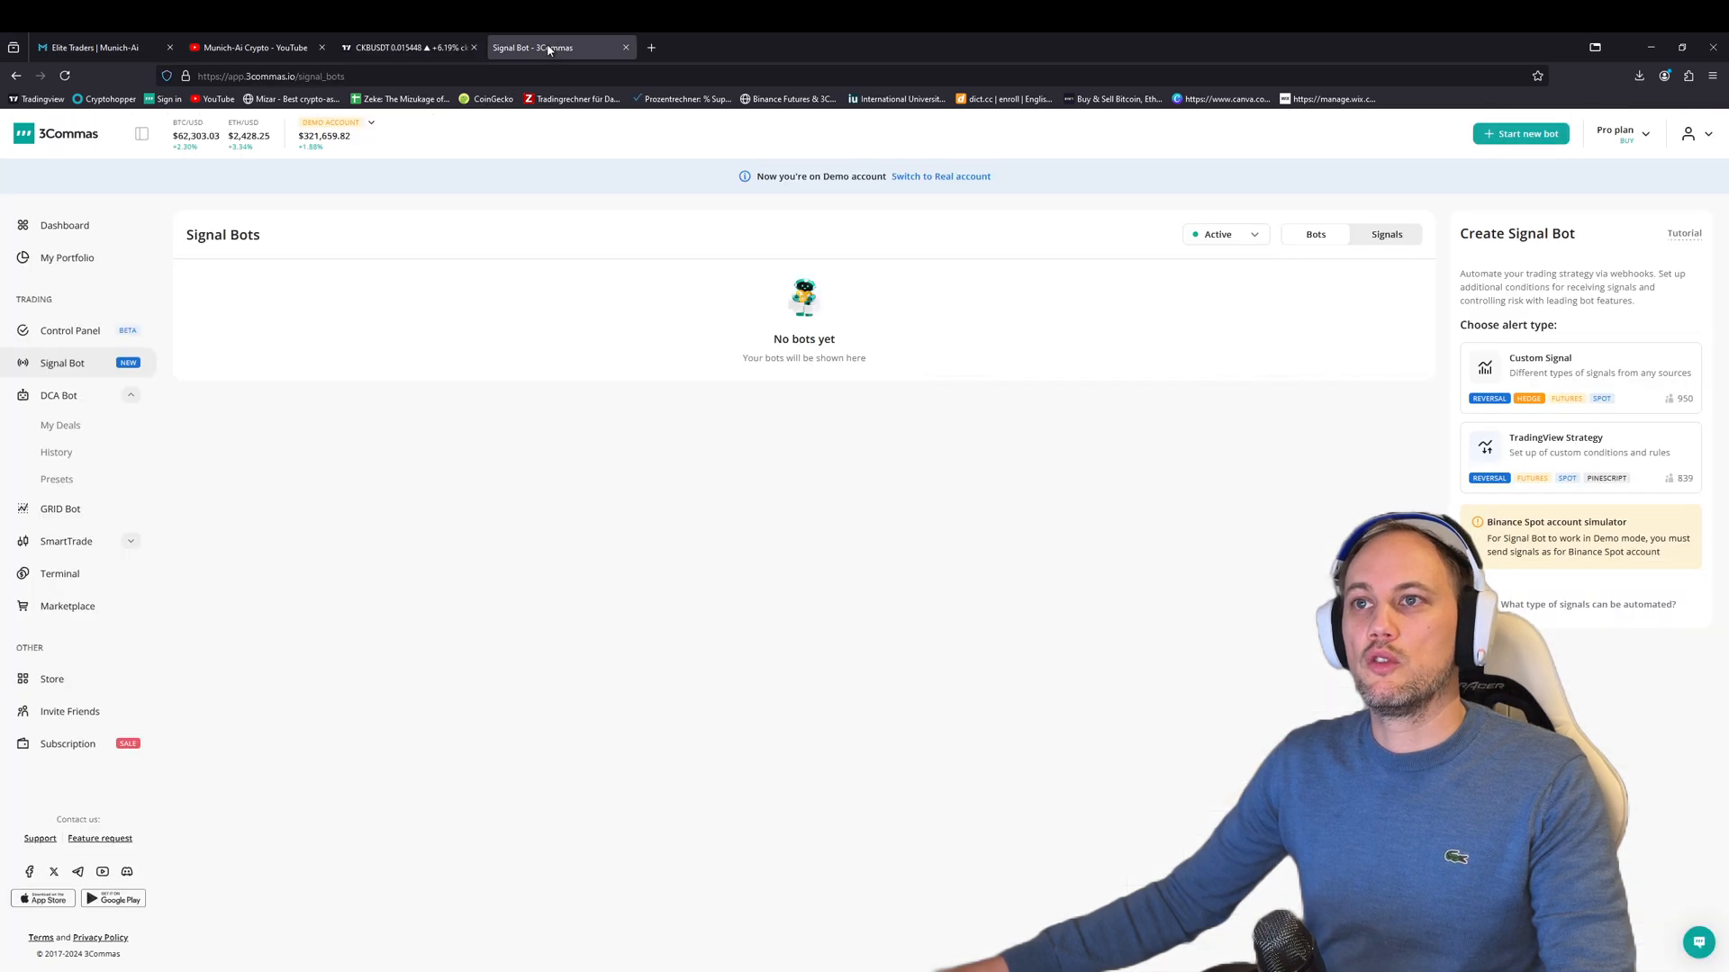
{"action": "mouse_move", "coordinate": [683, 511]}
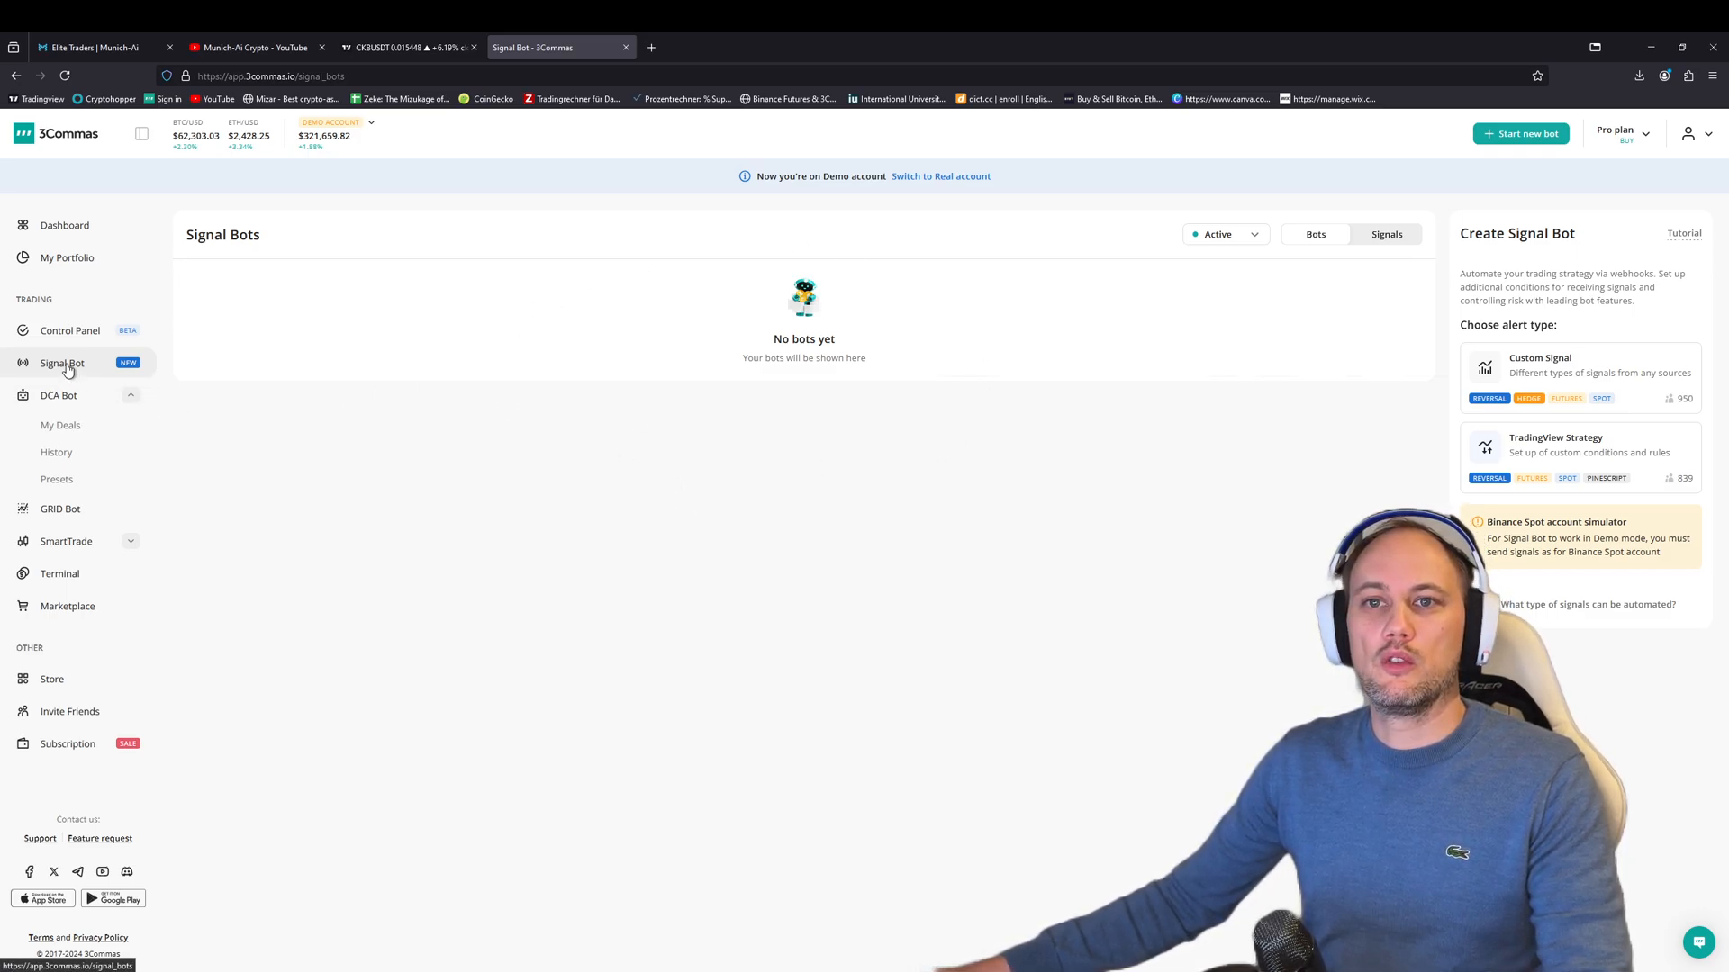
{"action": "mouse_move", "coordinate": [1252, 405]}
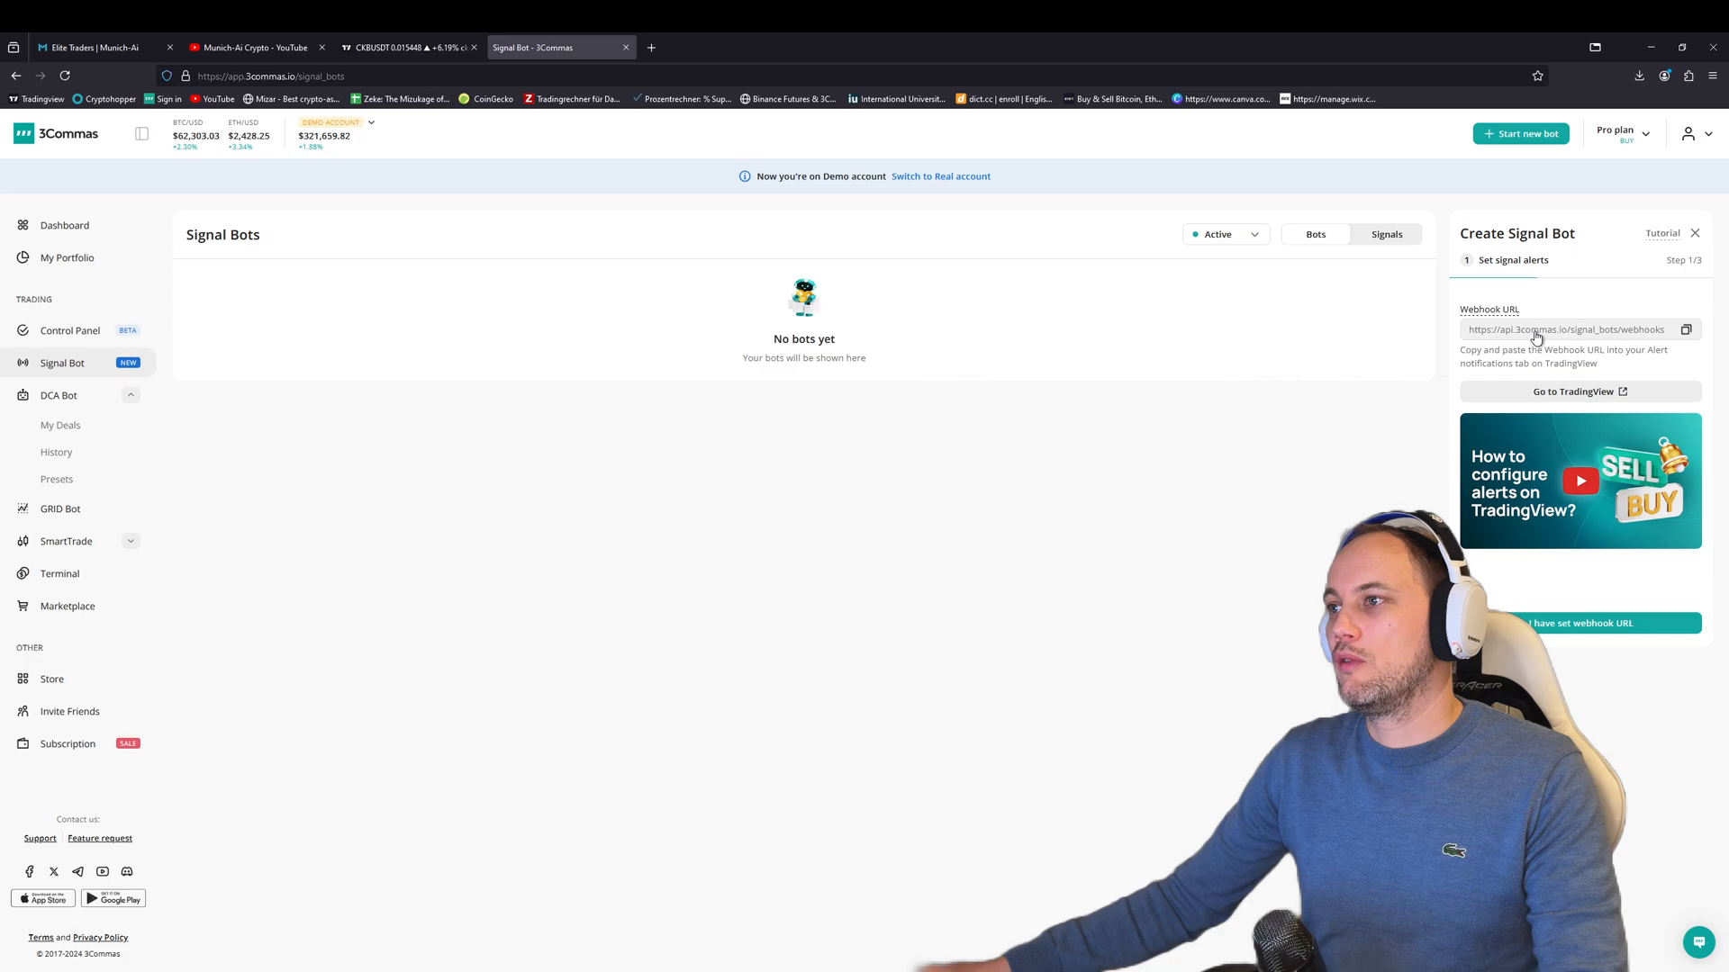
Start a strategy alert on CKBUSDT with the 3Commas webhook URL in Notifications, then return to 3Commas.
{"action": "left_click", "coordinate": [408, 47]}
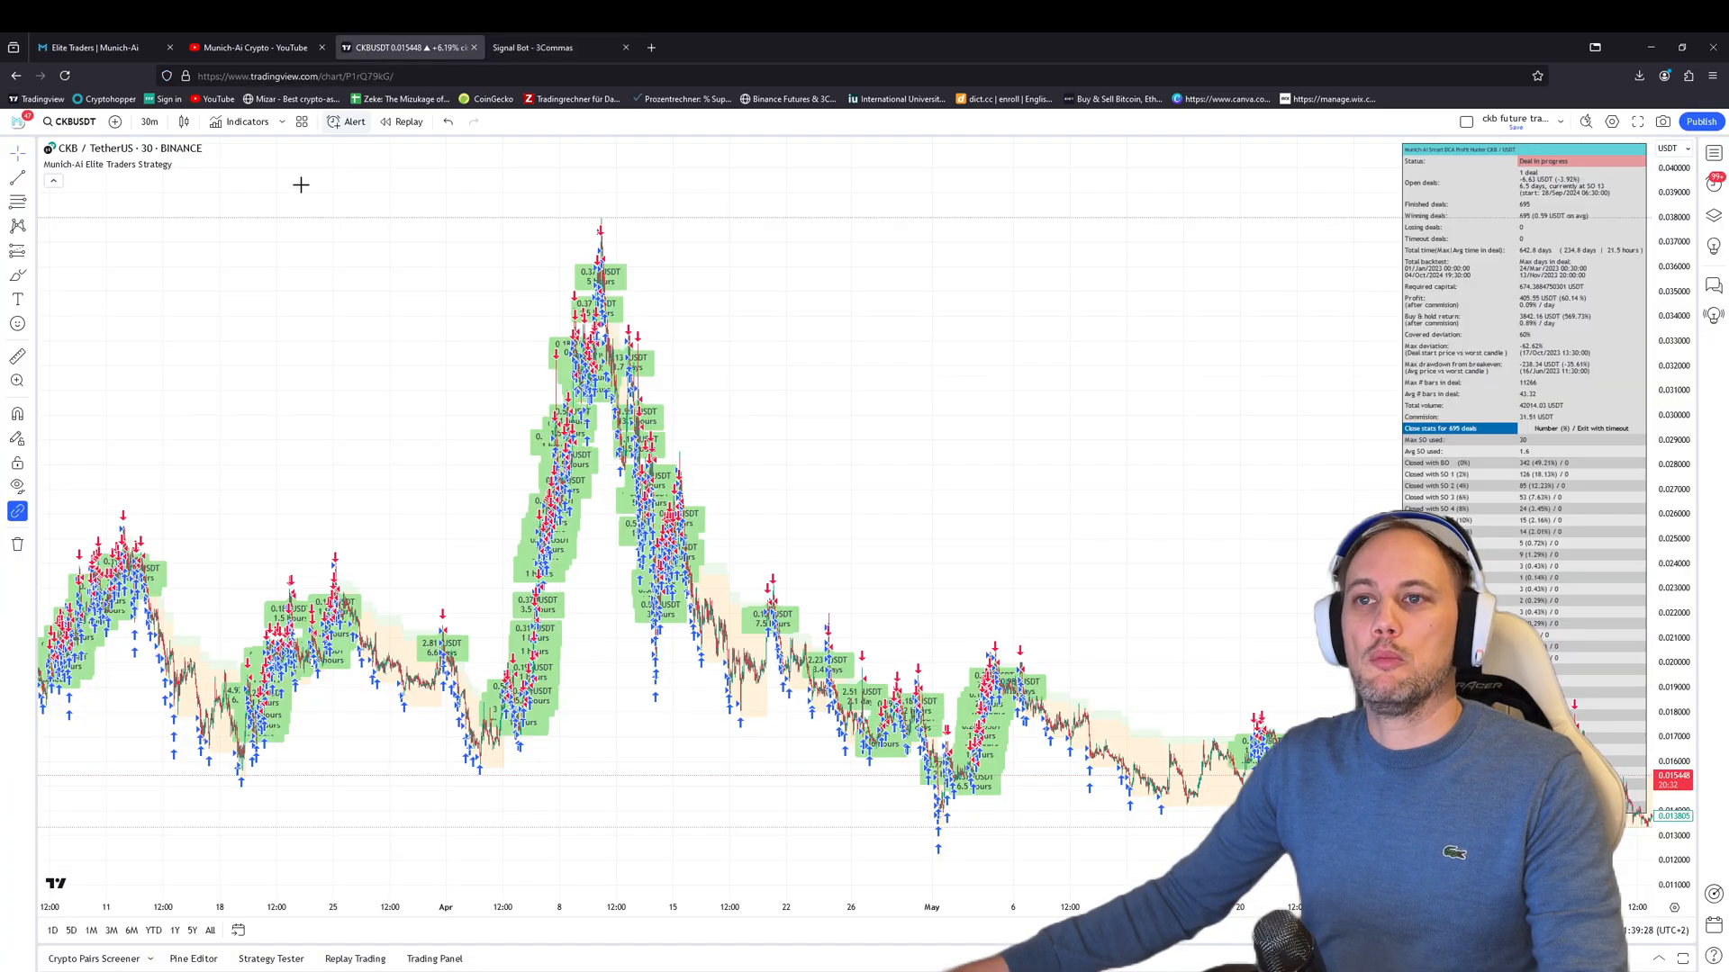
{"action": "mouse_move", "coordinate": [495, 467]}
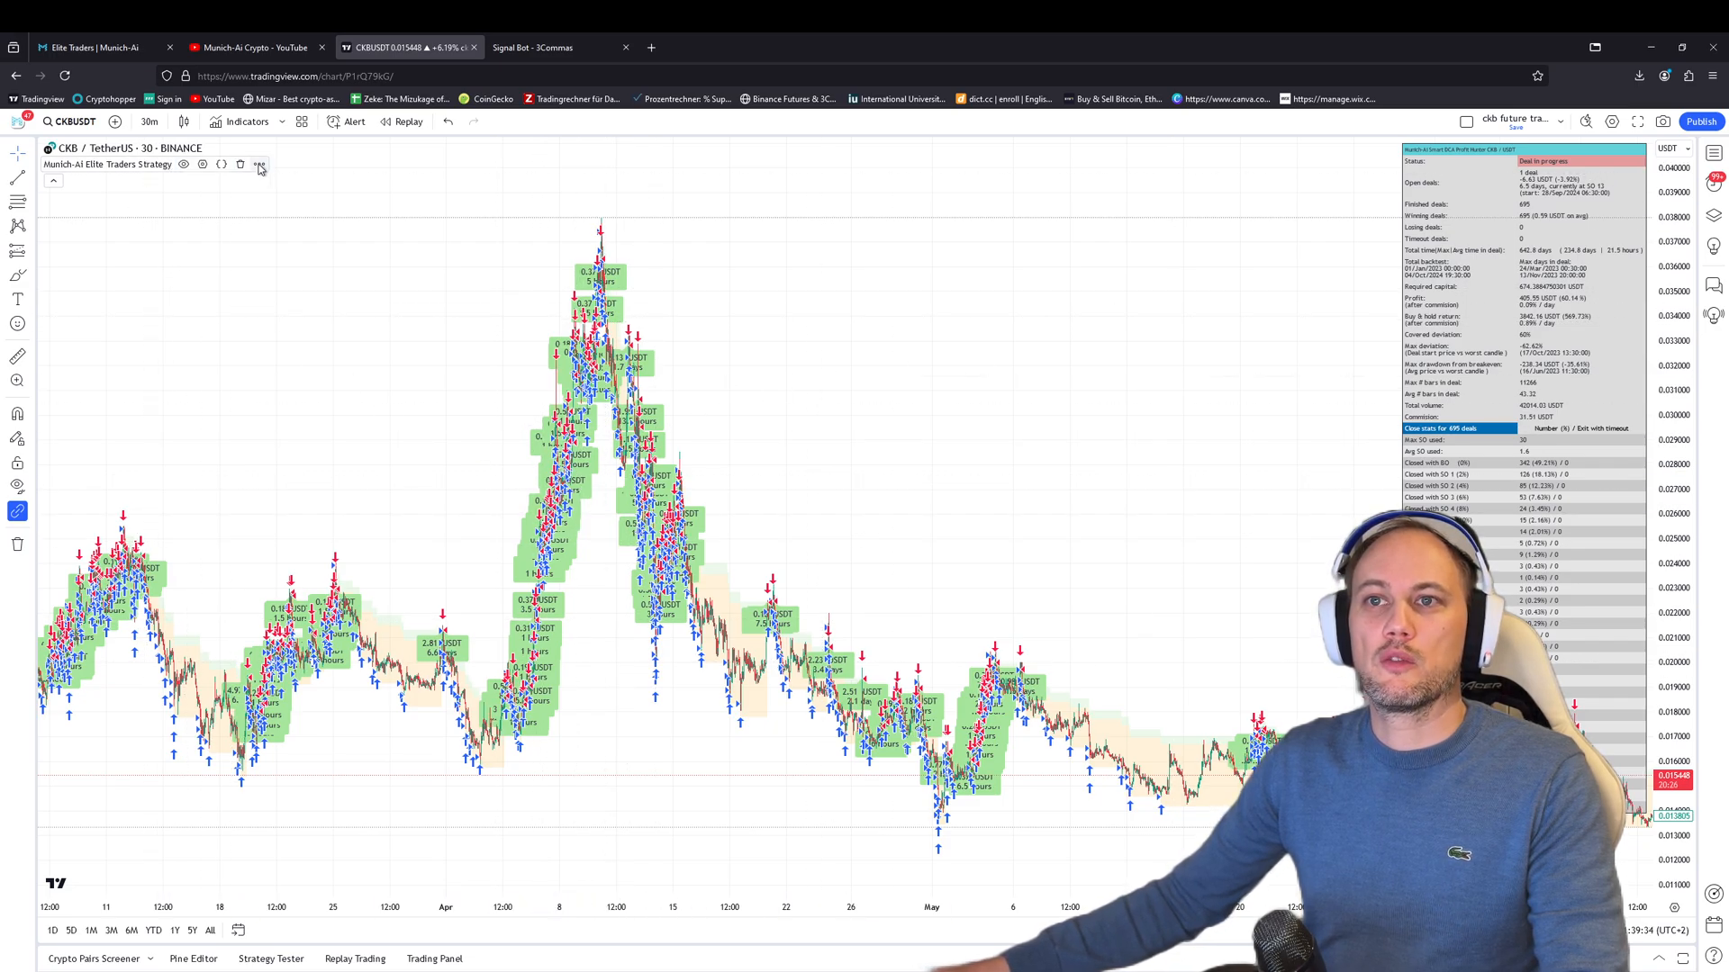
{"action": "left_click", "coordinate": [259, 164]}
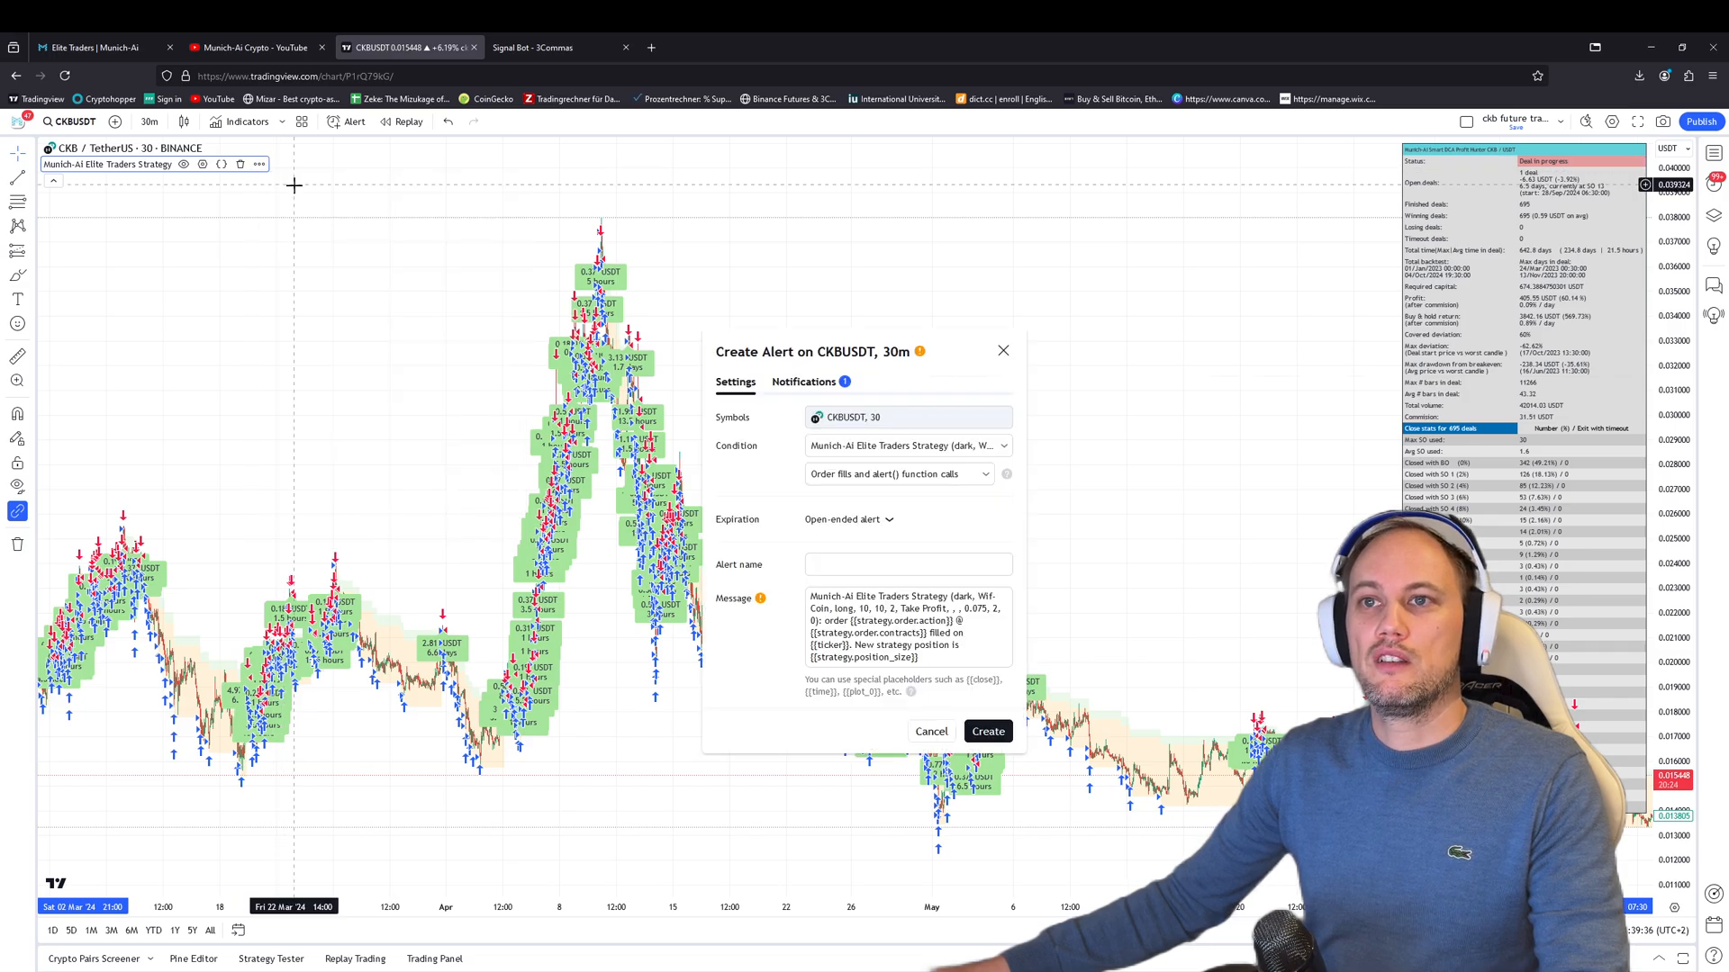
{"action": "left_click", "coordinate": [803, 381]}
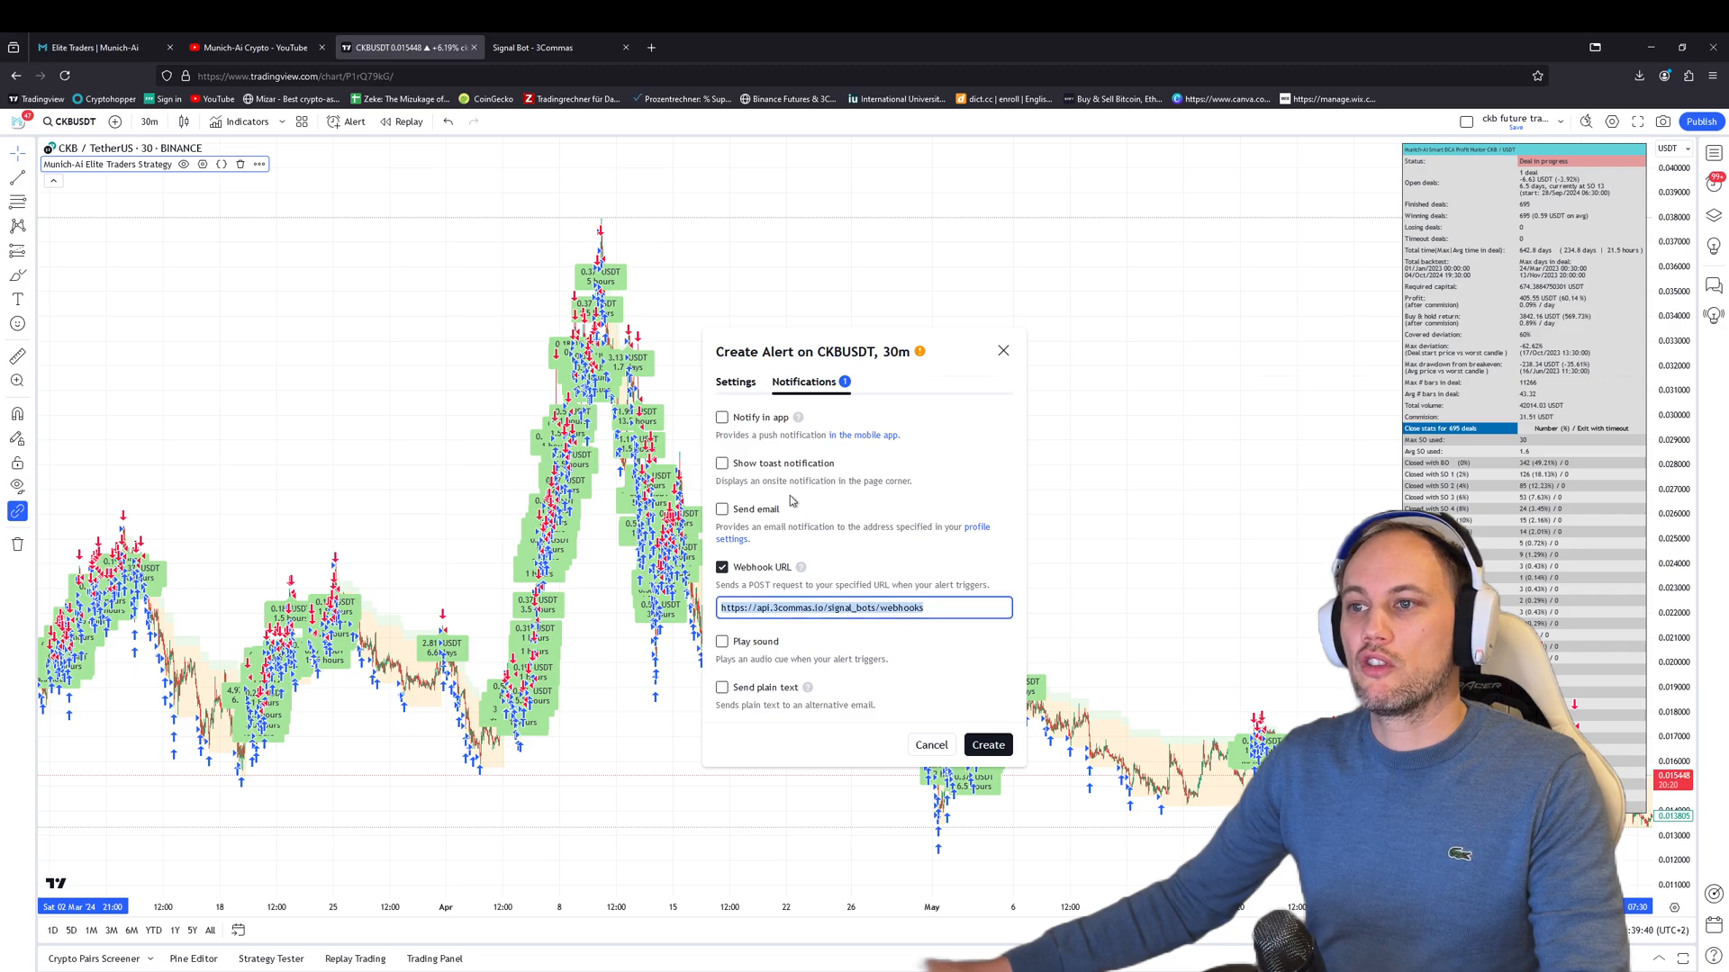
{"action": "left_click", "coordinate": [734, 381]}
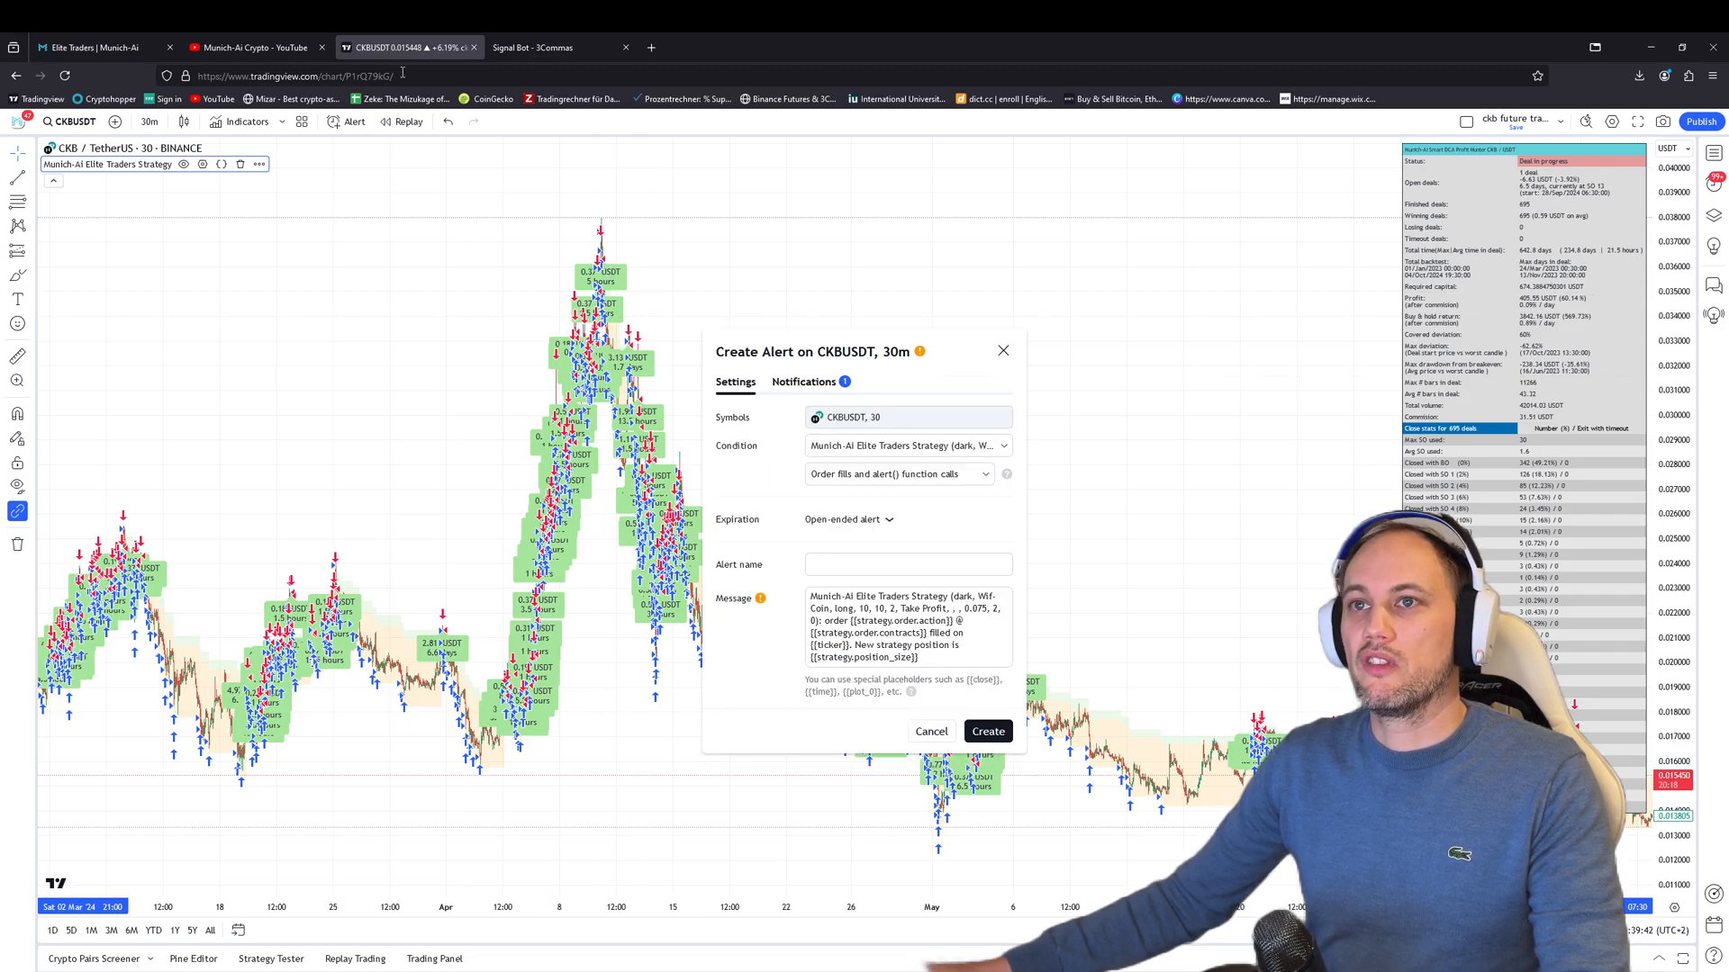
{"action": "left_click", "coordinate": [541, 47]}
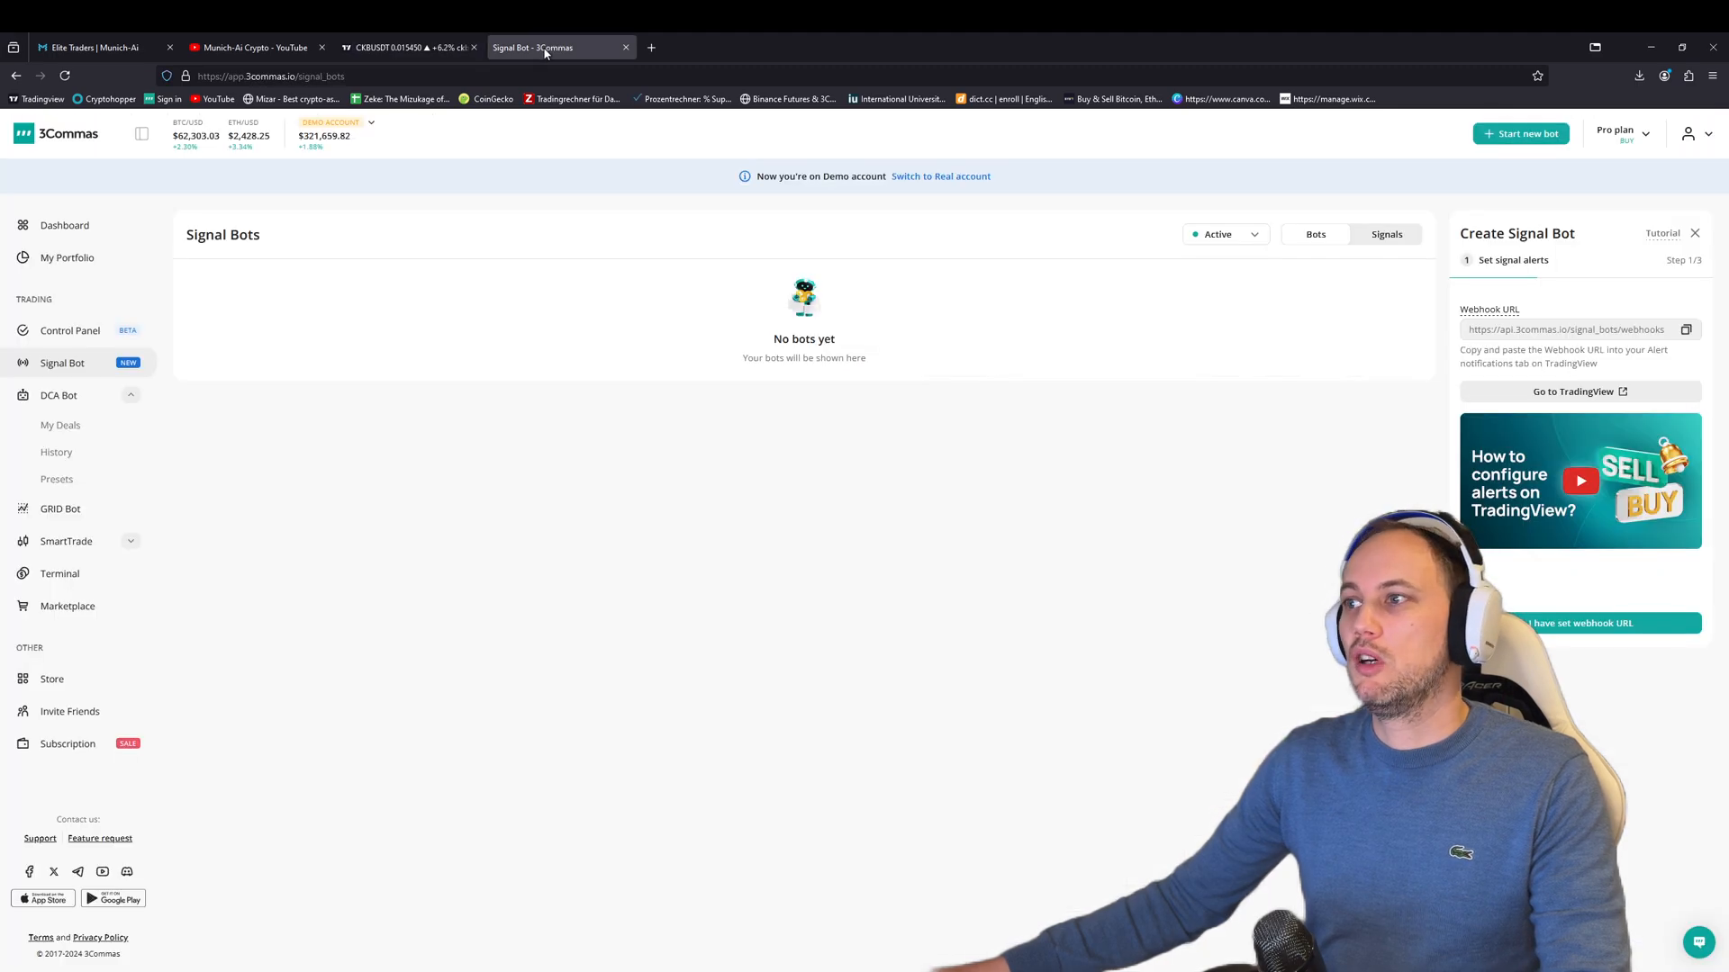
Confirm the webhook URL and choose CKB/USDT as the bot's only trading pair instead of BTC/USDT.
{"action": "left_click", "coordinate": [1579, 623]}
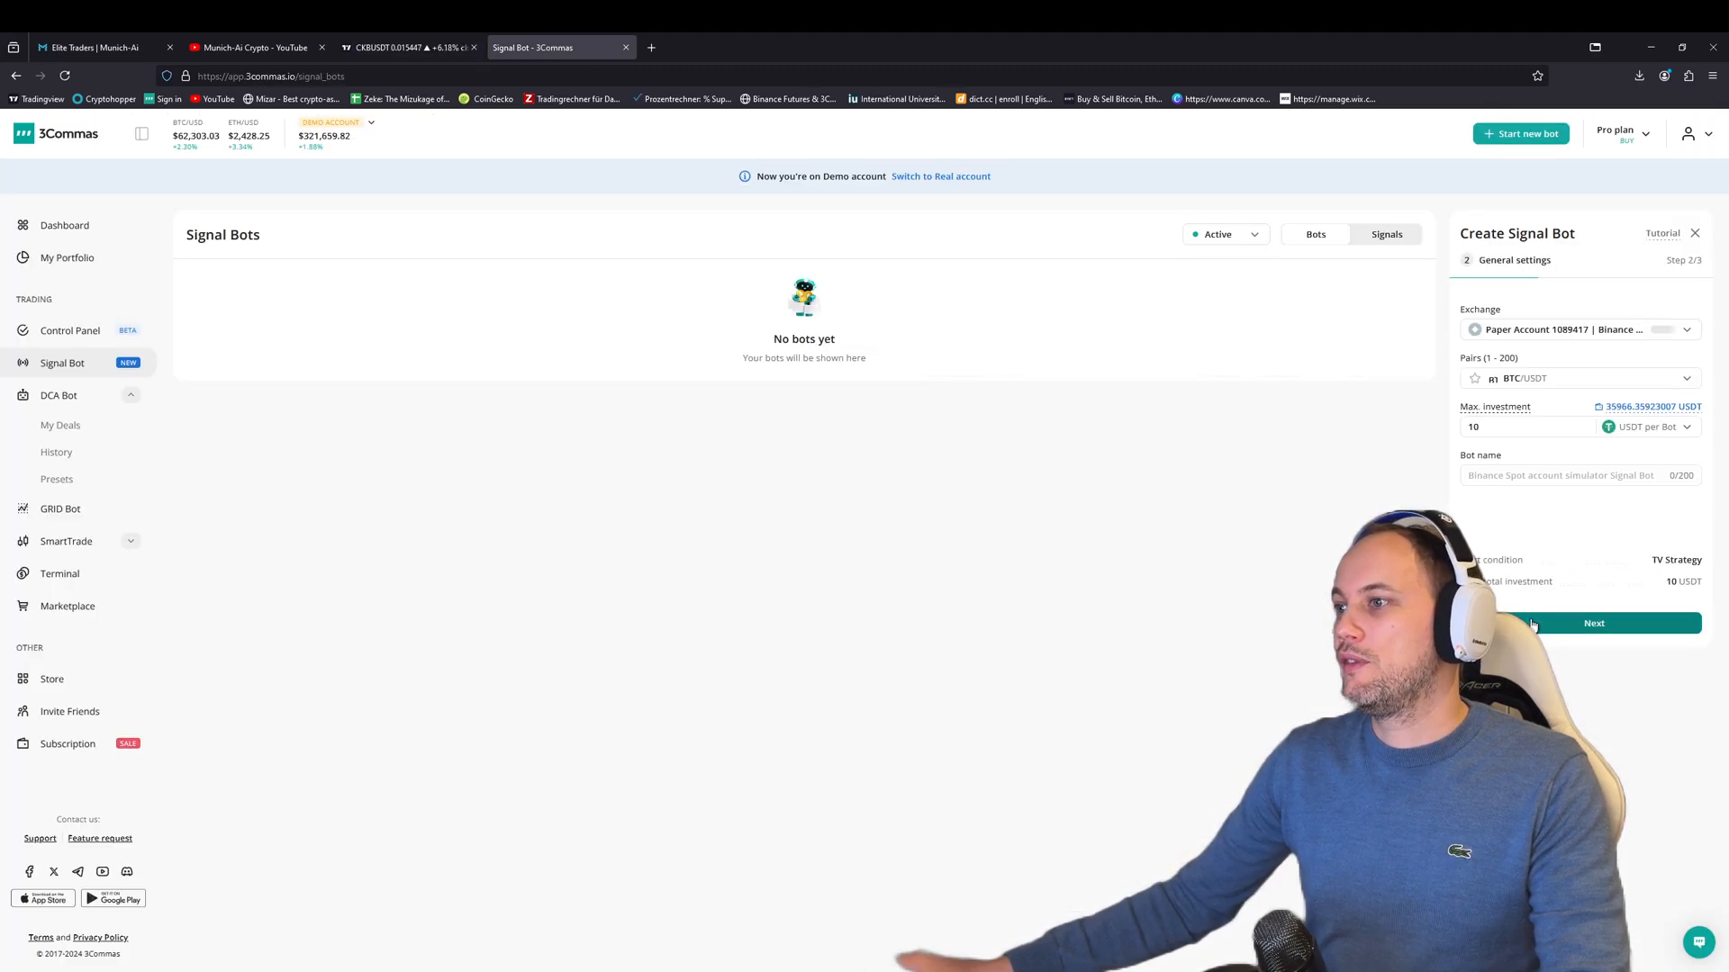
{"action": "left_click", "coordinate": [1577, 378]}
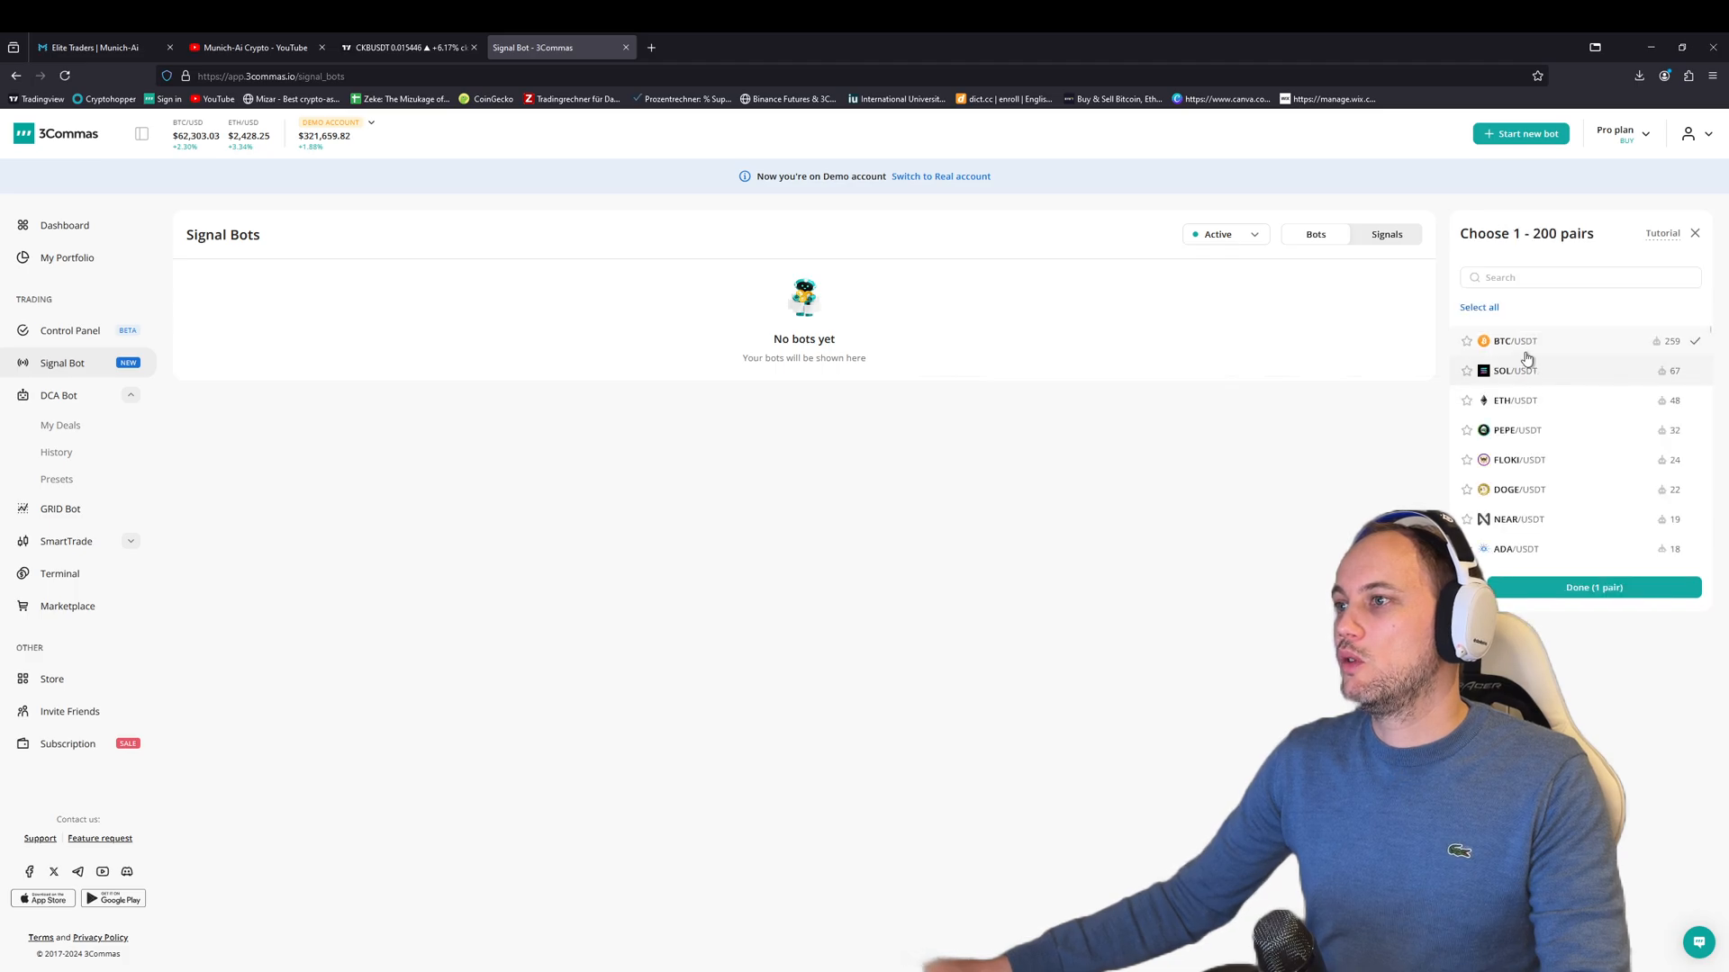
{"action": "left_click", "coordinate": [1512, 341]}
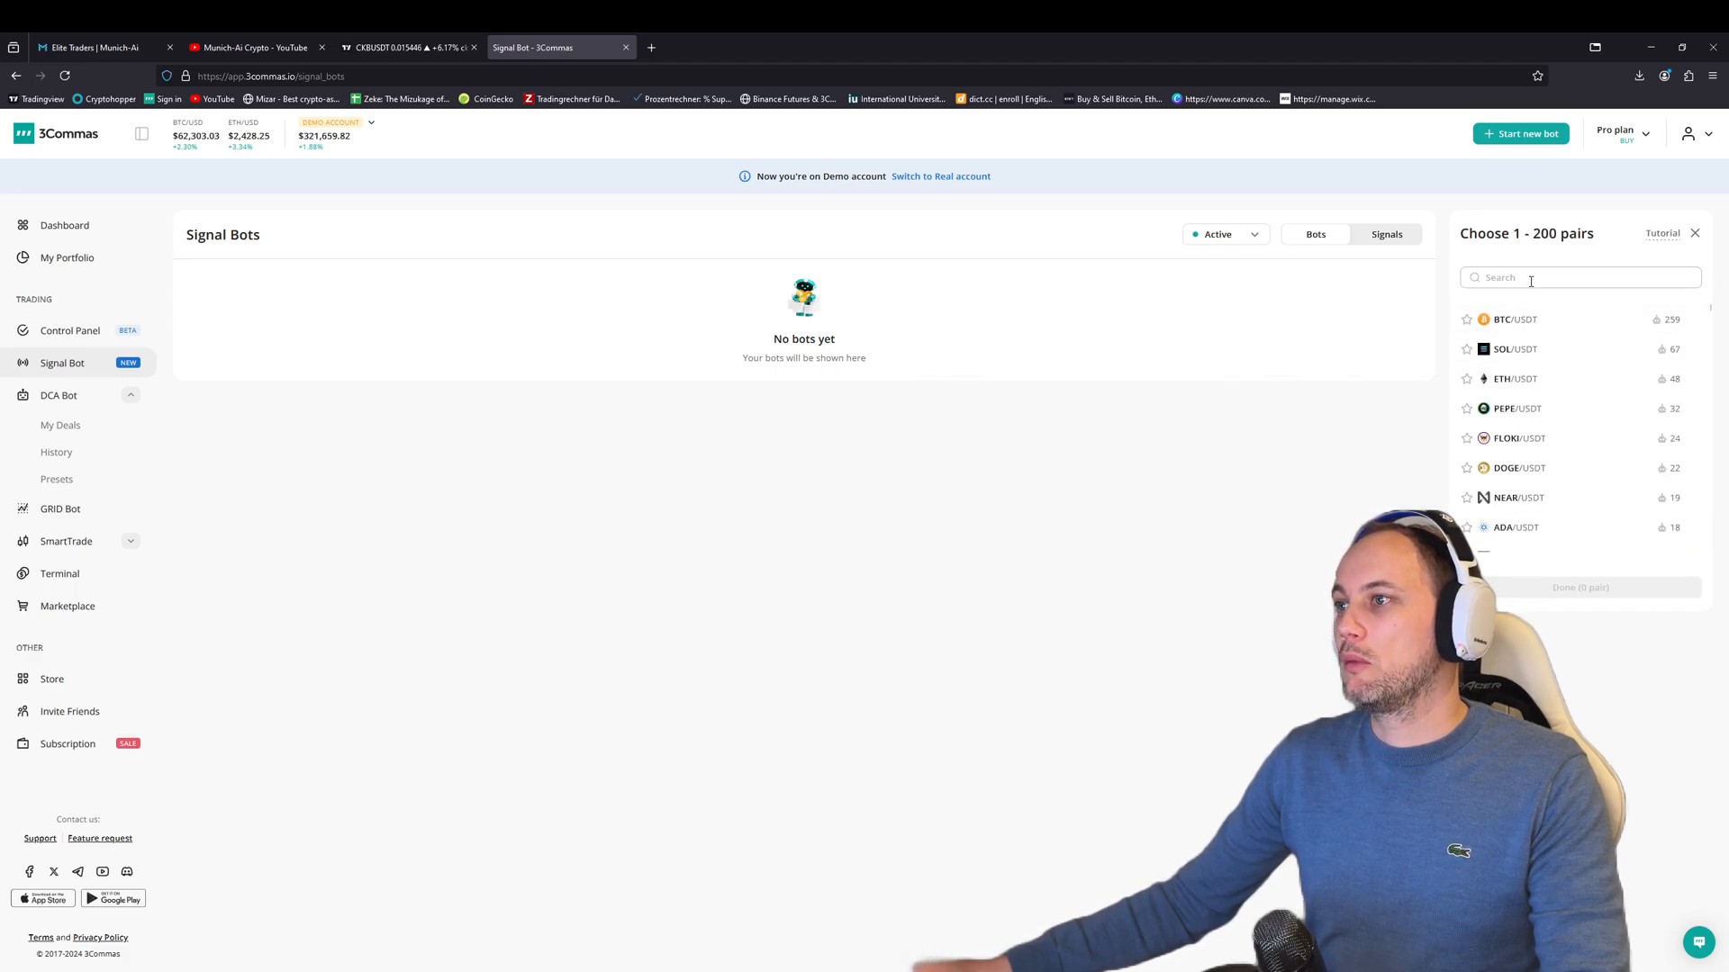
{"action": "type", "text": "ckb"}
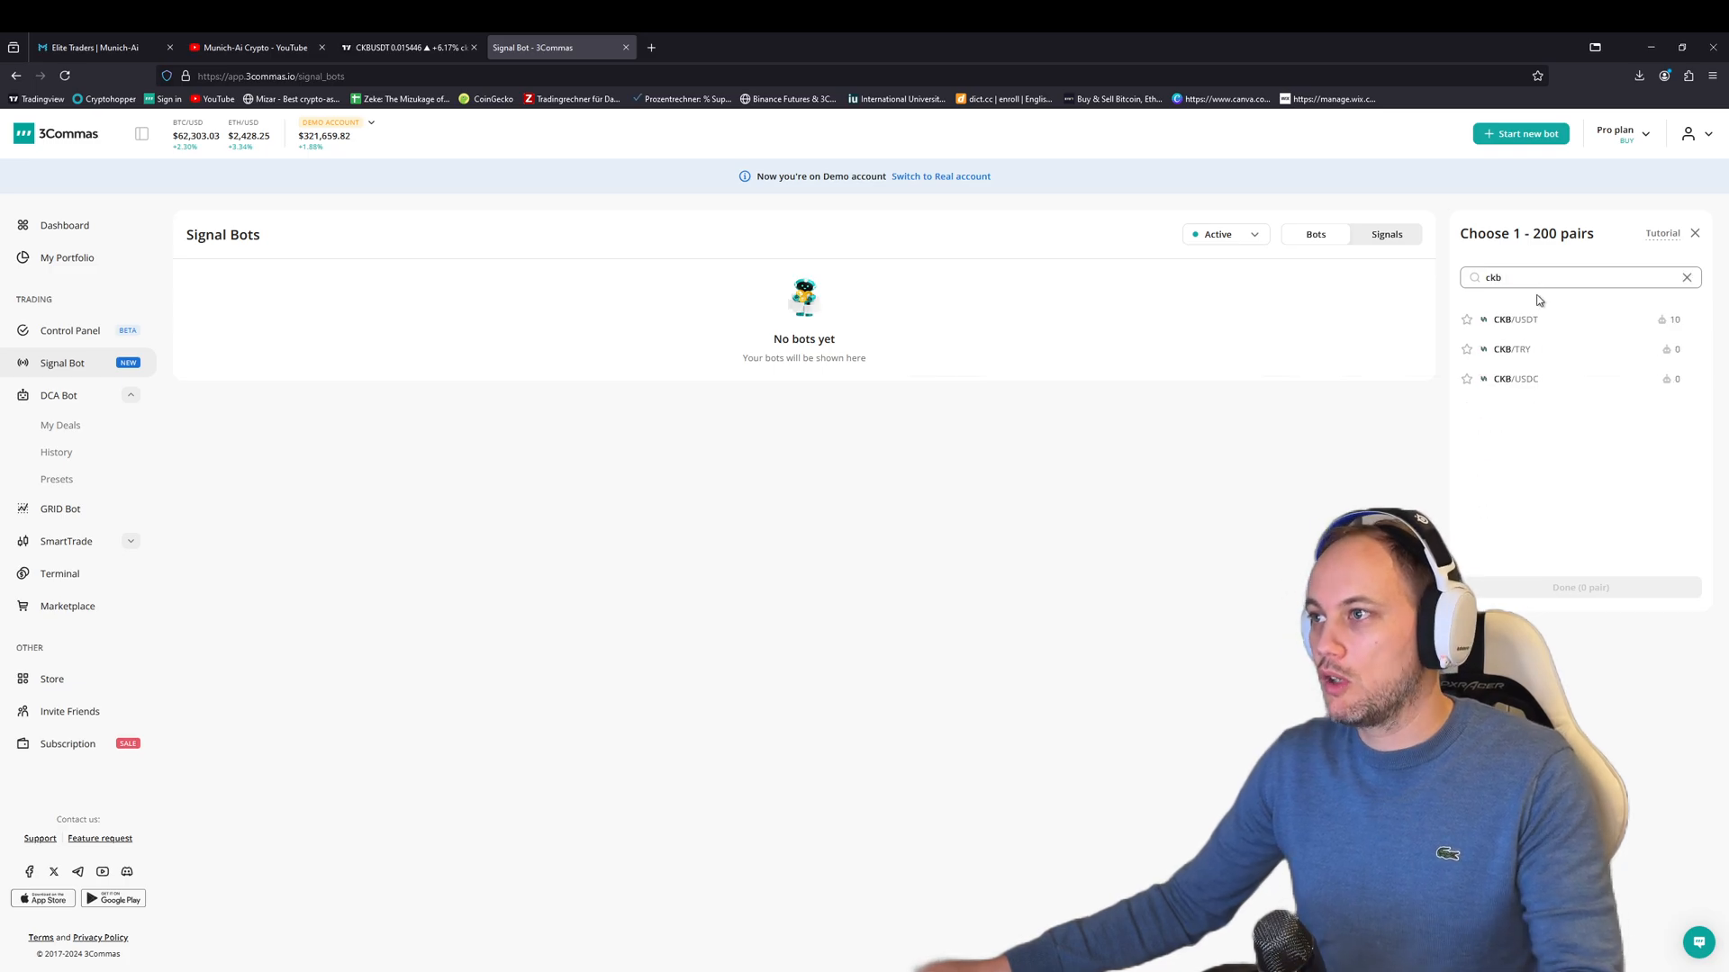
{"action": "left_click", "coordinate": [1514, 321]}
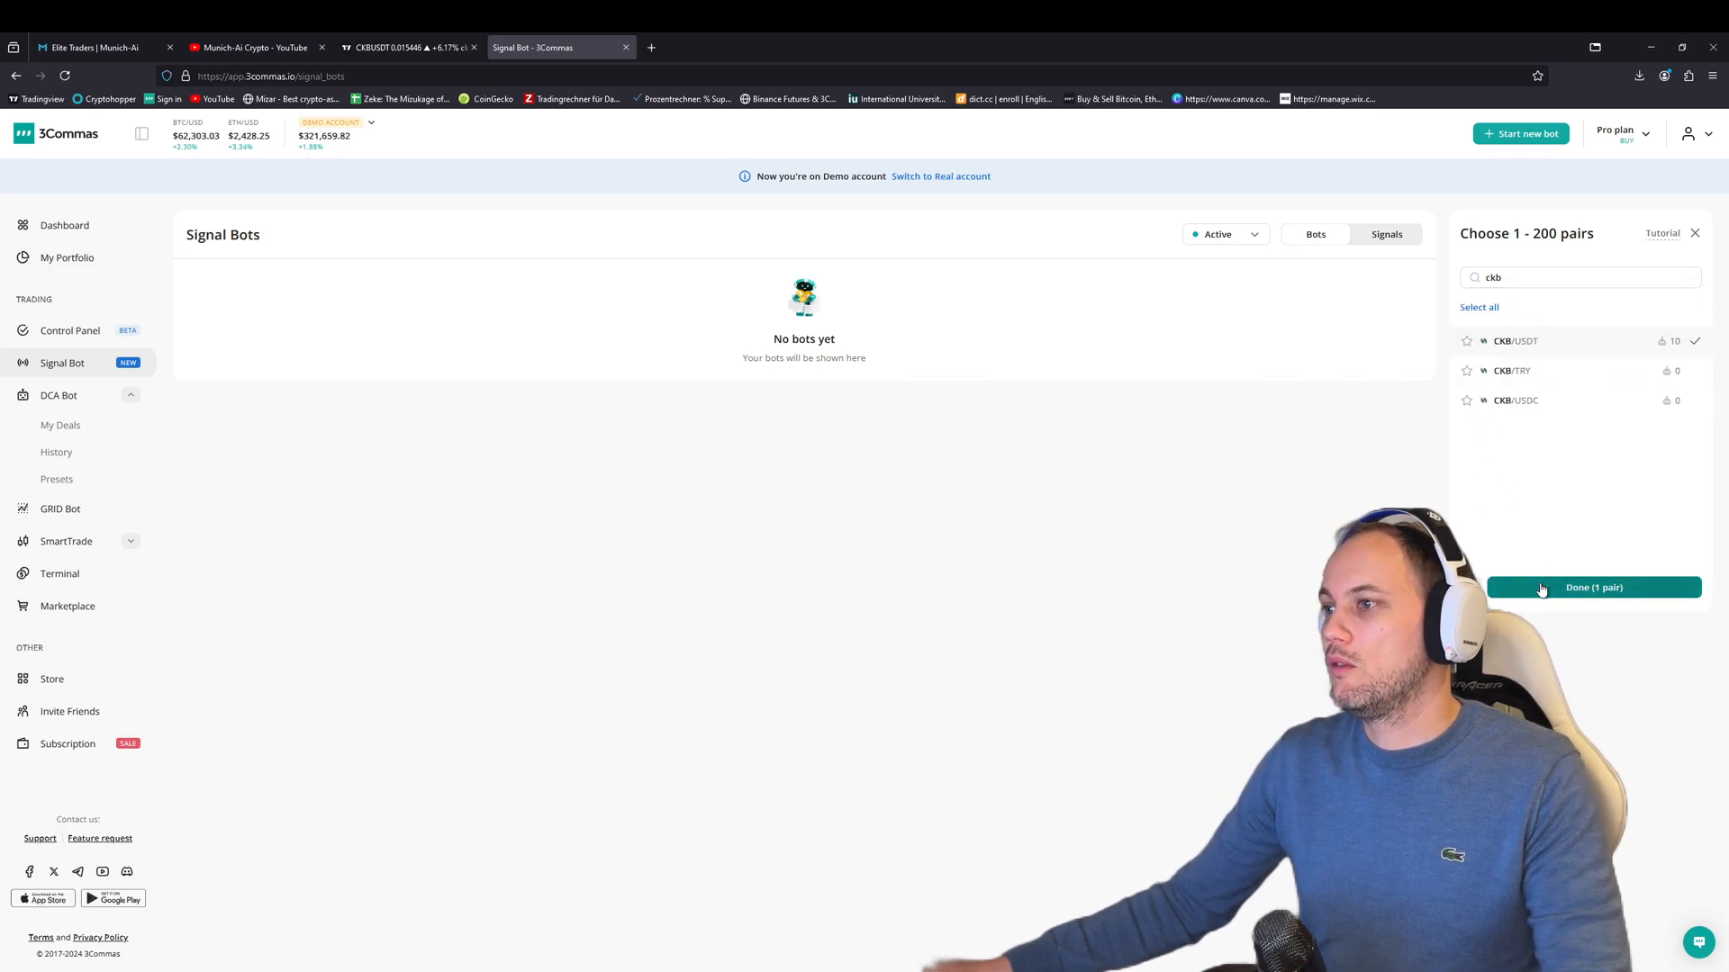
{"action": "left_click", "coordinate": [1593, 587]}
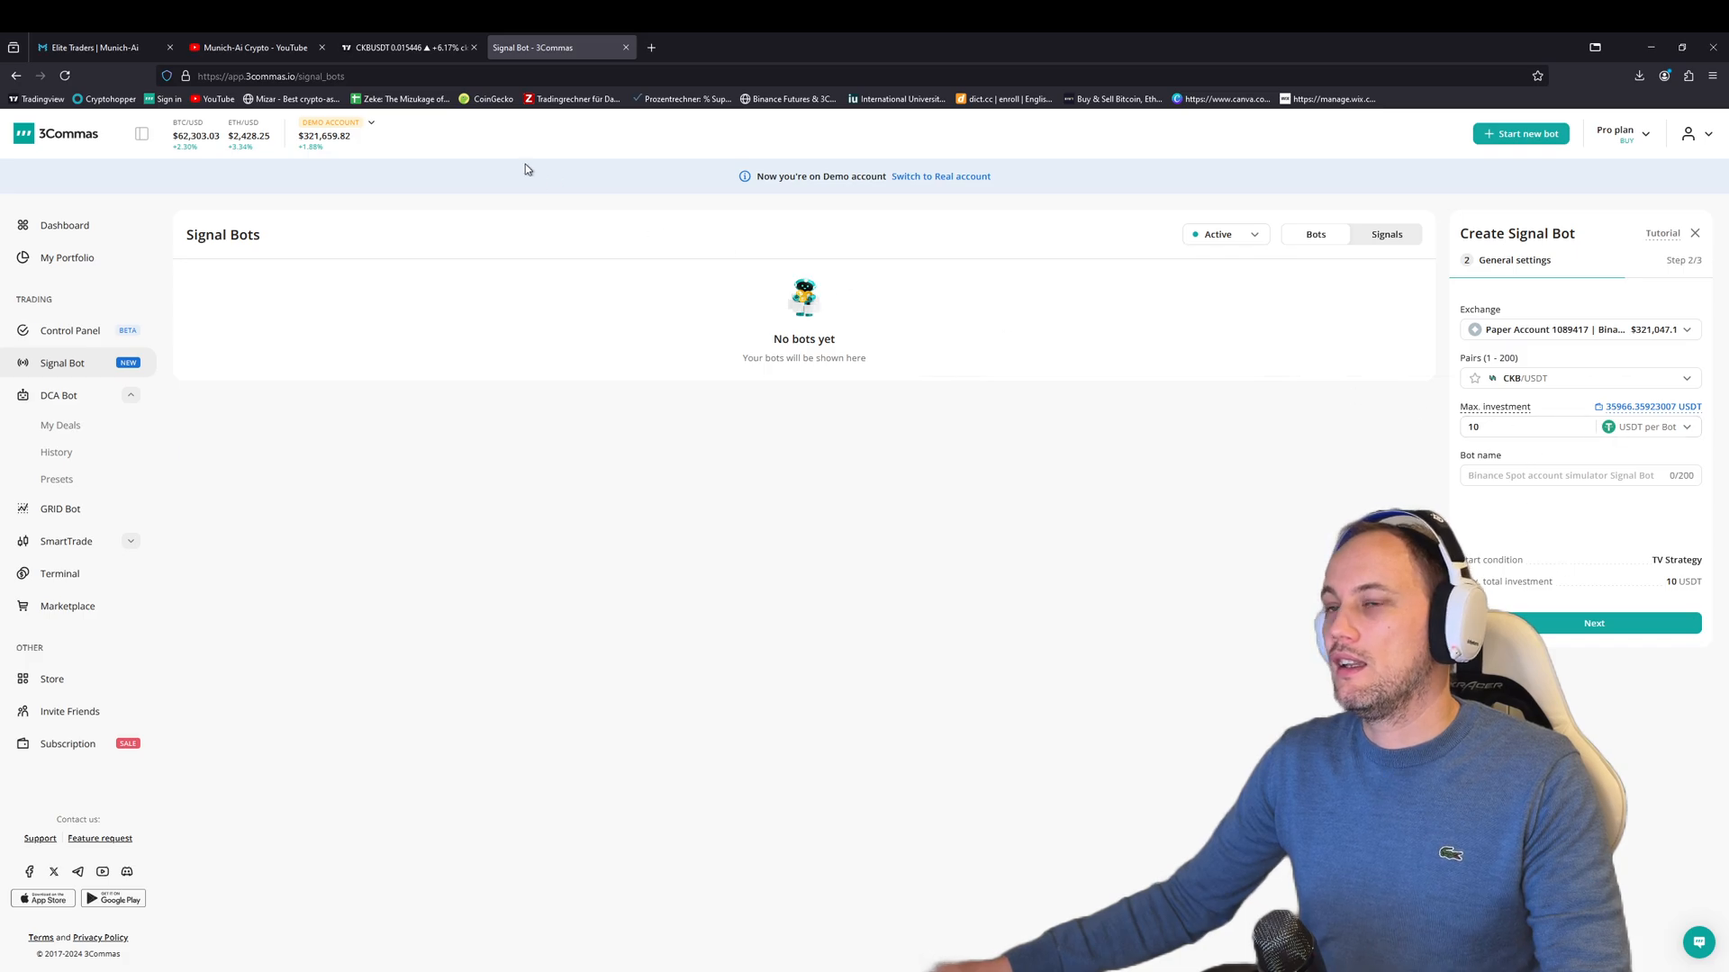
Enter 675 USDT max investment and the bot name 'ckb set and forget', selecting it to copy.
{"action": "left_click", "coordinate": [409, 47]}
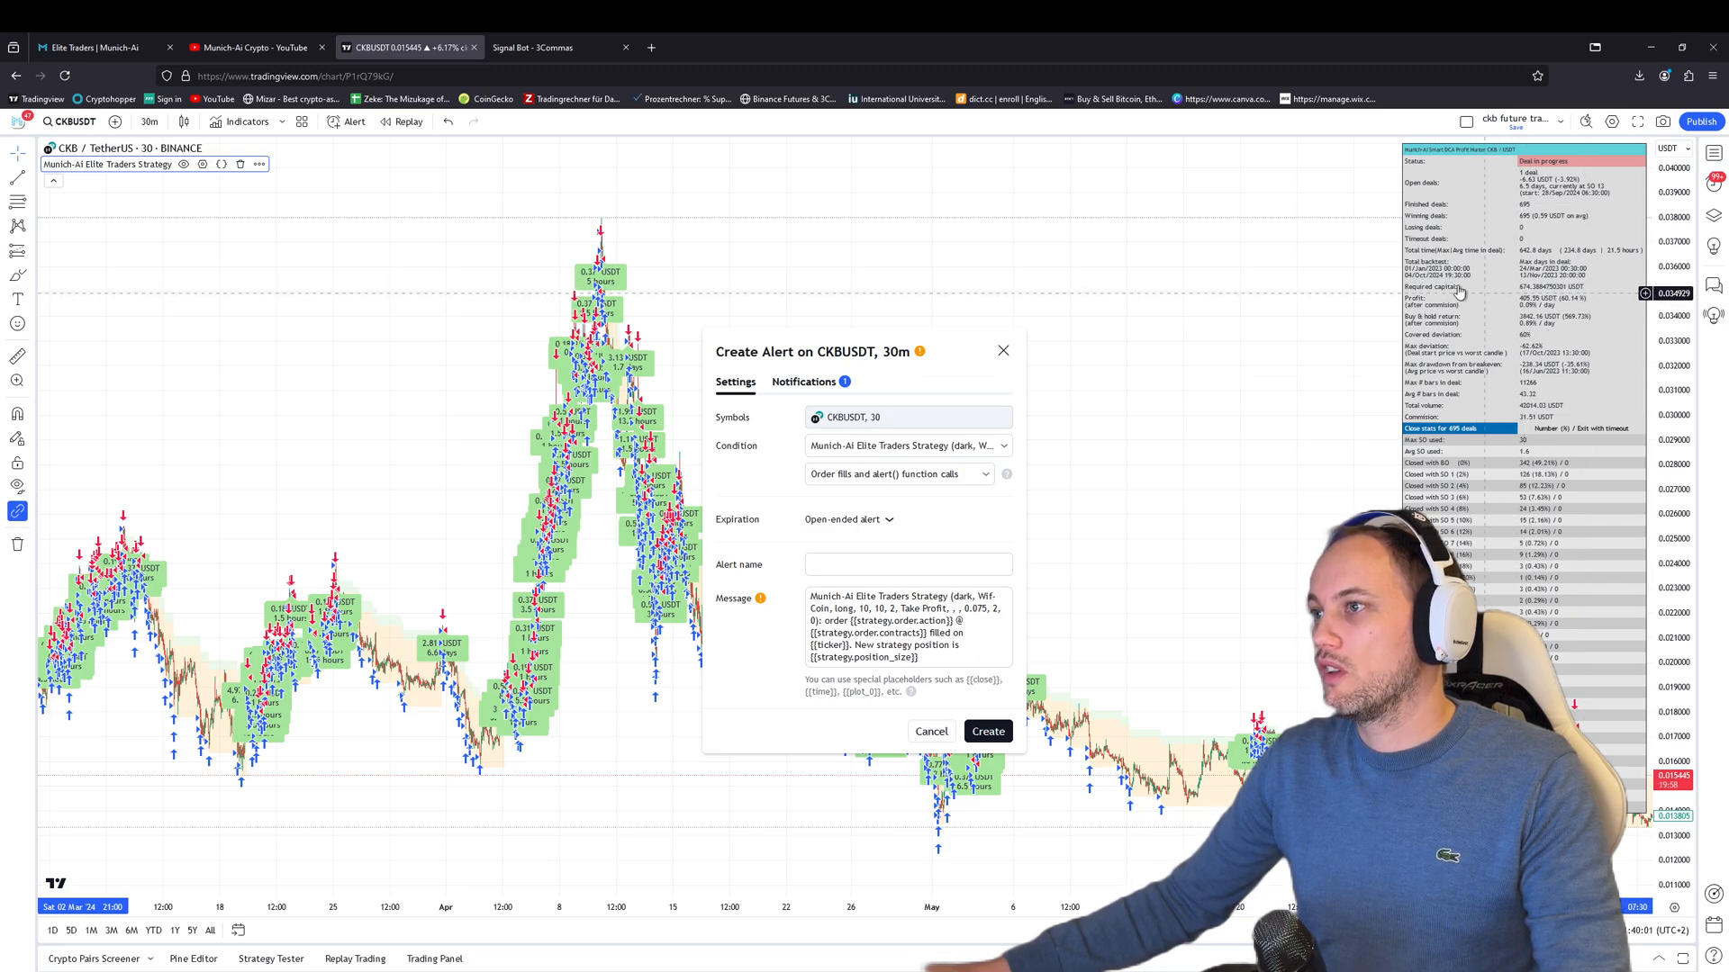
{"action": "left_click", "coordinate": [533, 47]}
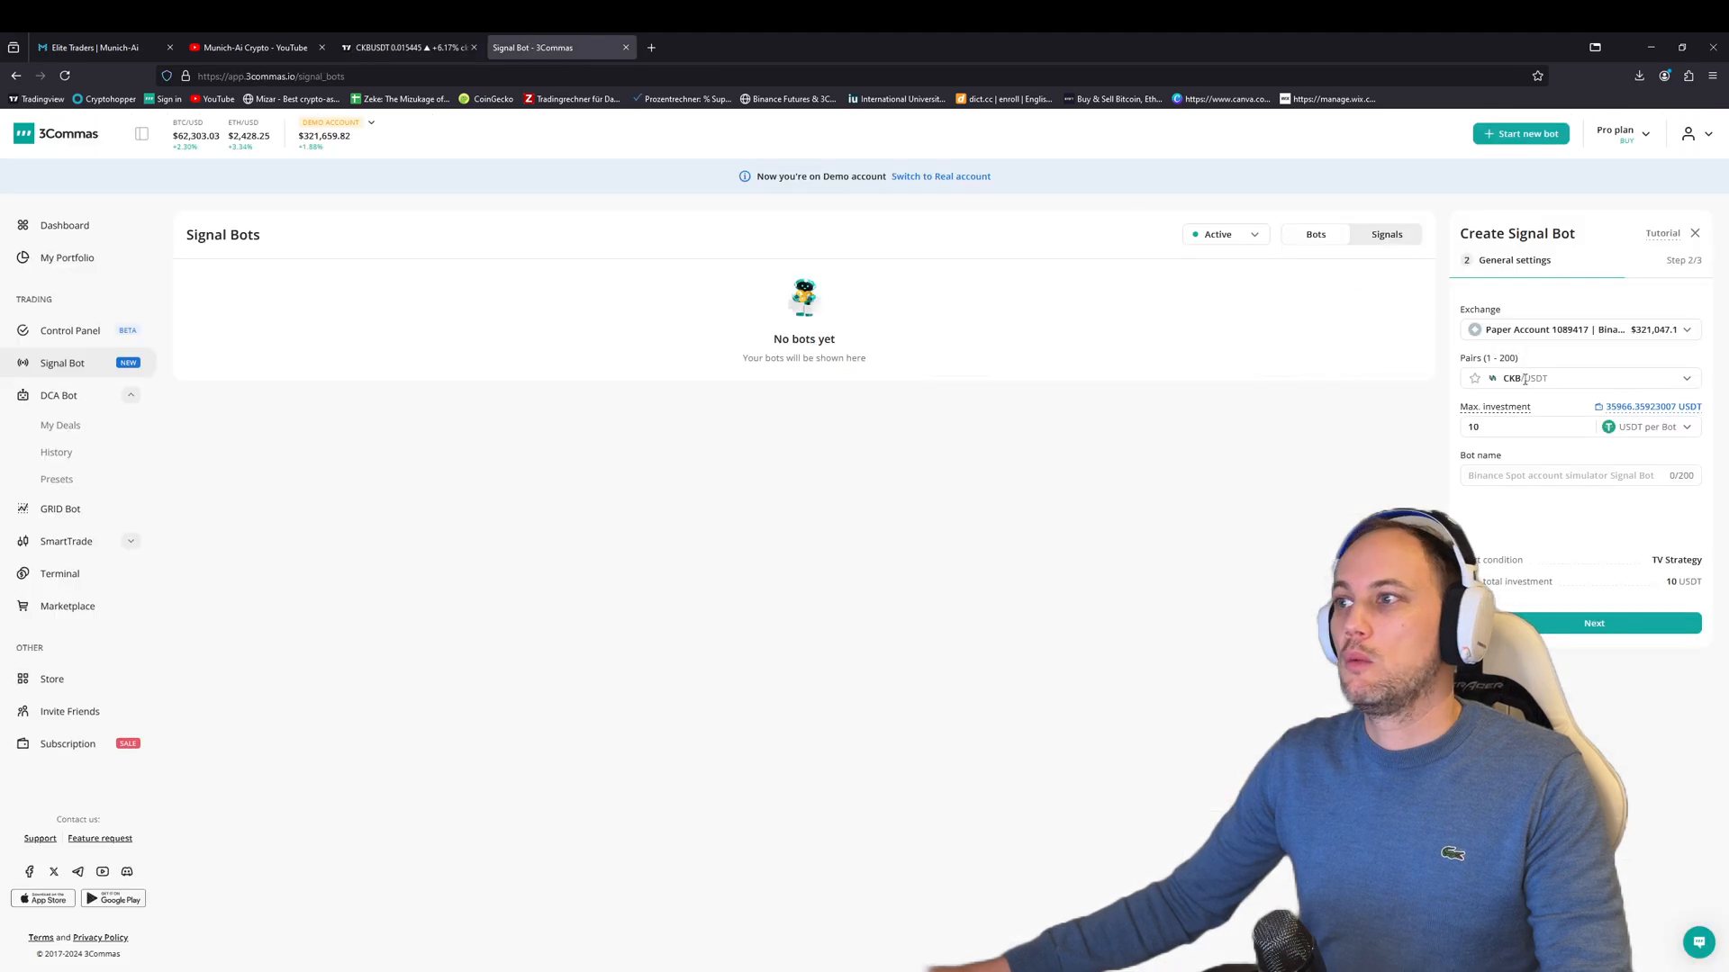
{"action": "type", "text": "675"}
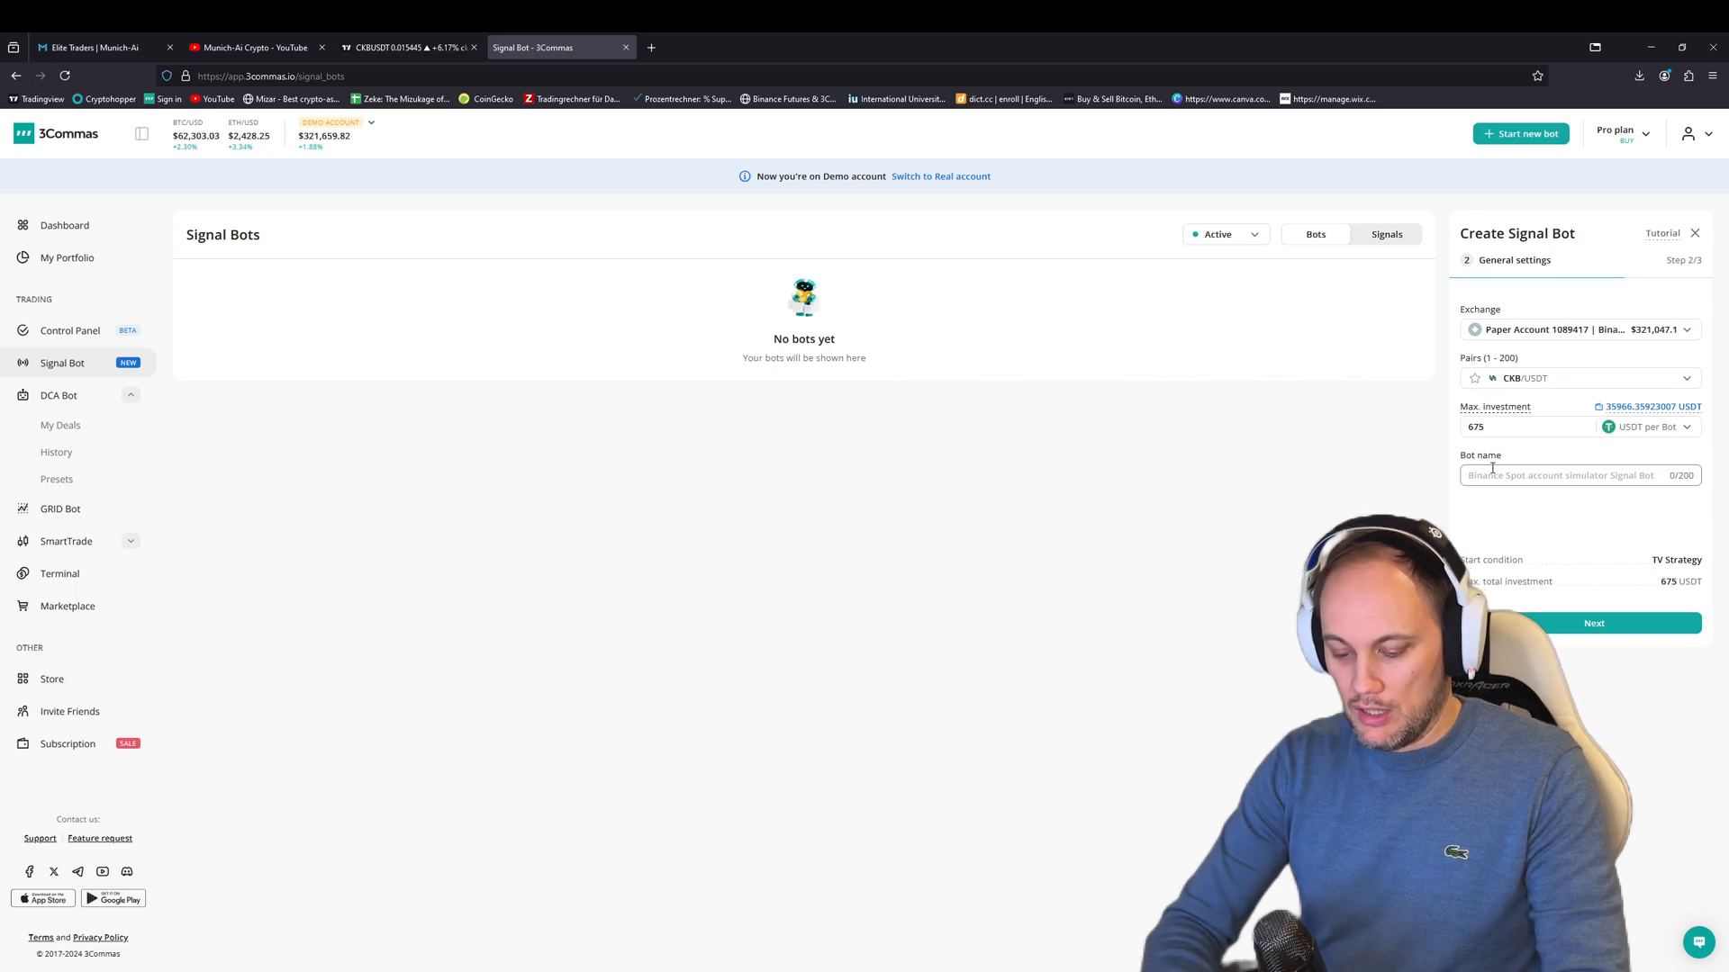
{"action": "type", "text": "ckb set und"}
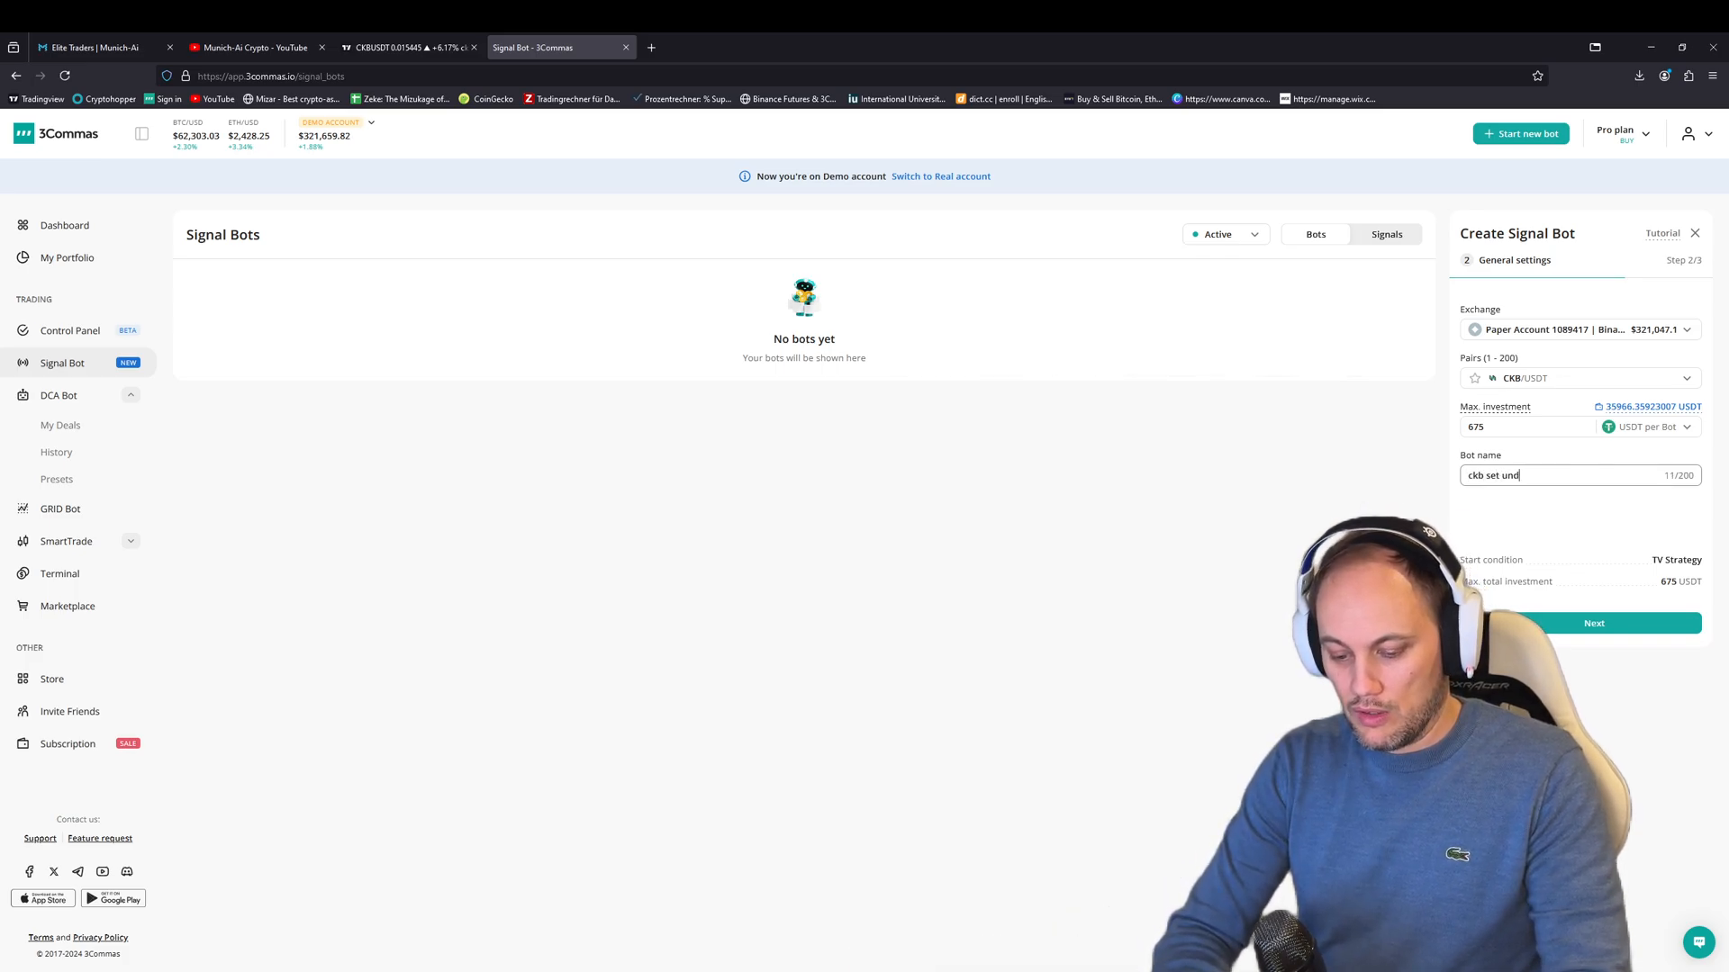
{"action": "type", "text": "and forget"}
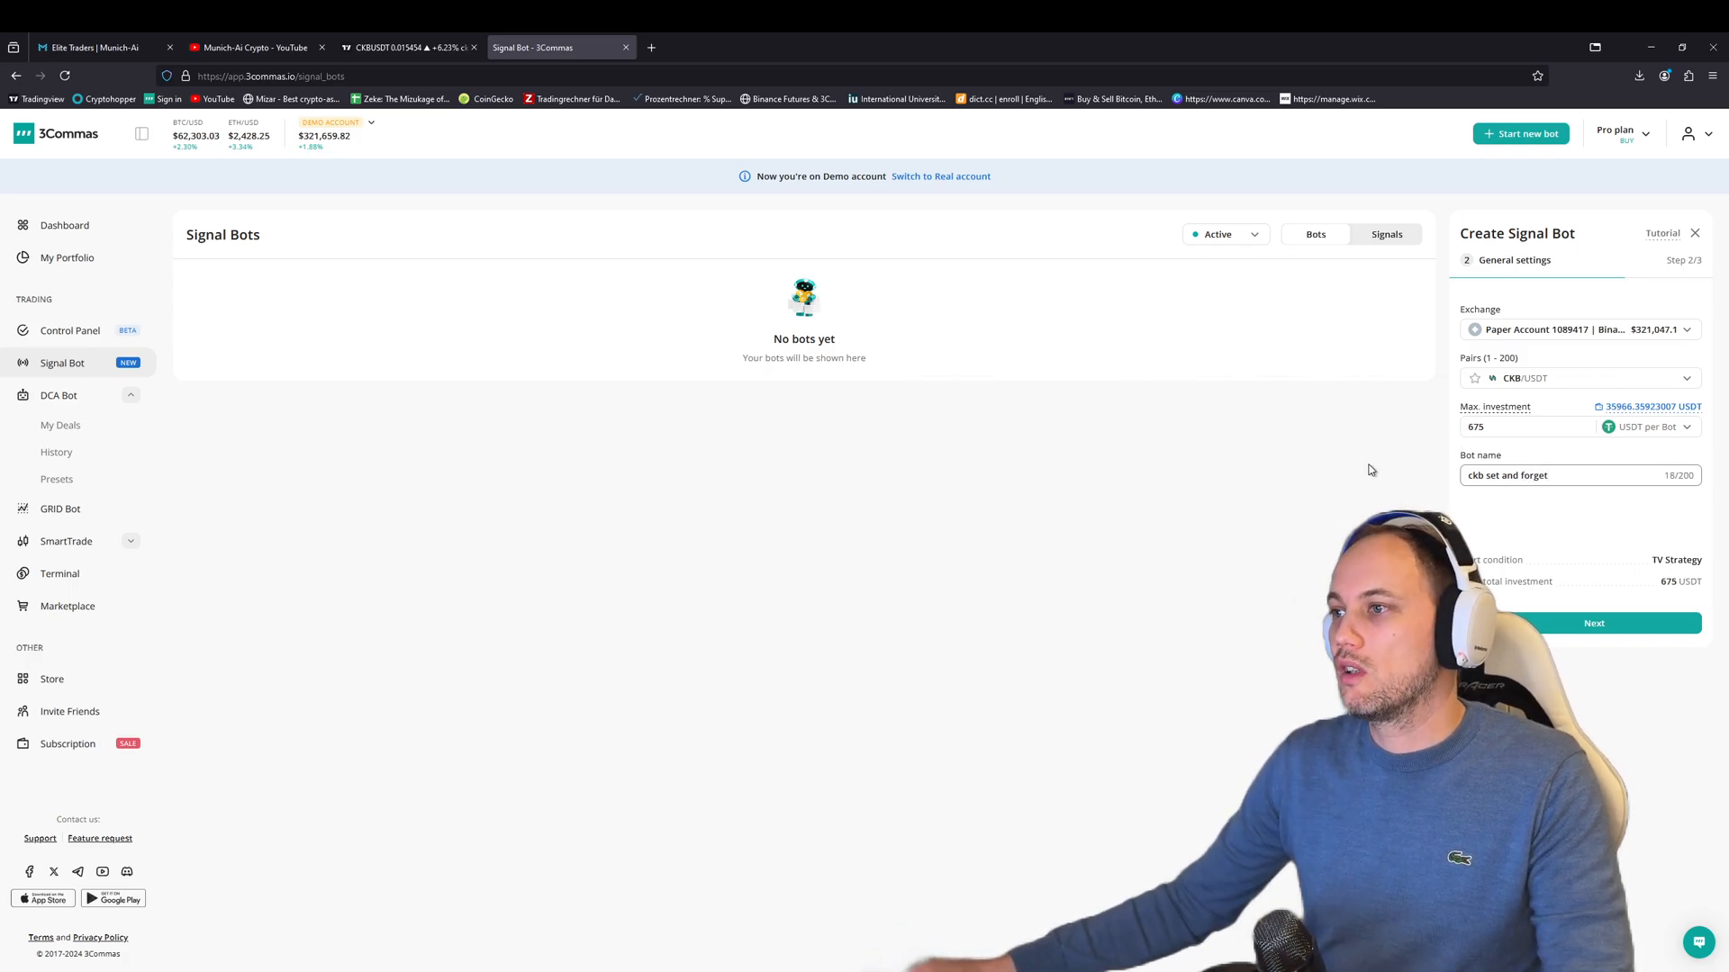
{"action": "triple_click", "coordinate": [1527, 475]}
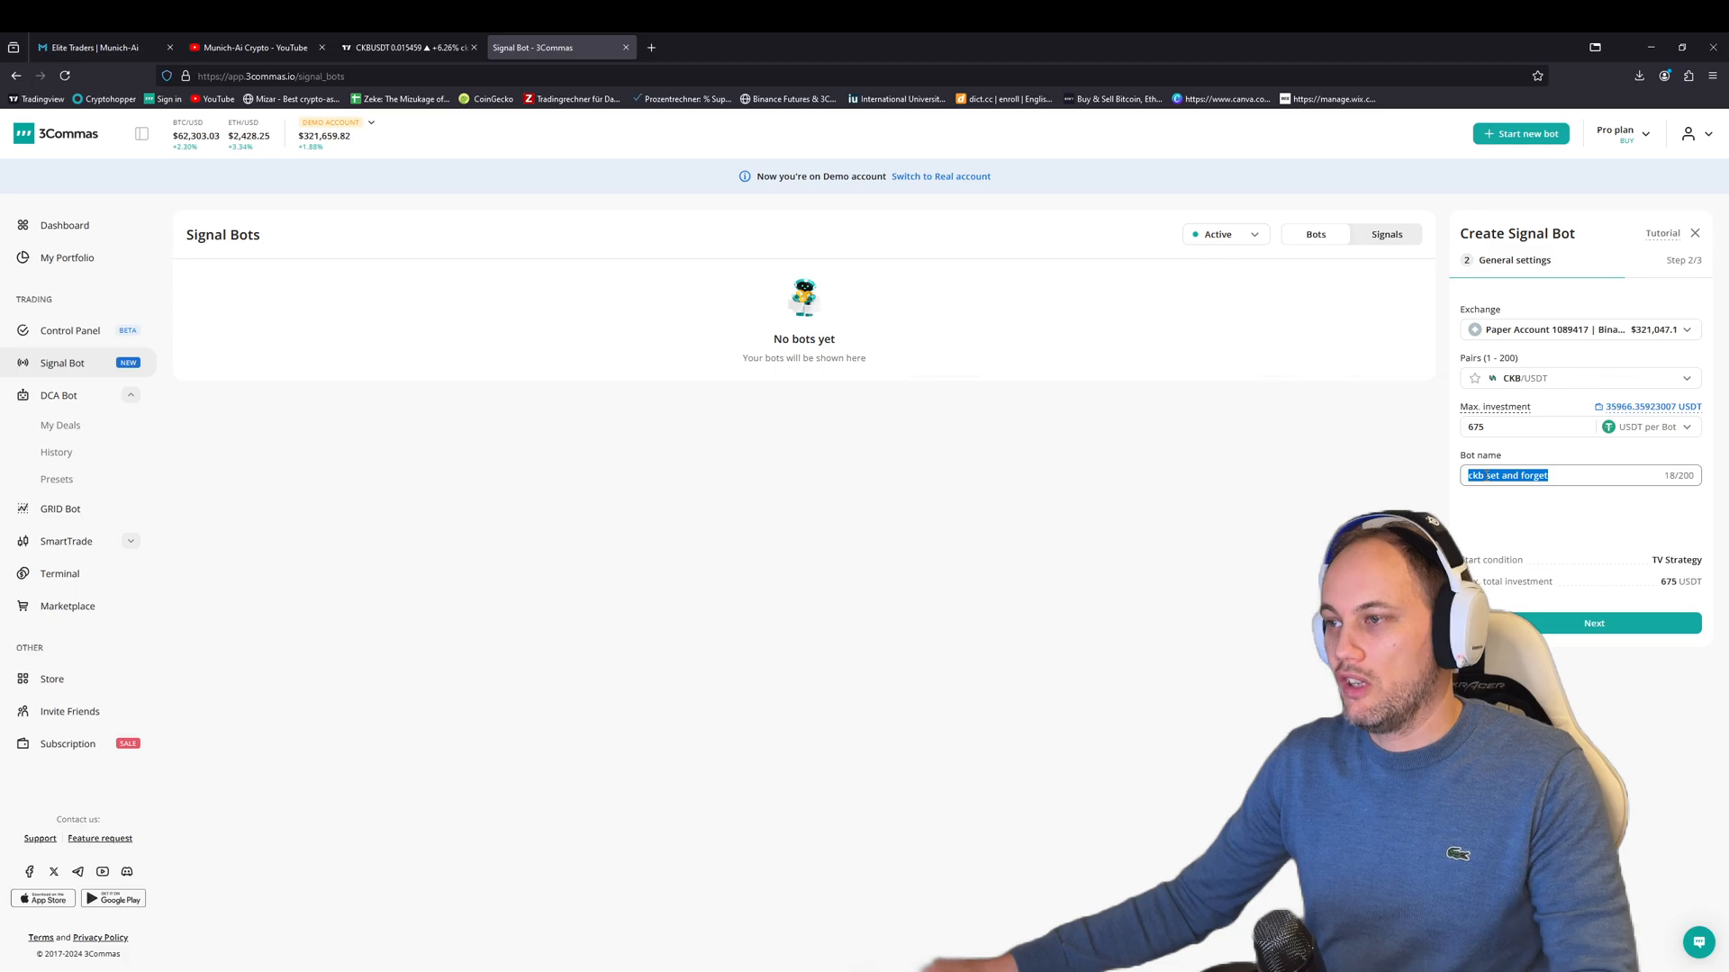
{"action": "left_click", "coordinate": [409, 46]}
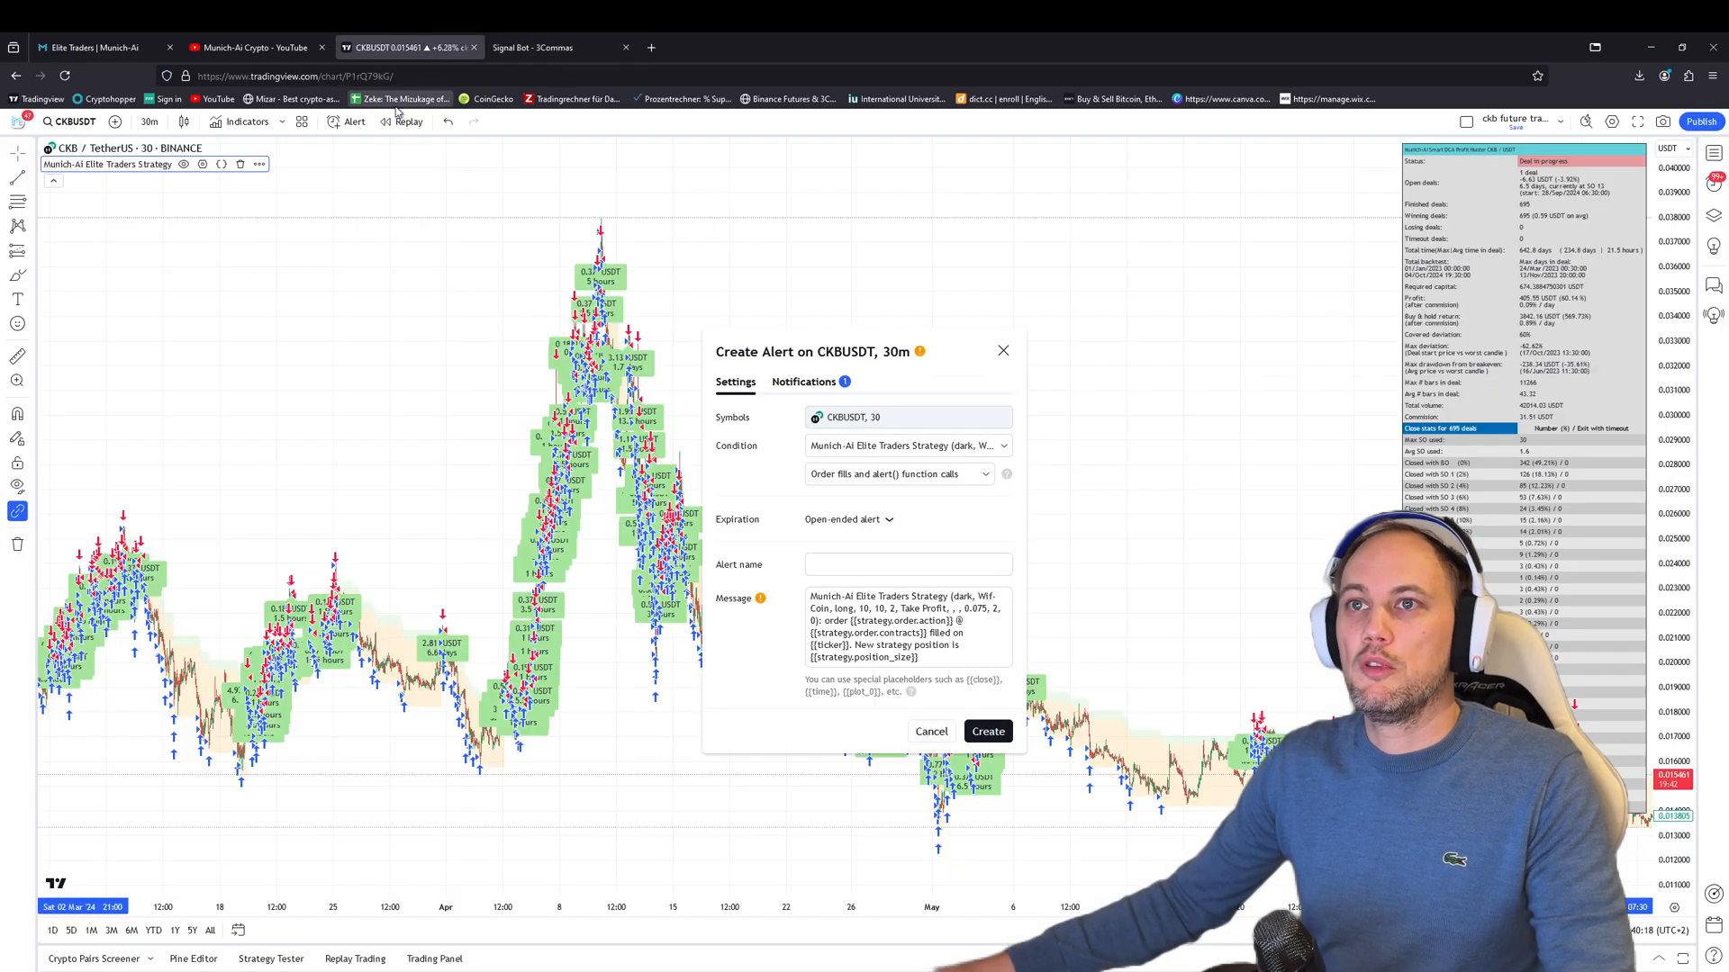
Name the alert 'ckb set and forget', paste 3Commas' deal-start webhook message, and create it.
{"action": "type", "text": "ckb set and forget"}
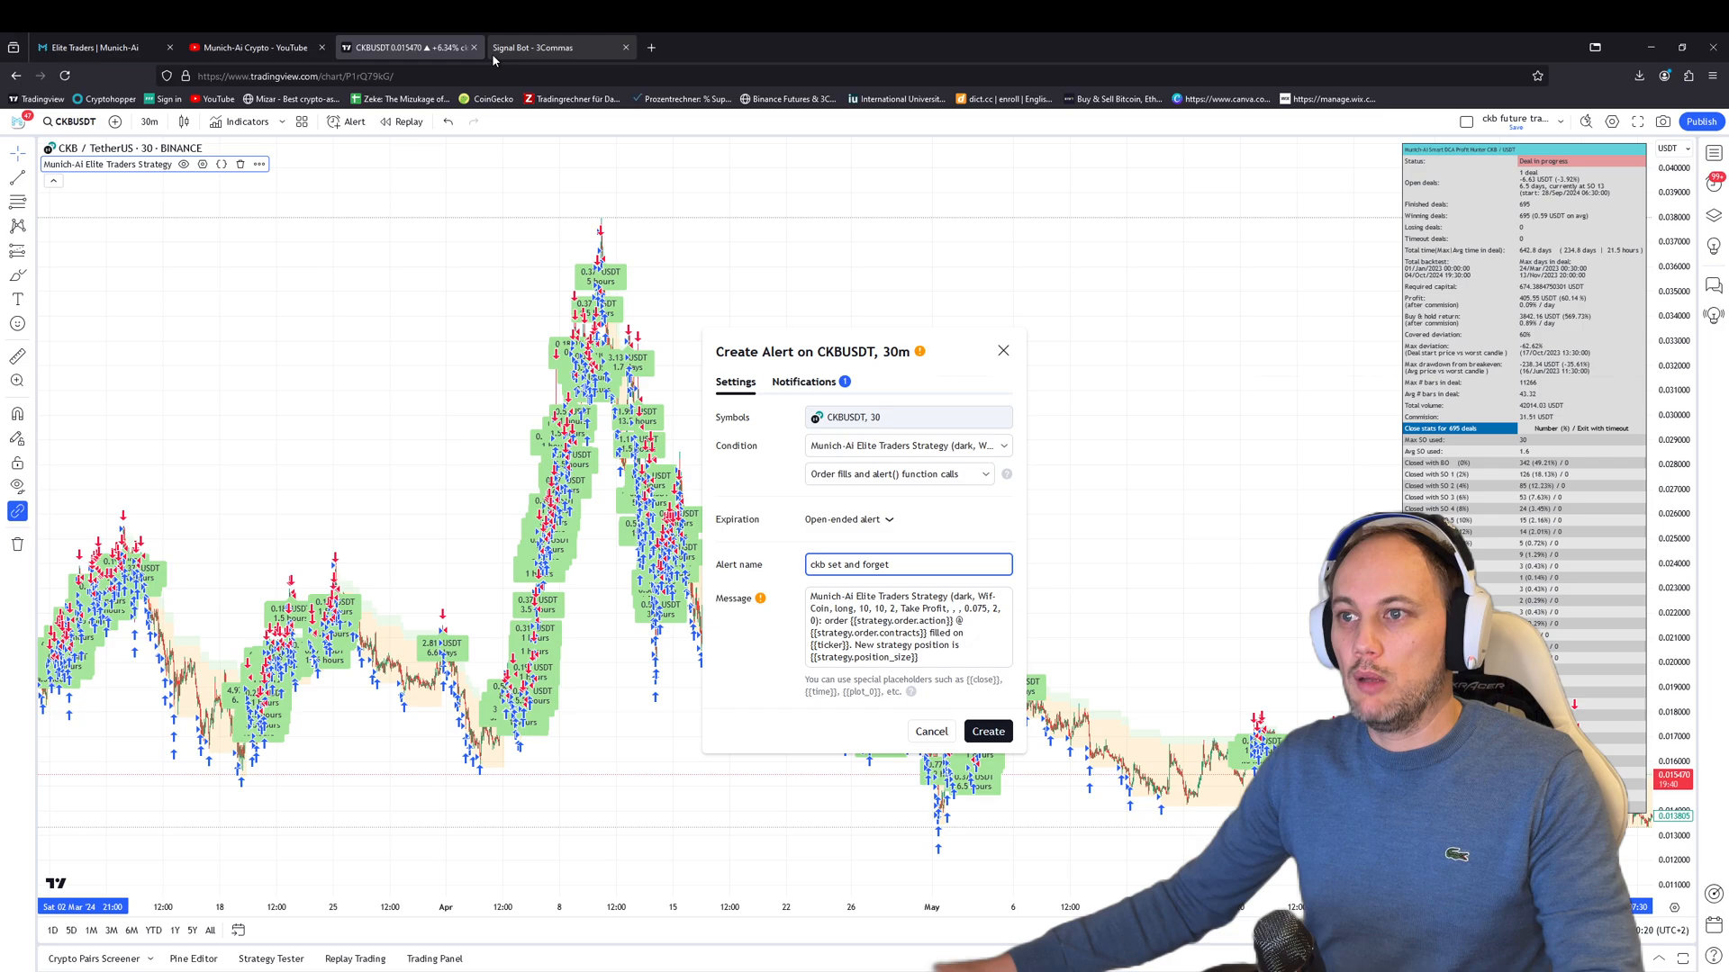
{"action": "left_click", "coordinate": [538, 46]}
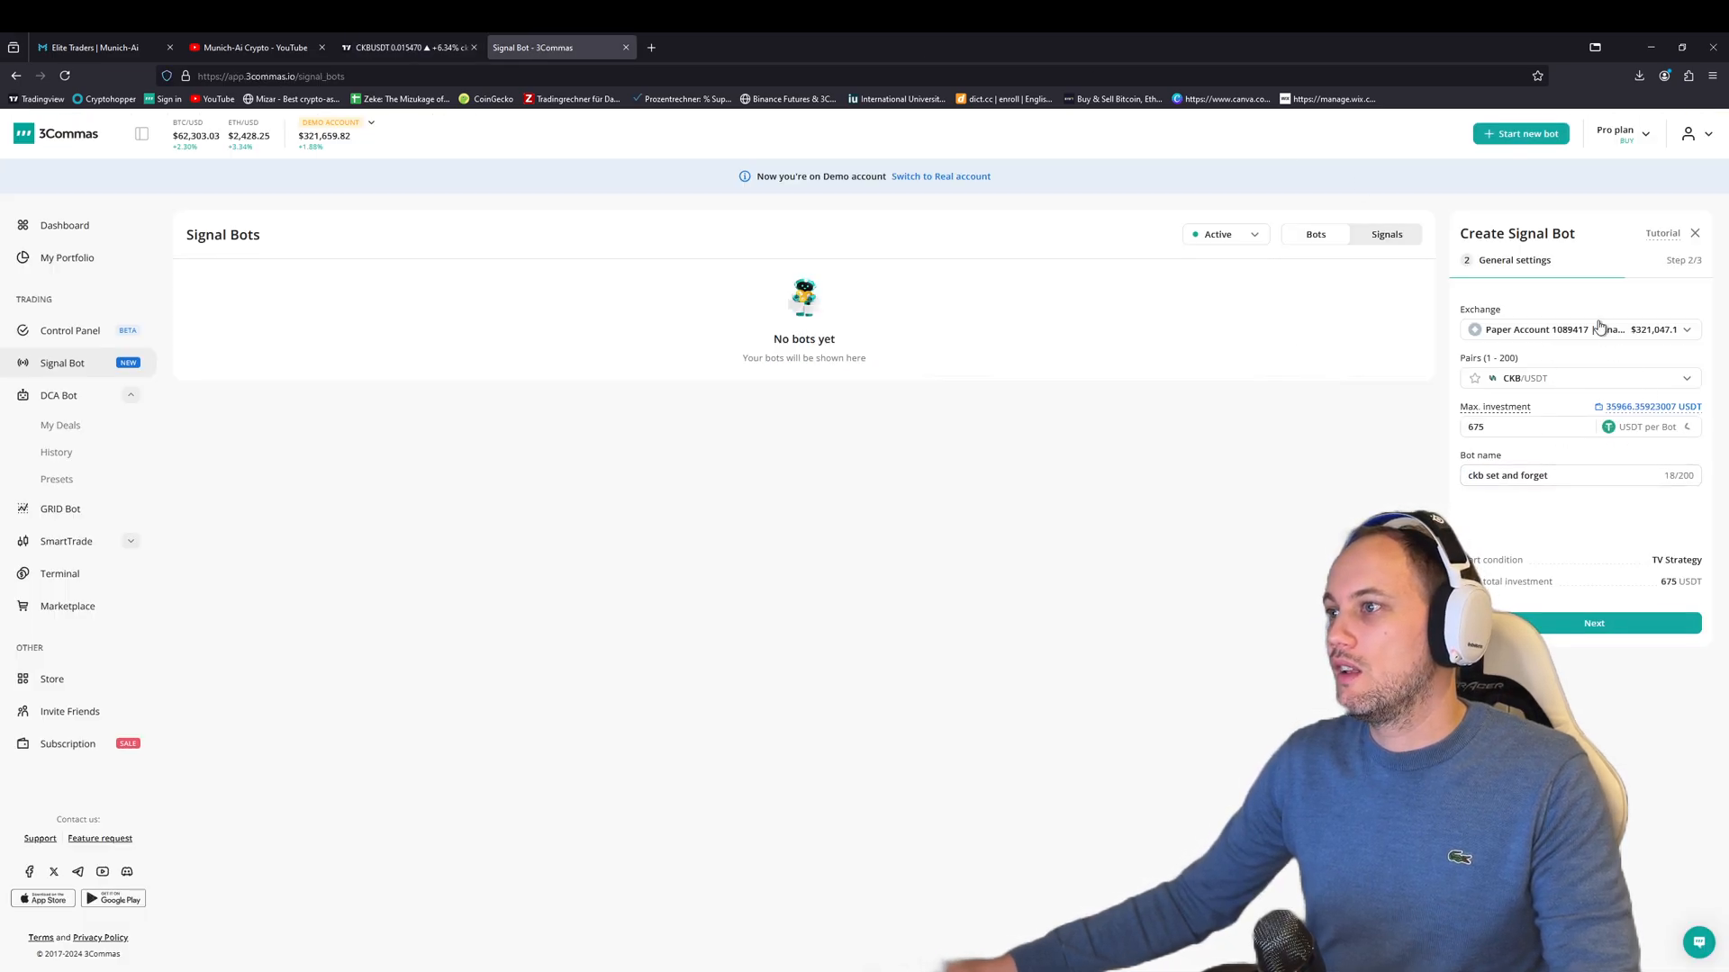
{"action": "left_click", "coordinate": [1591, 623]}
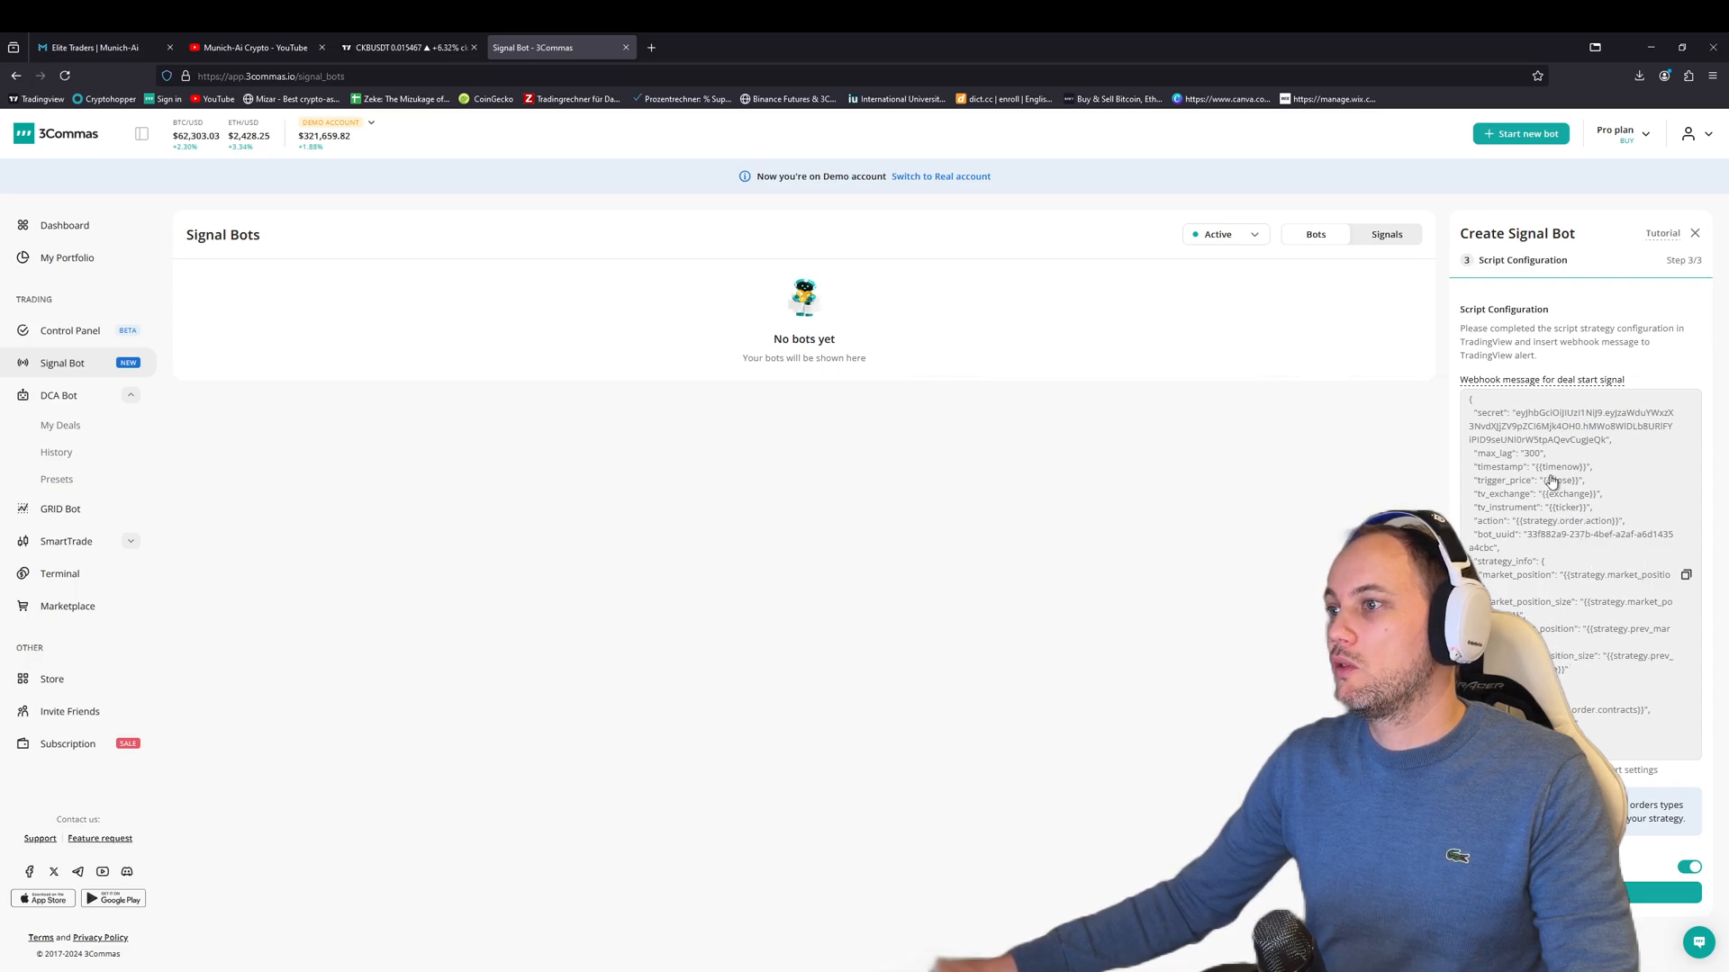
{"action": "left_click", "coordinate": [409, 47]}
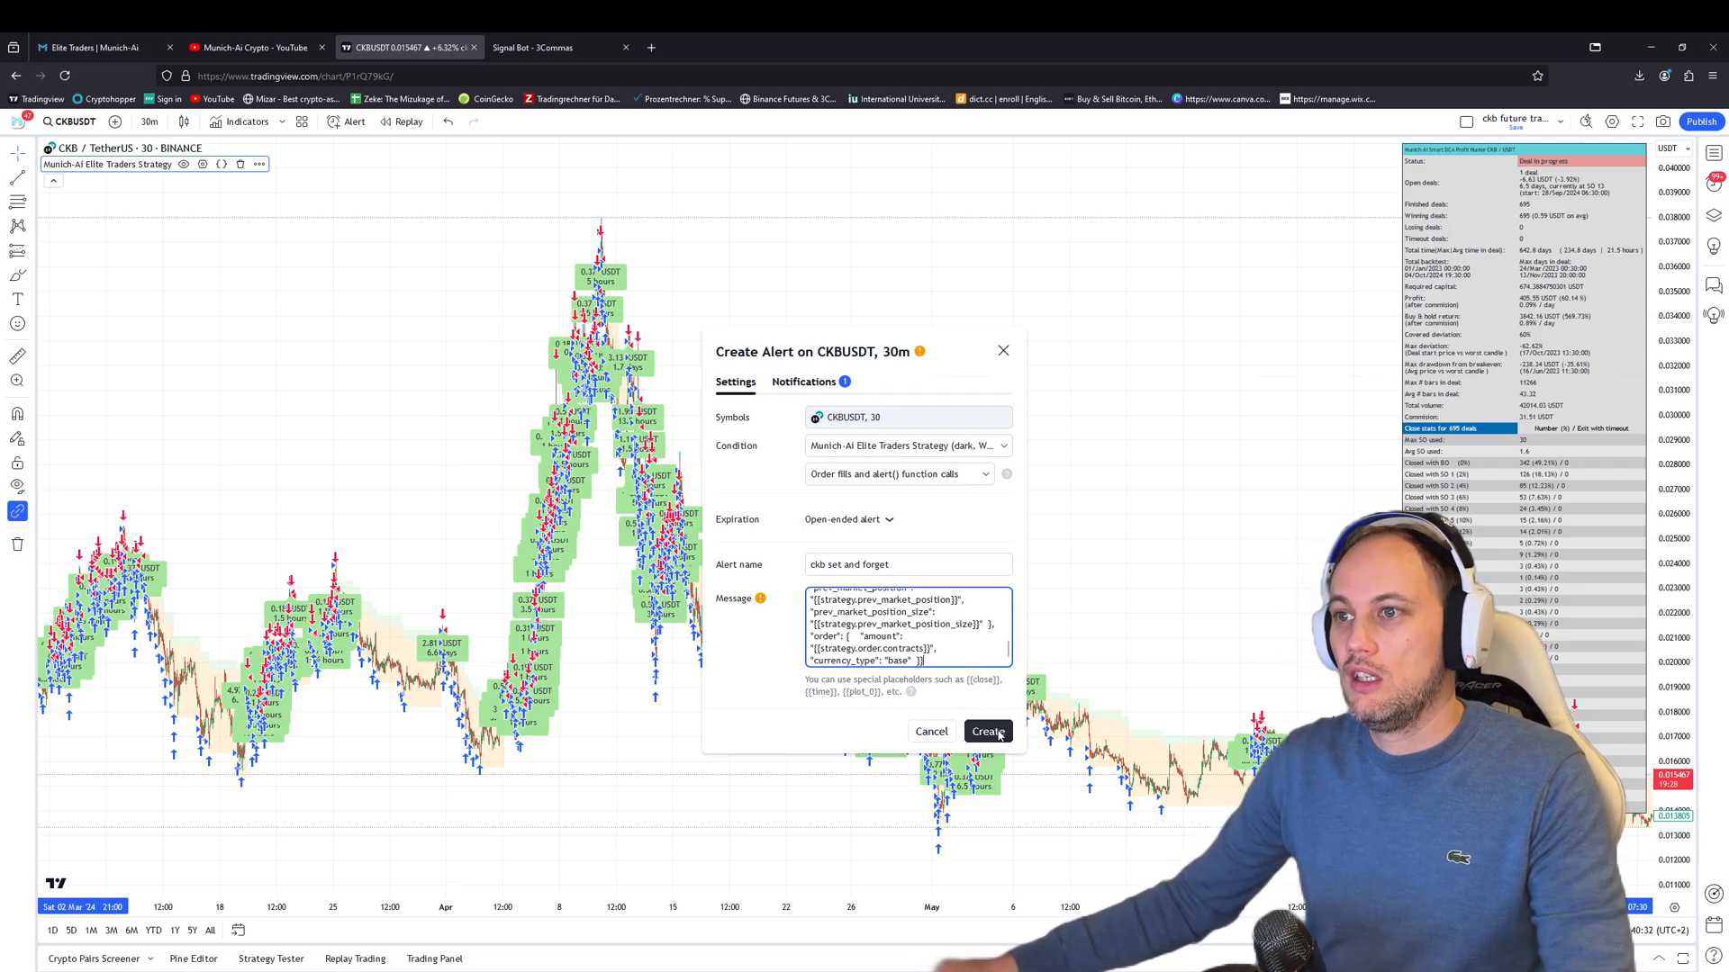
{"action": "left_click", "coordinate": [989, 731]}
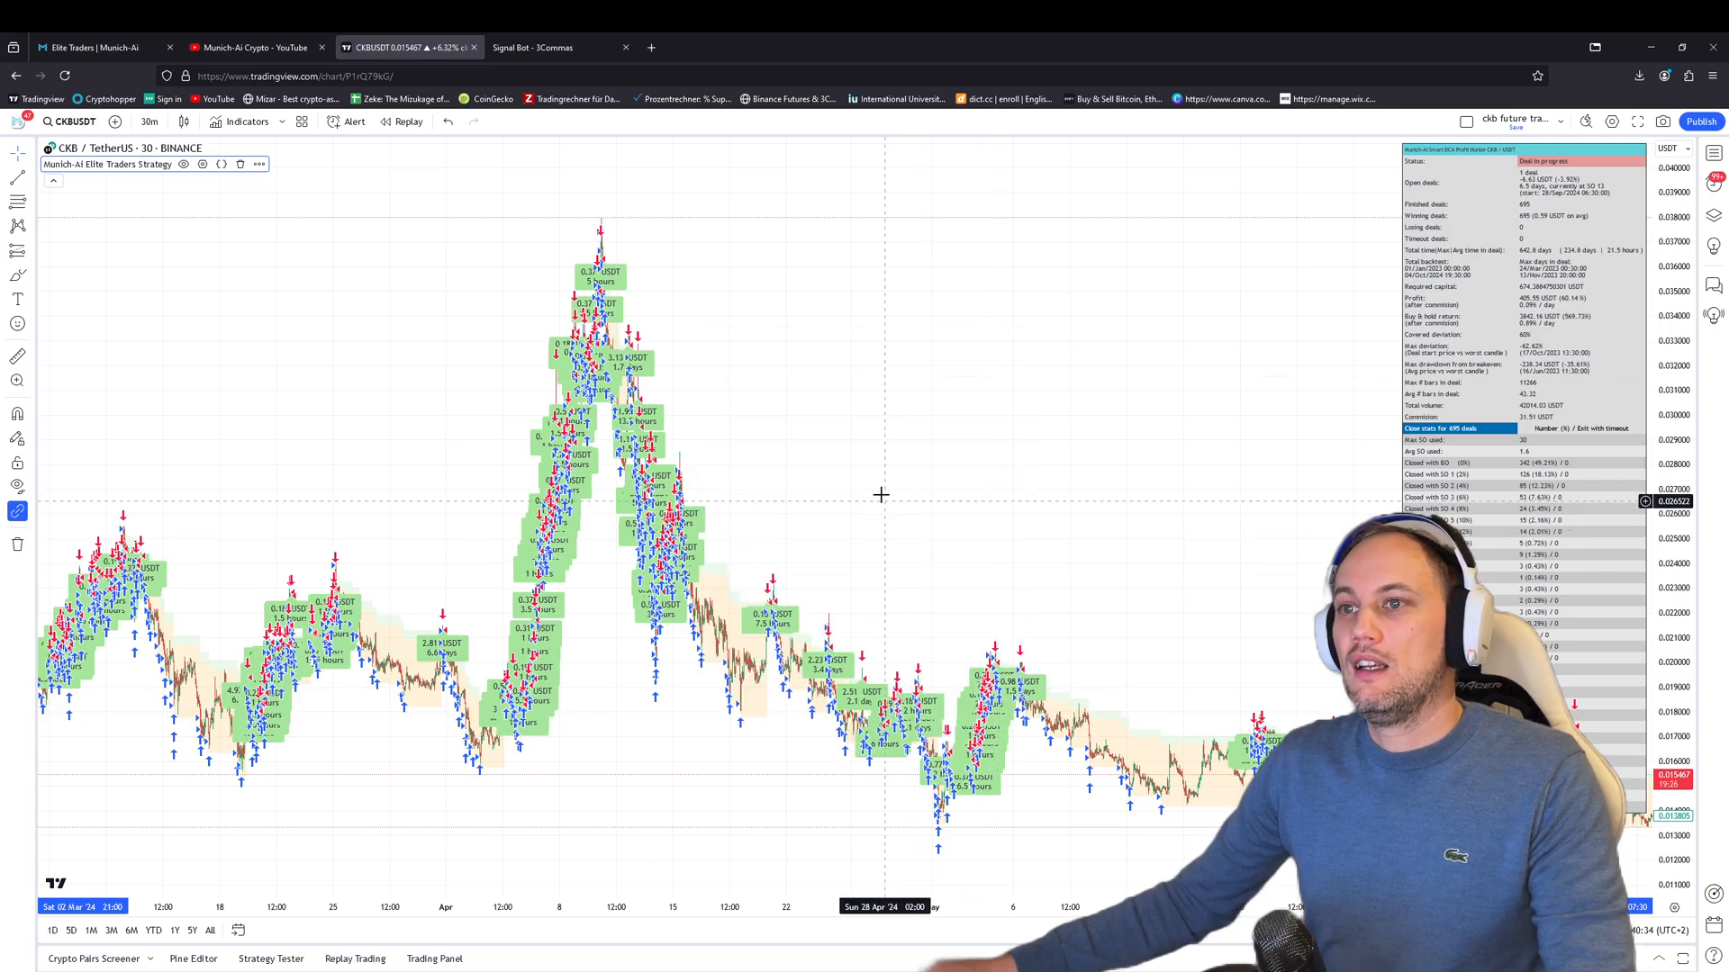
{"action": "mouse_move", "coordinate": [78, 268]}
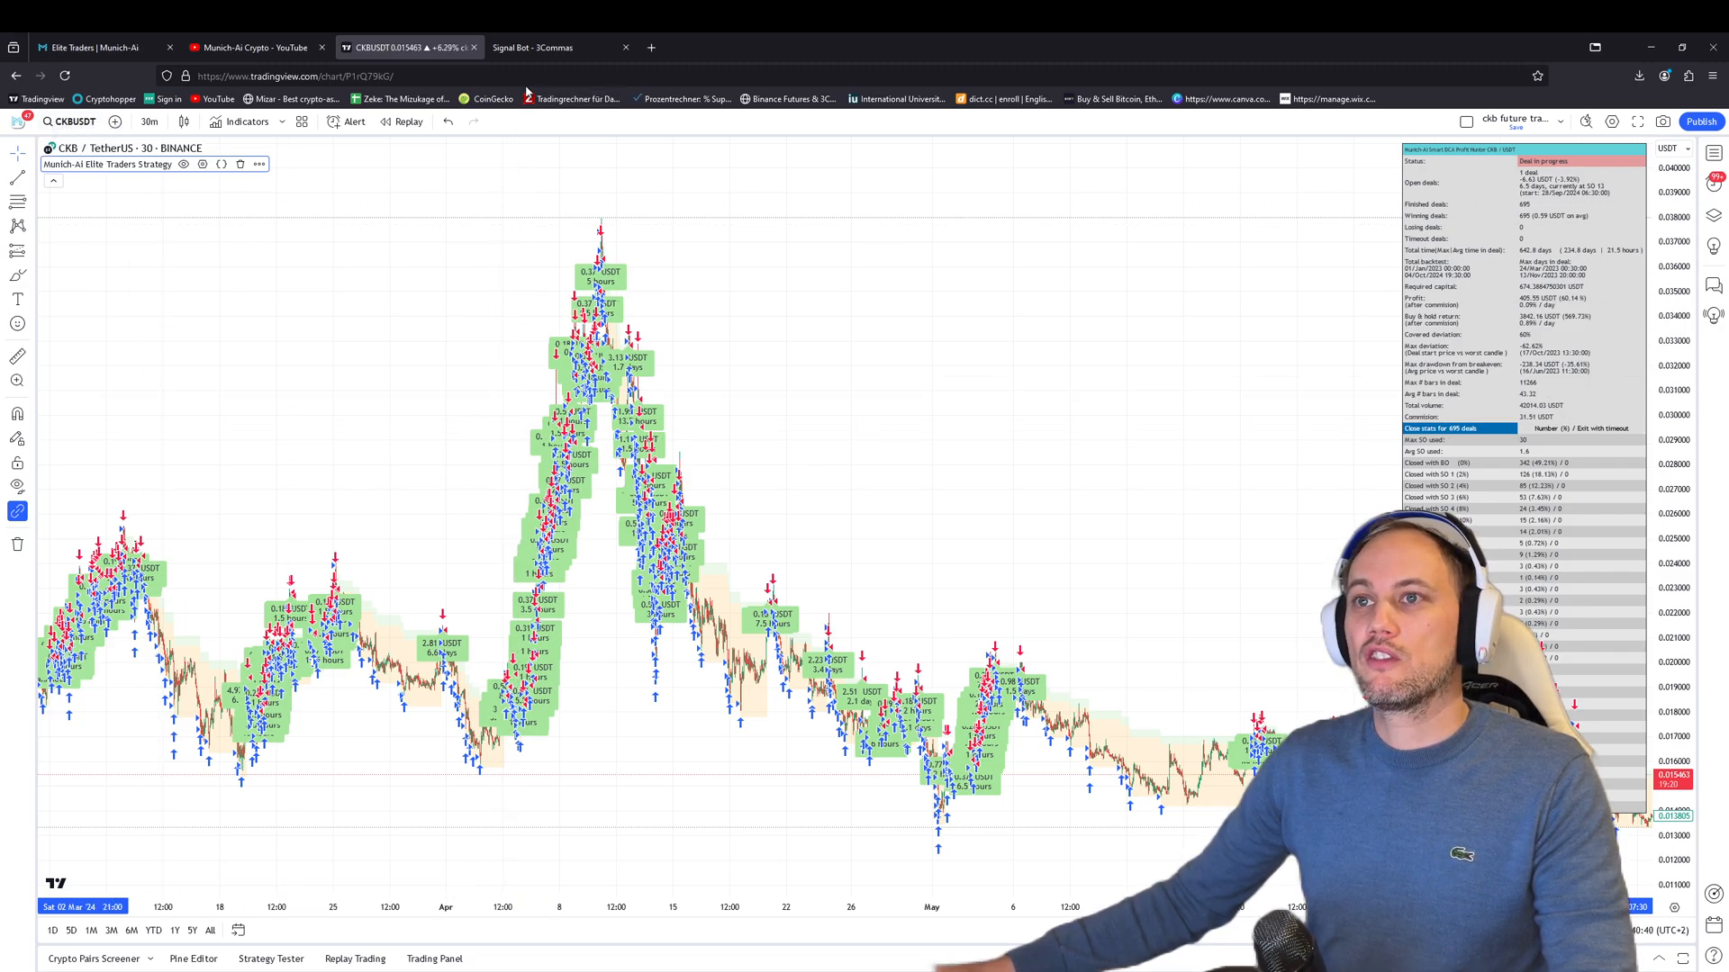
Finish the 3Commas wizard to activate the ckb set and forget signal bot.
{"action": "left_click", "coordinate": [533, 47]}
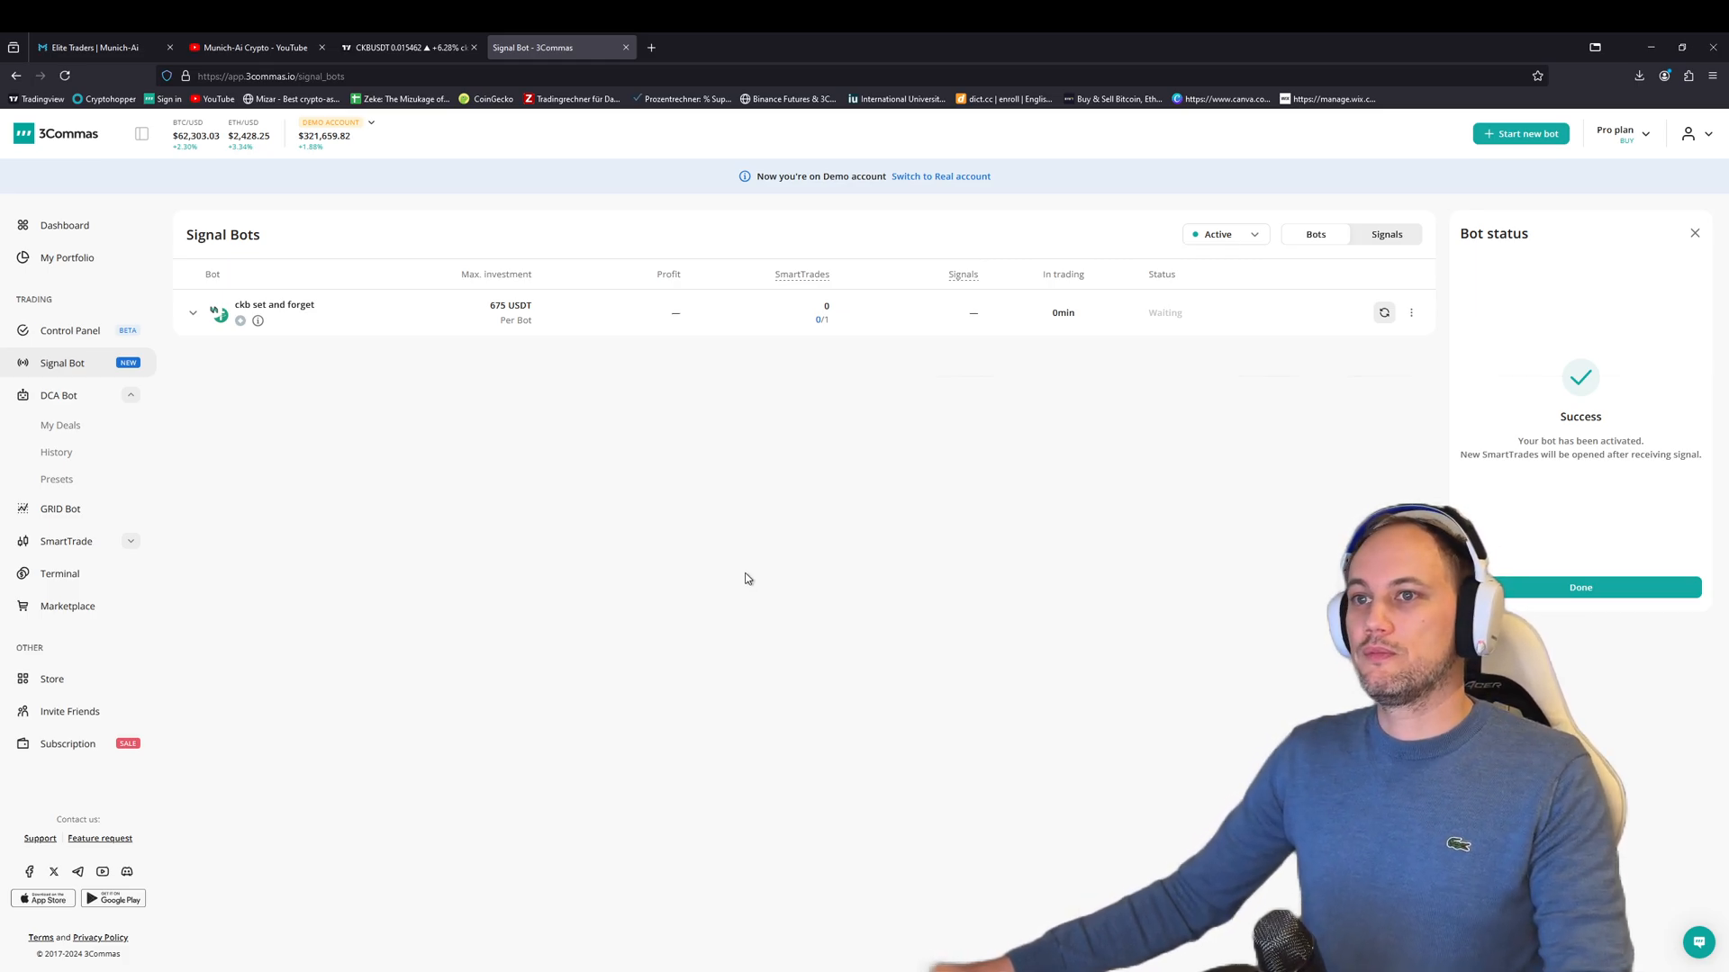
Dismiss the bot activation notice and show the active ckb set and forget alert in TradingView.
{"action": "left_click", "coordinate": [1579, 587]}
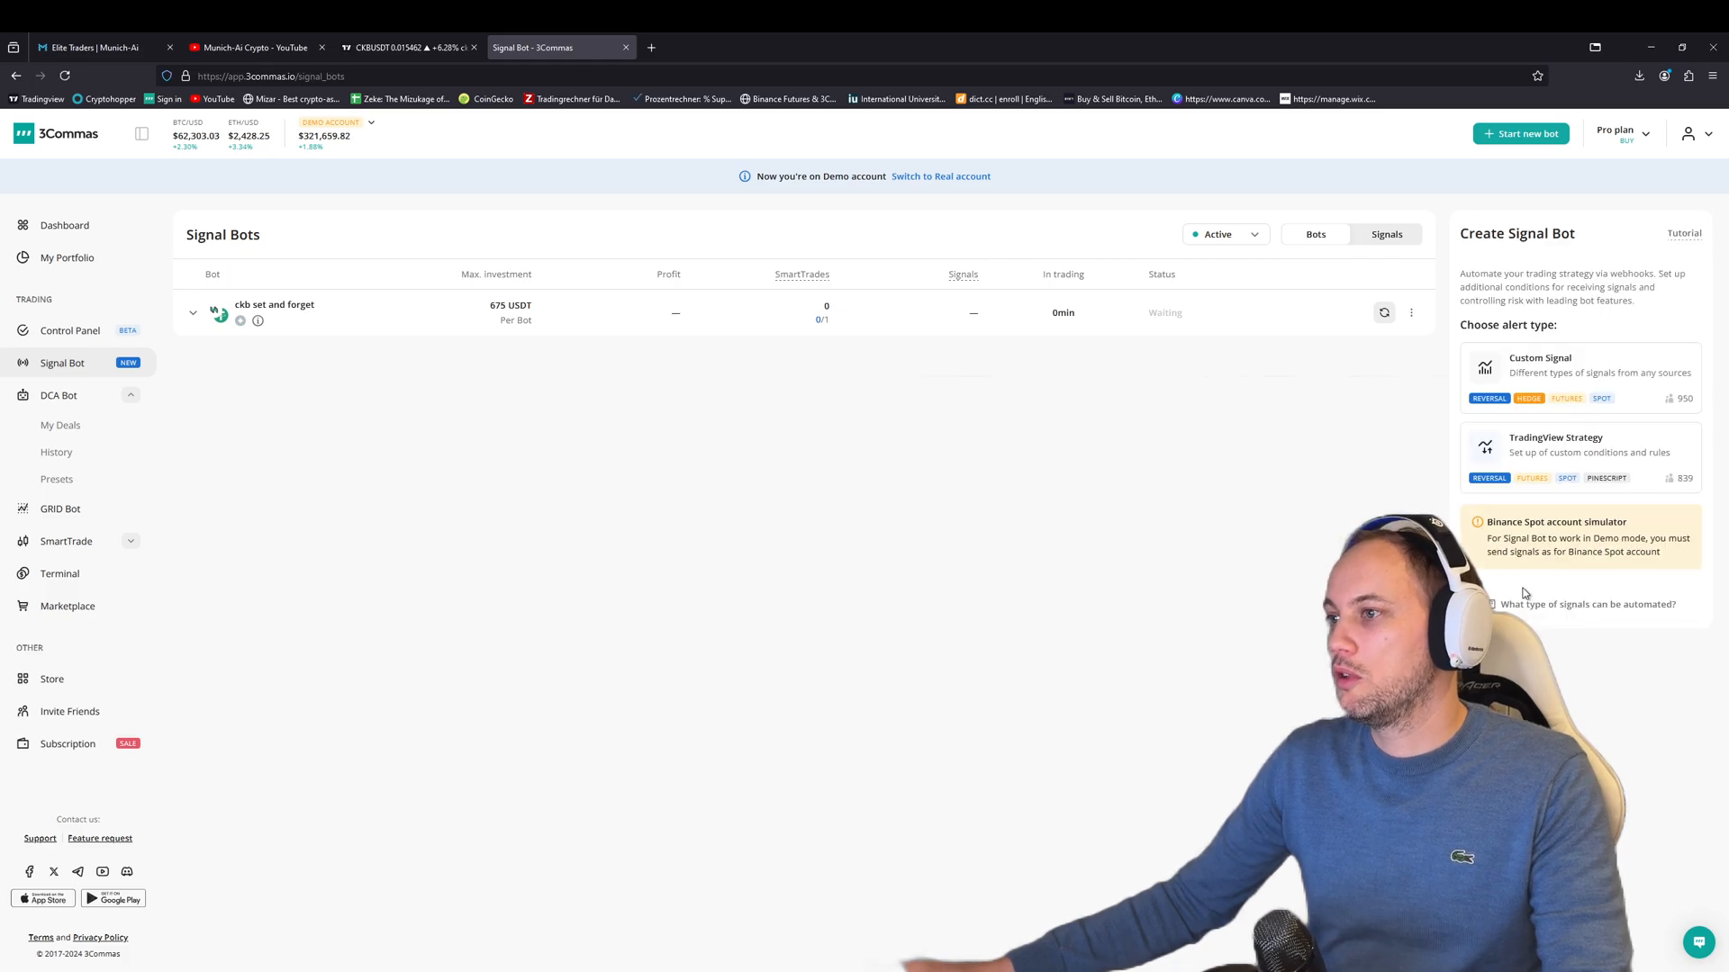
{"action": "mouse_move", "coordinate": [524, 315]}
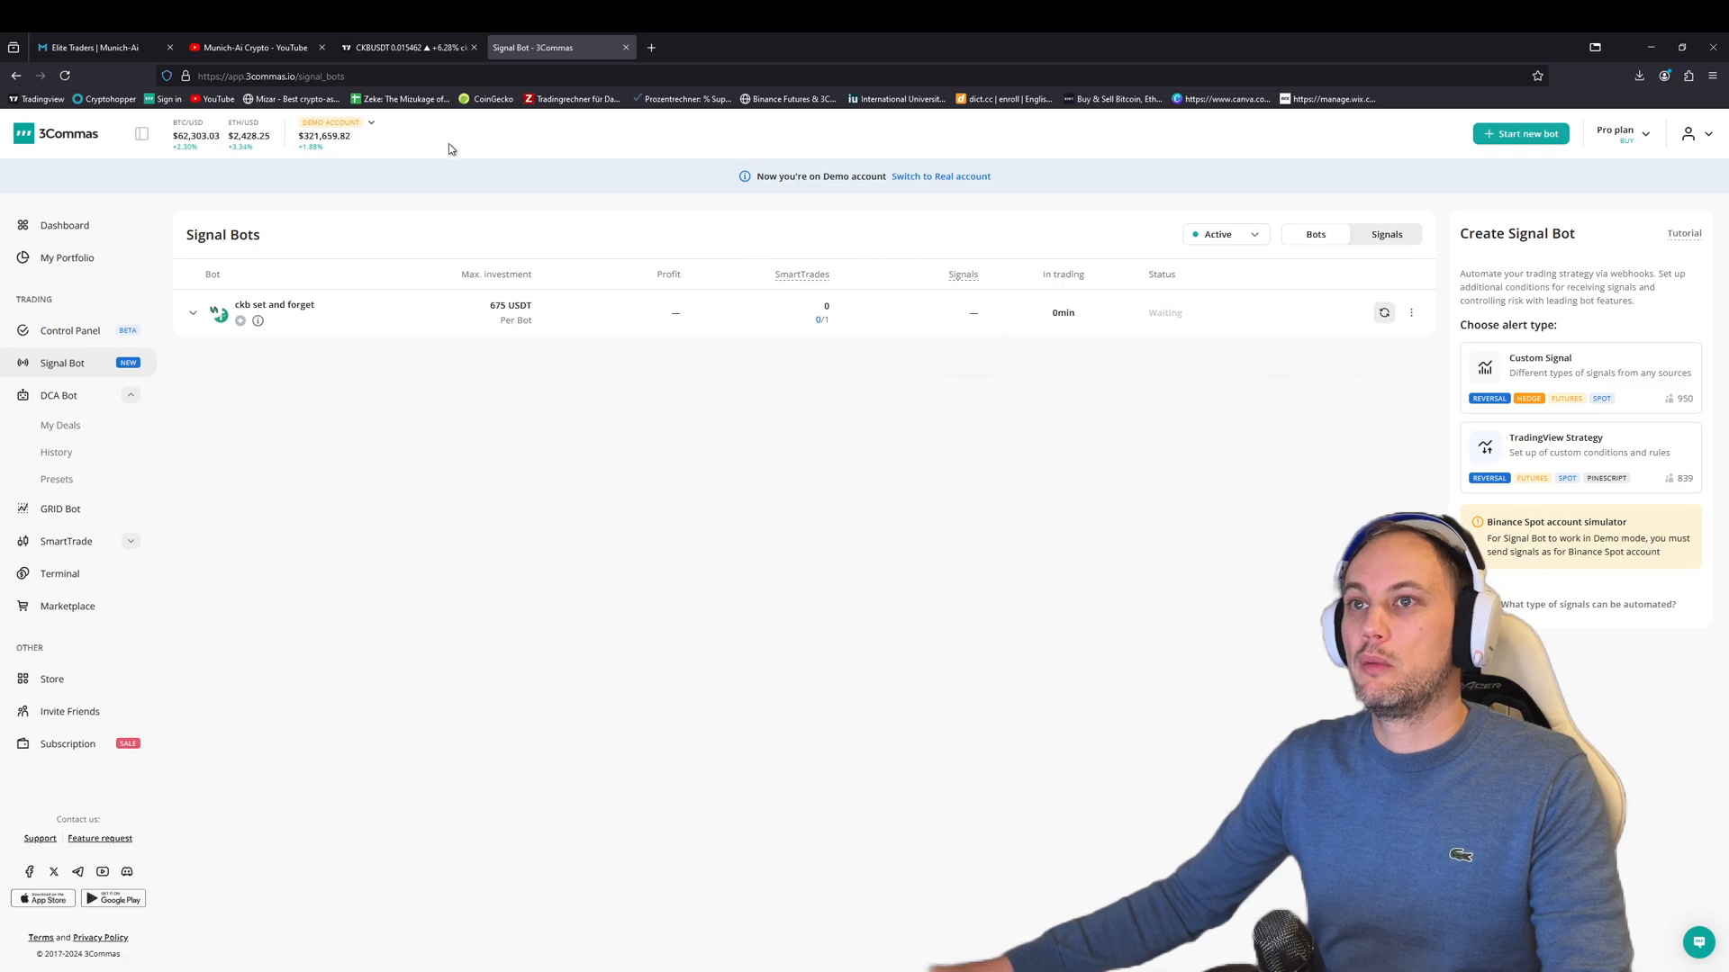
{"action": "left_click", "coordinate": [409, 47]}
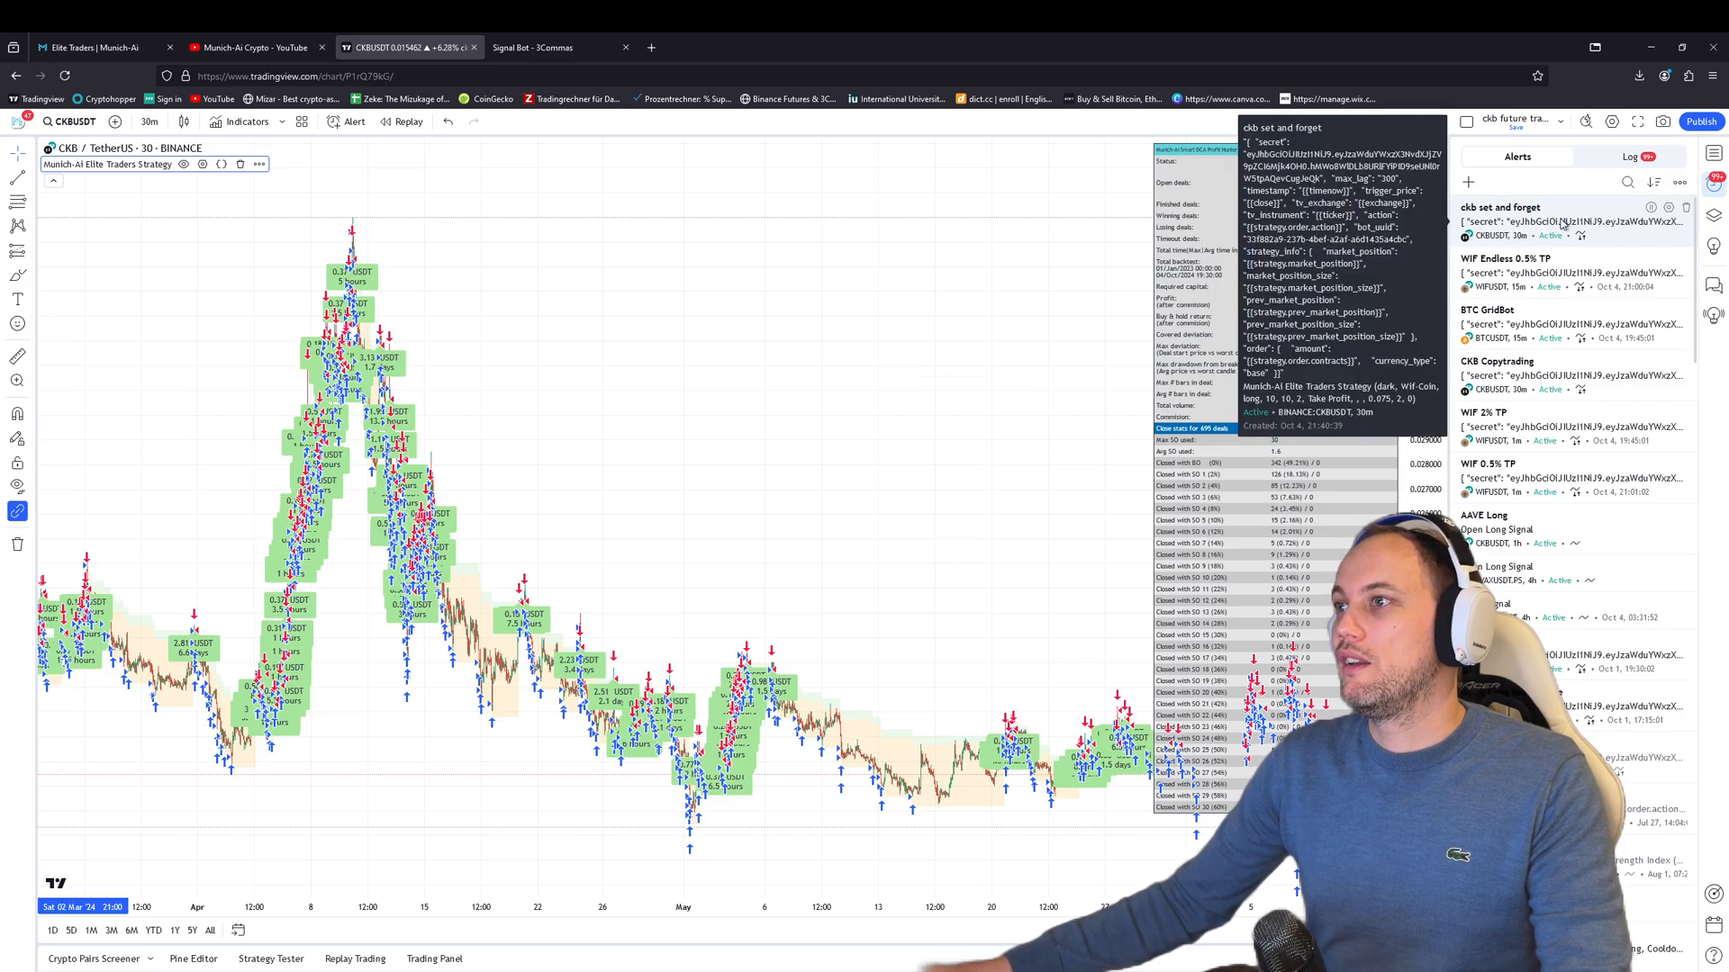
Close the alerts list and return to Munich-Ai's Elite Traders pricing plans page.
{"action": "left_click", "coordinate": [1485, 151]}
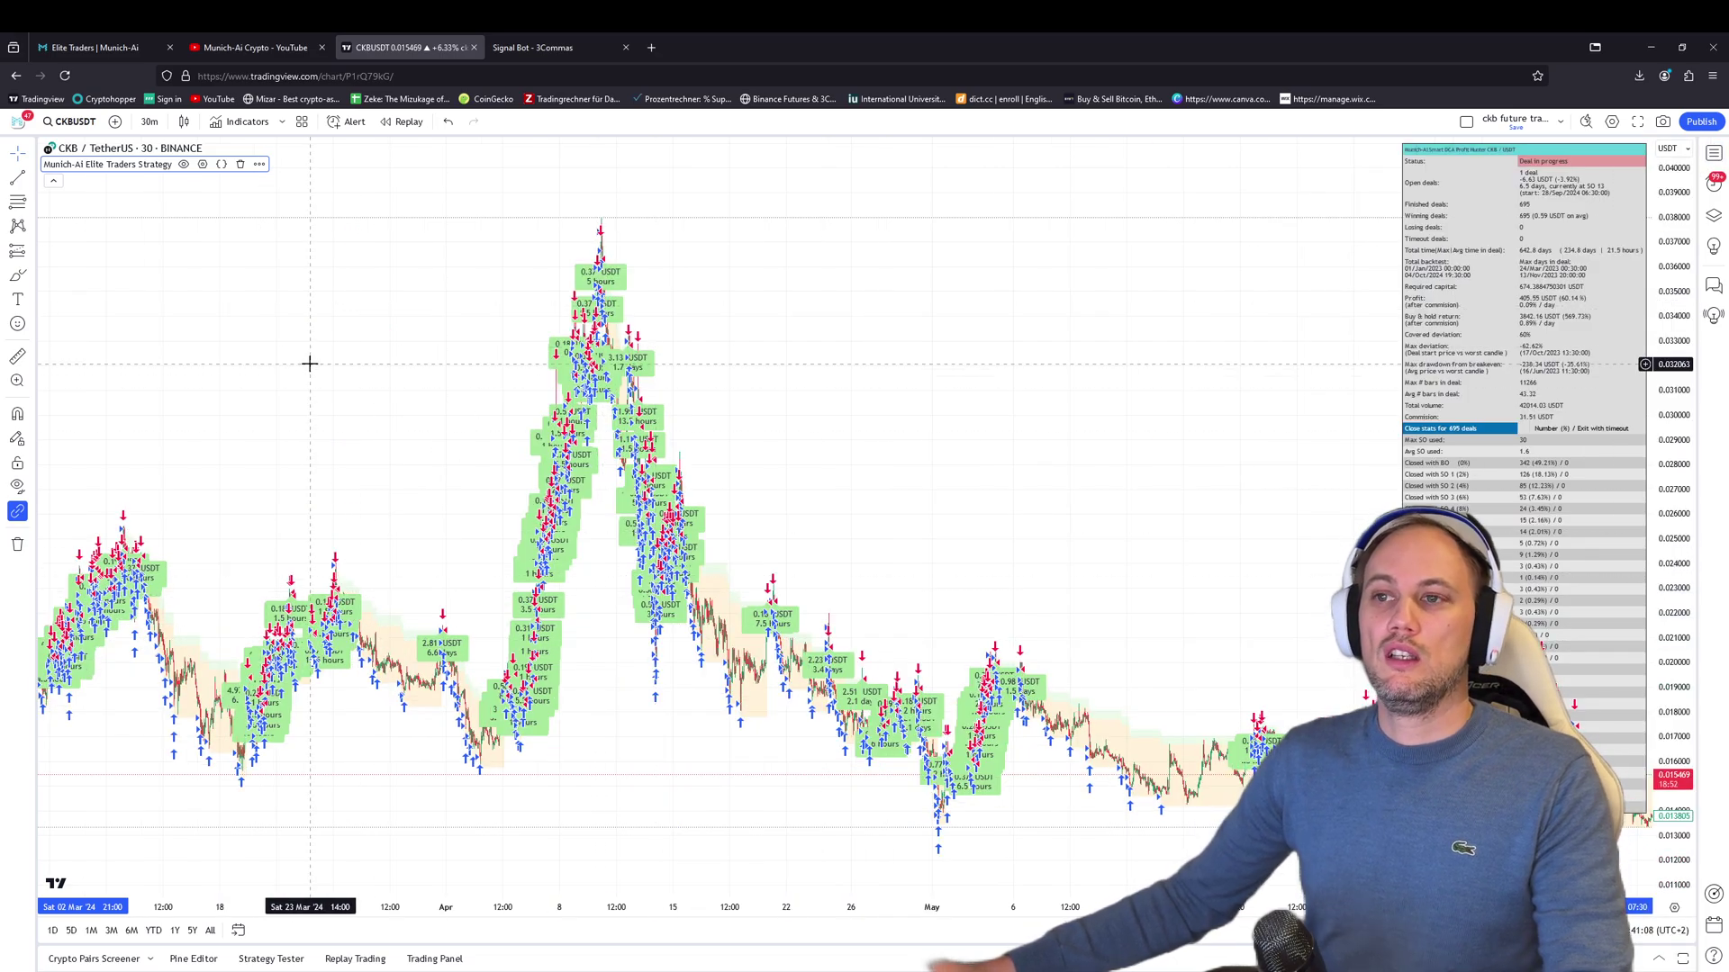
{"action": "left_click", "coordinate": [557, 47]}
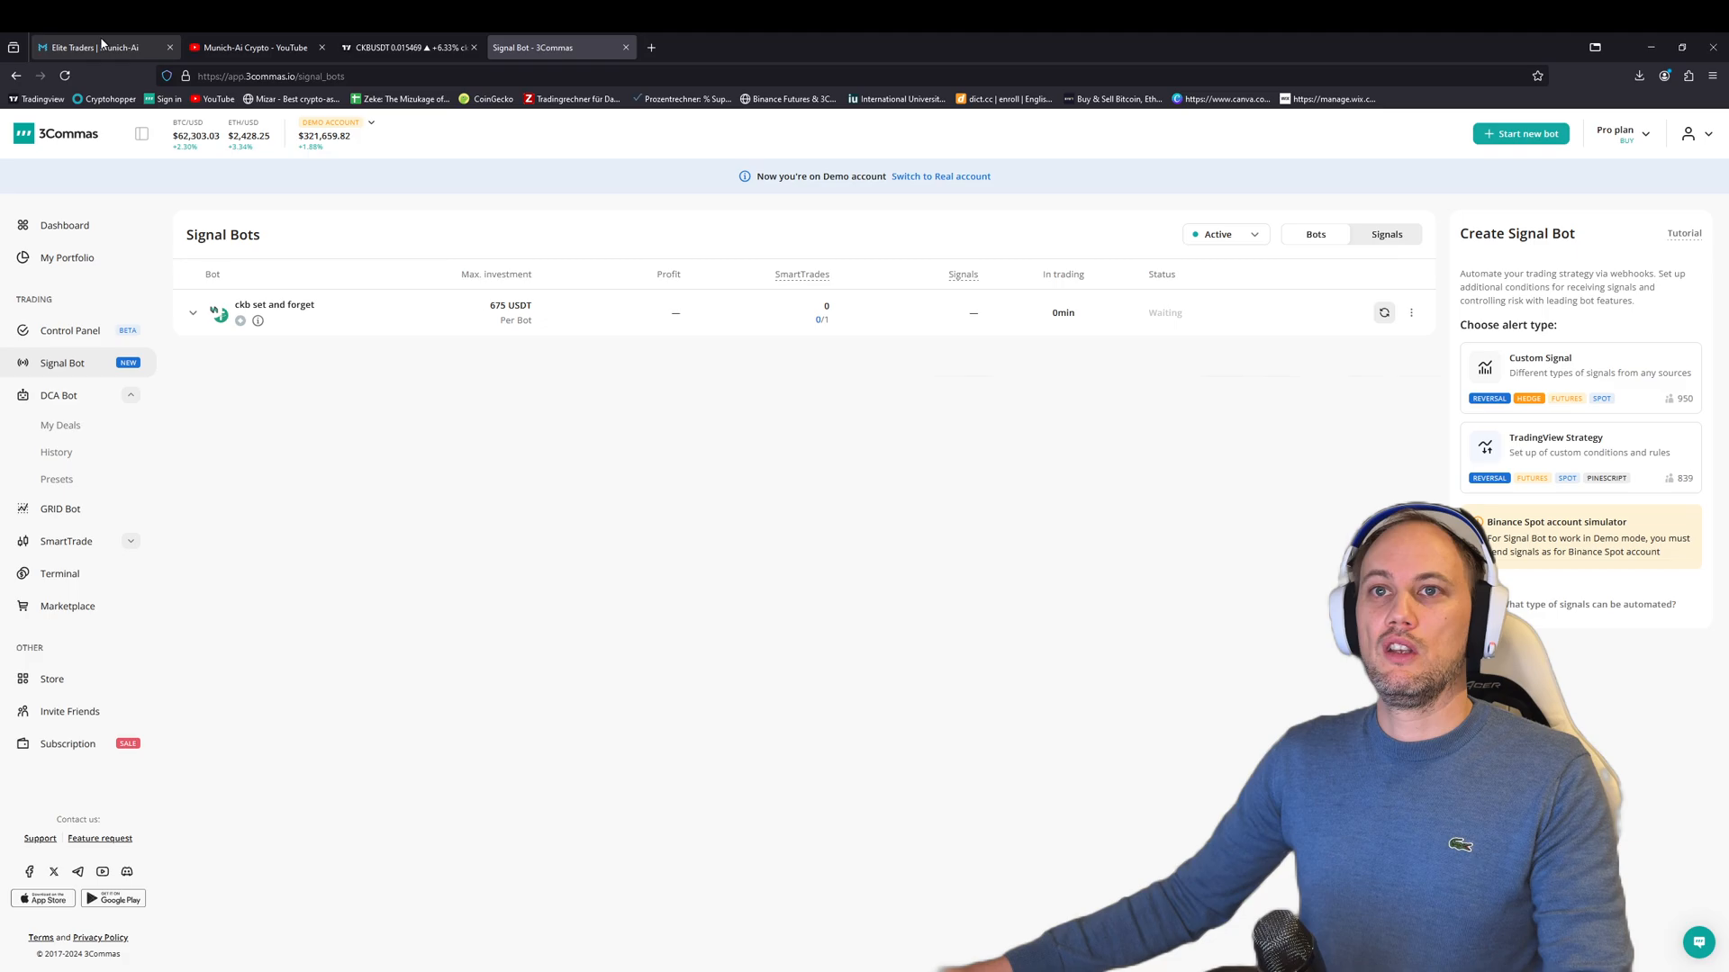
{"action": "left_click", "coordinate": [99, 47]}
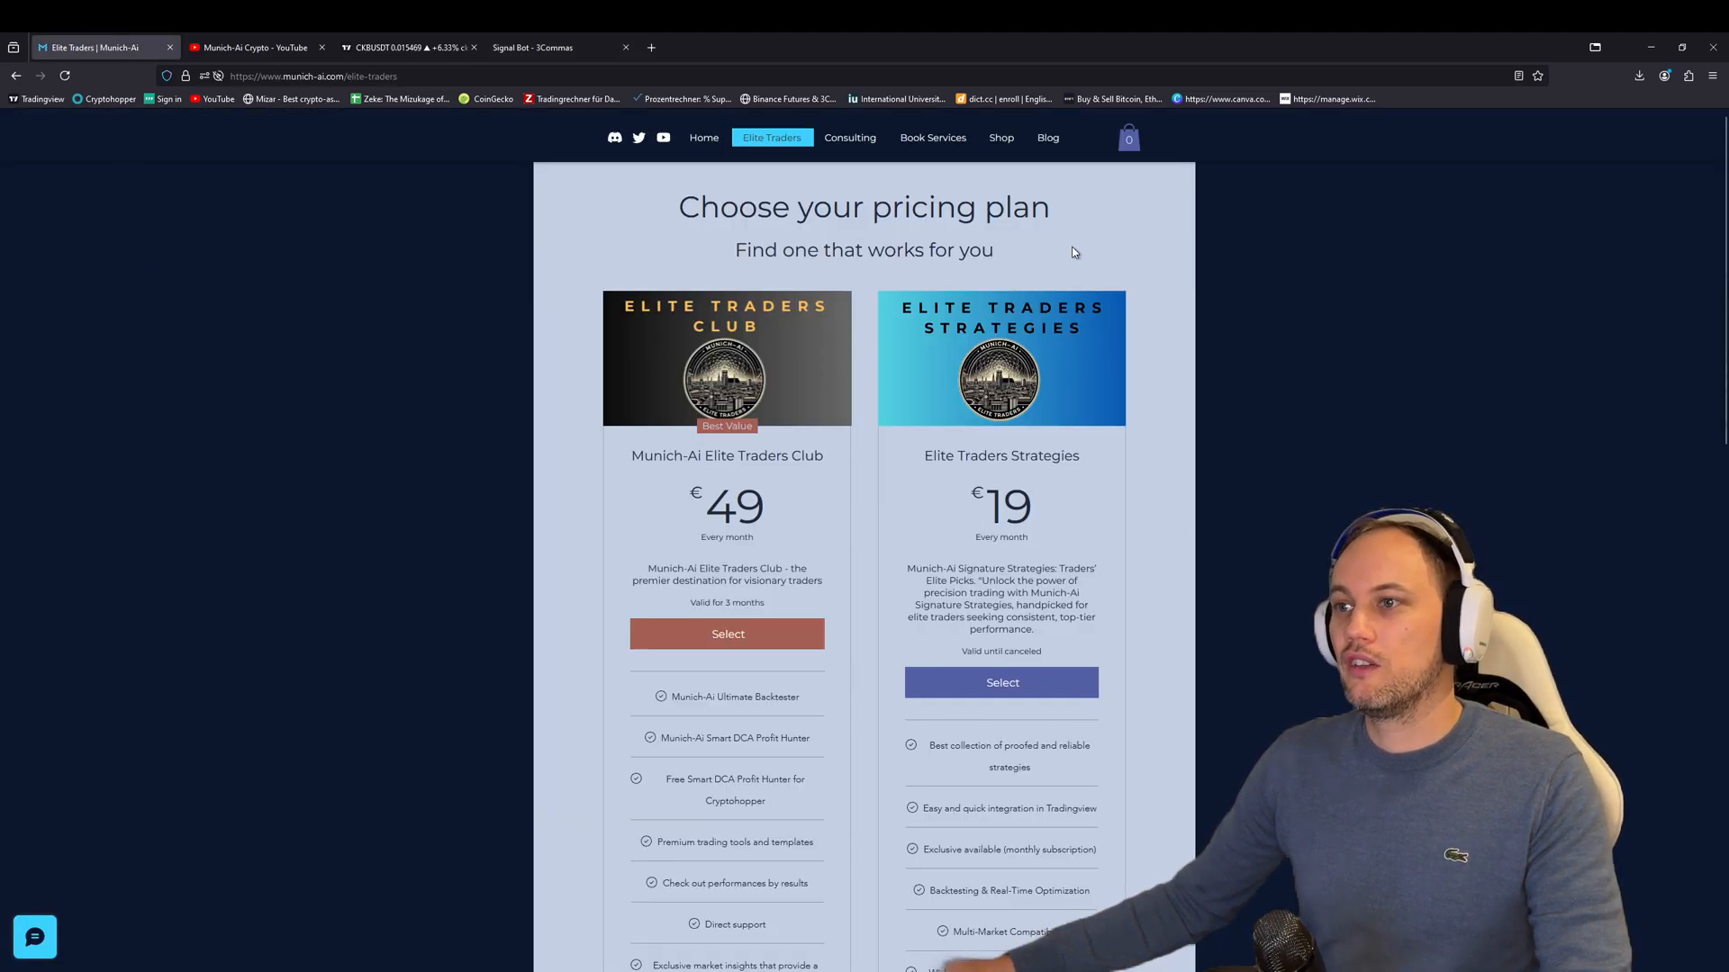
{"action": "mouse_move", "coordinate": [1124, 677]}
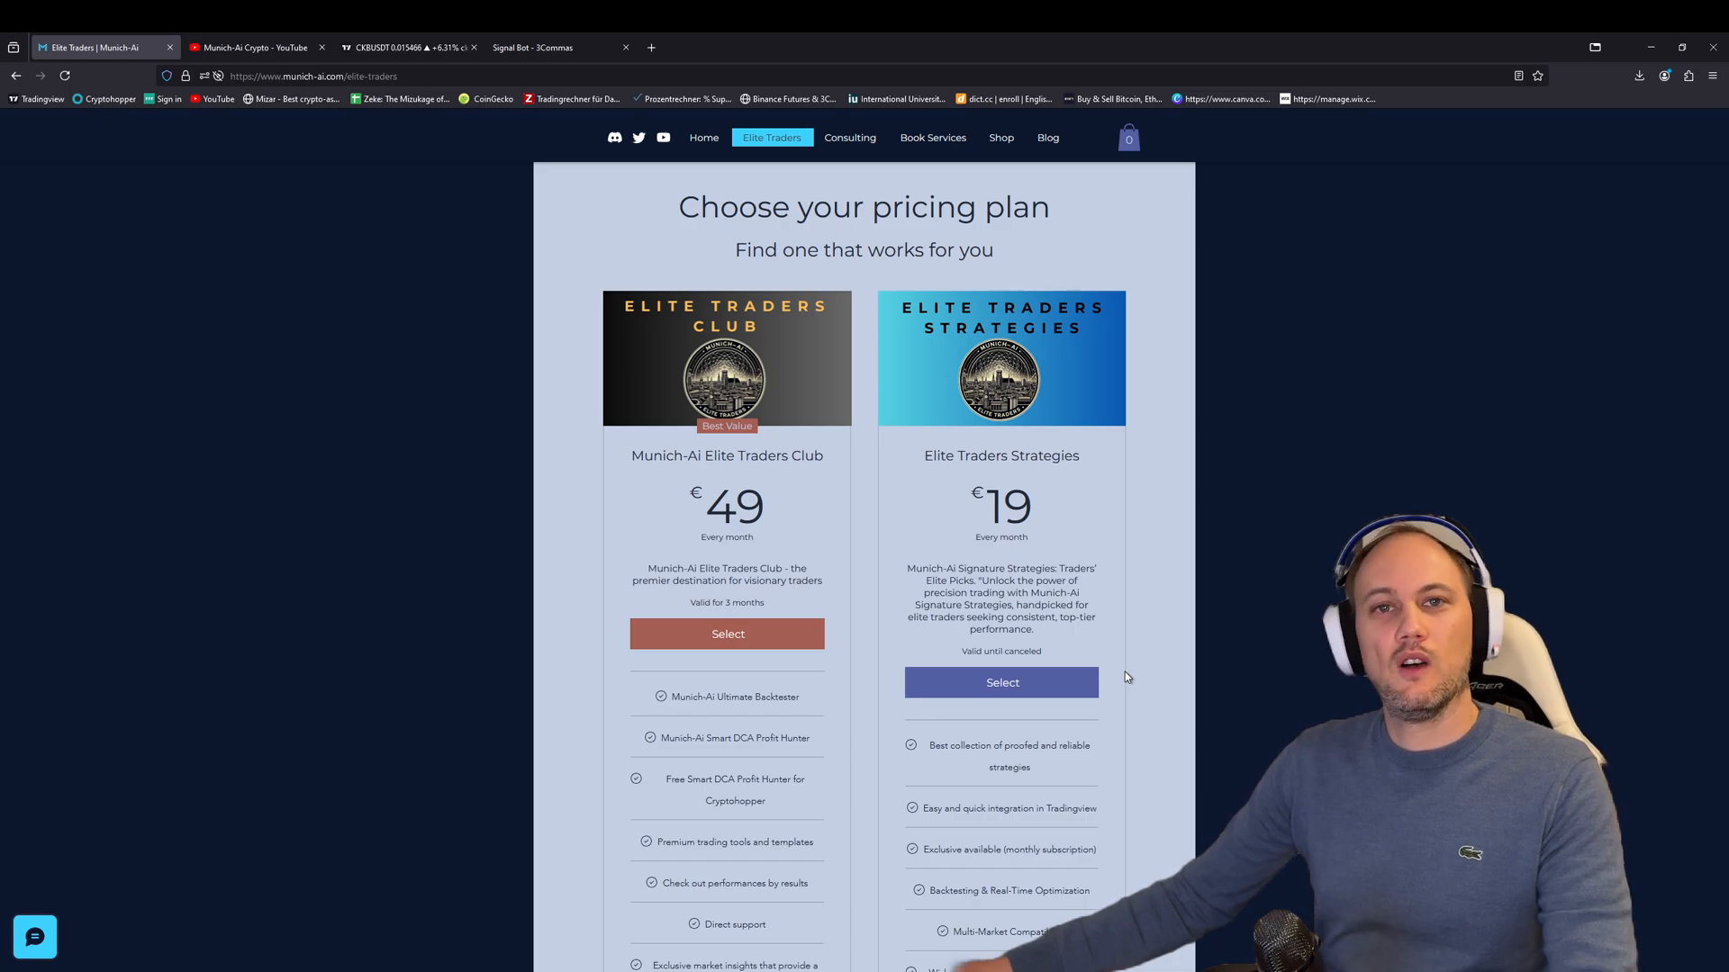
{"action": "mouse_move", "coordinate": [1150, 668]}
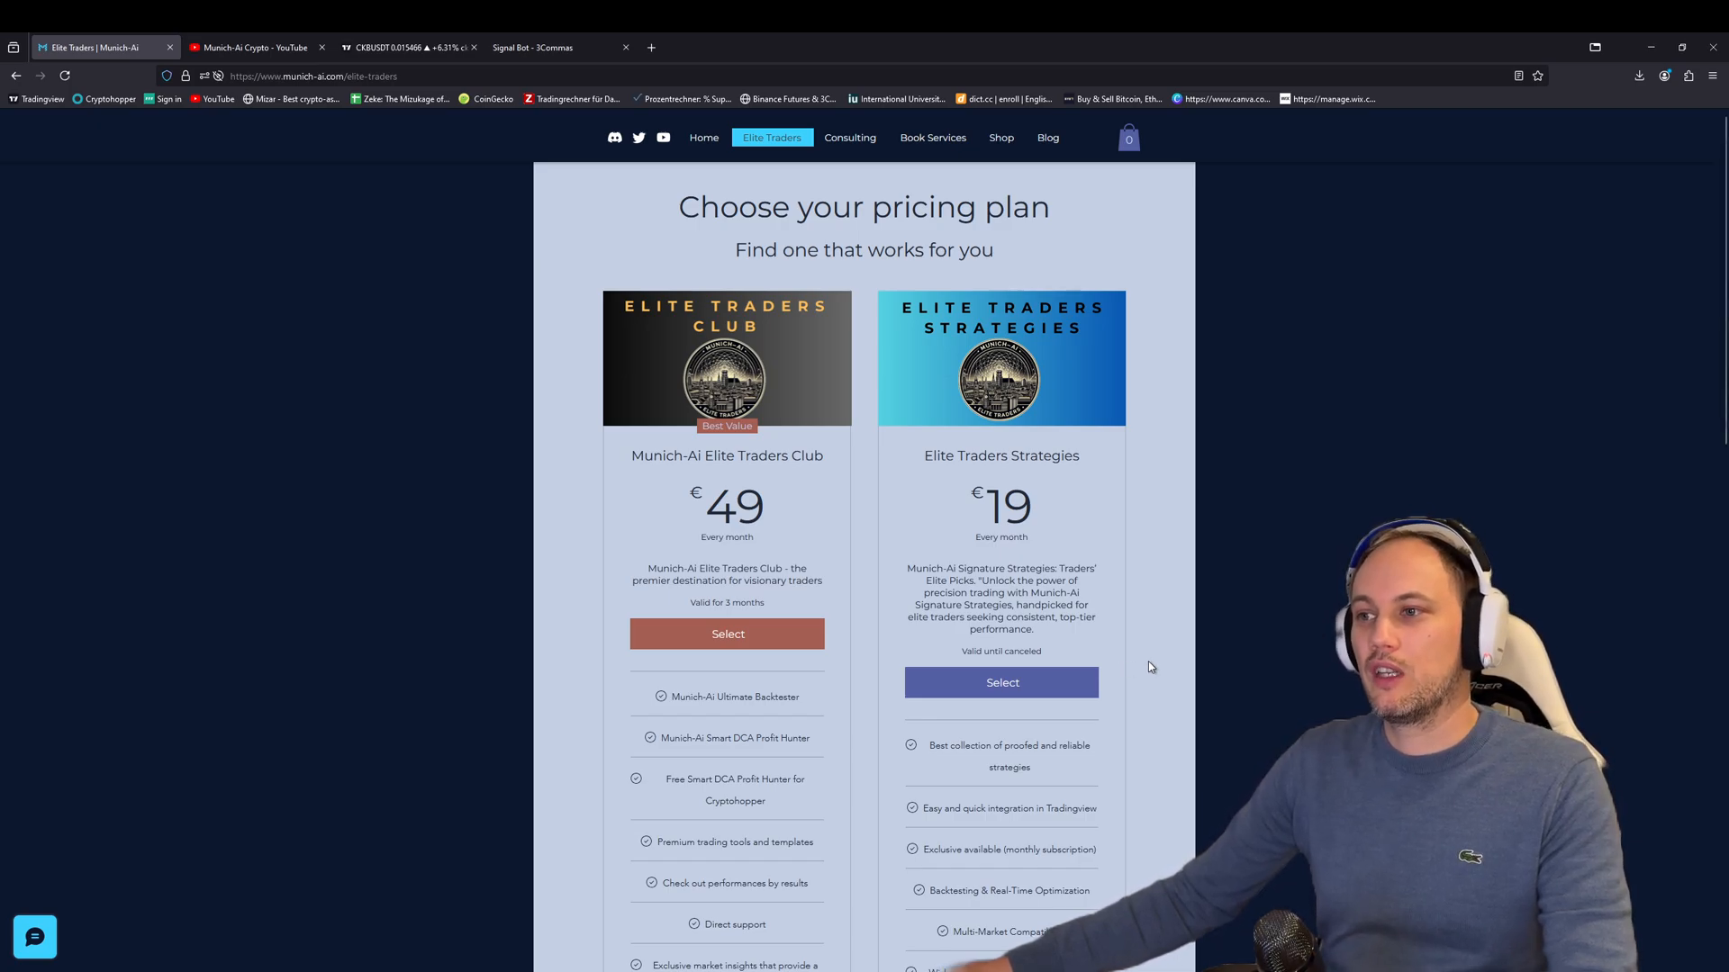
{"action": "mouse_move", "coordinate": [1171, 660]}
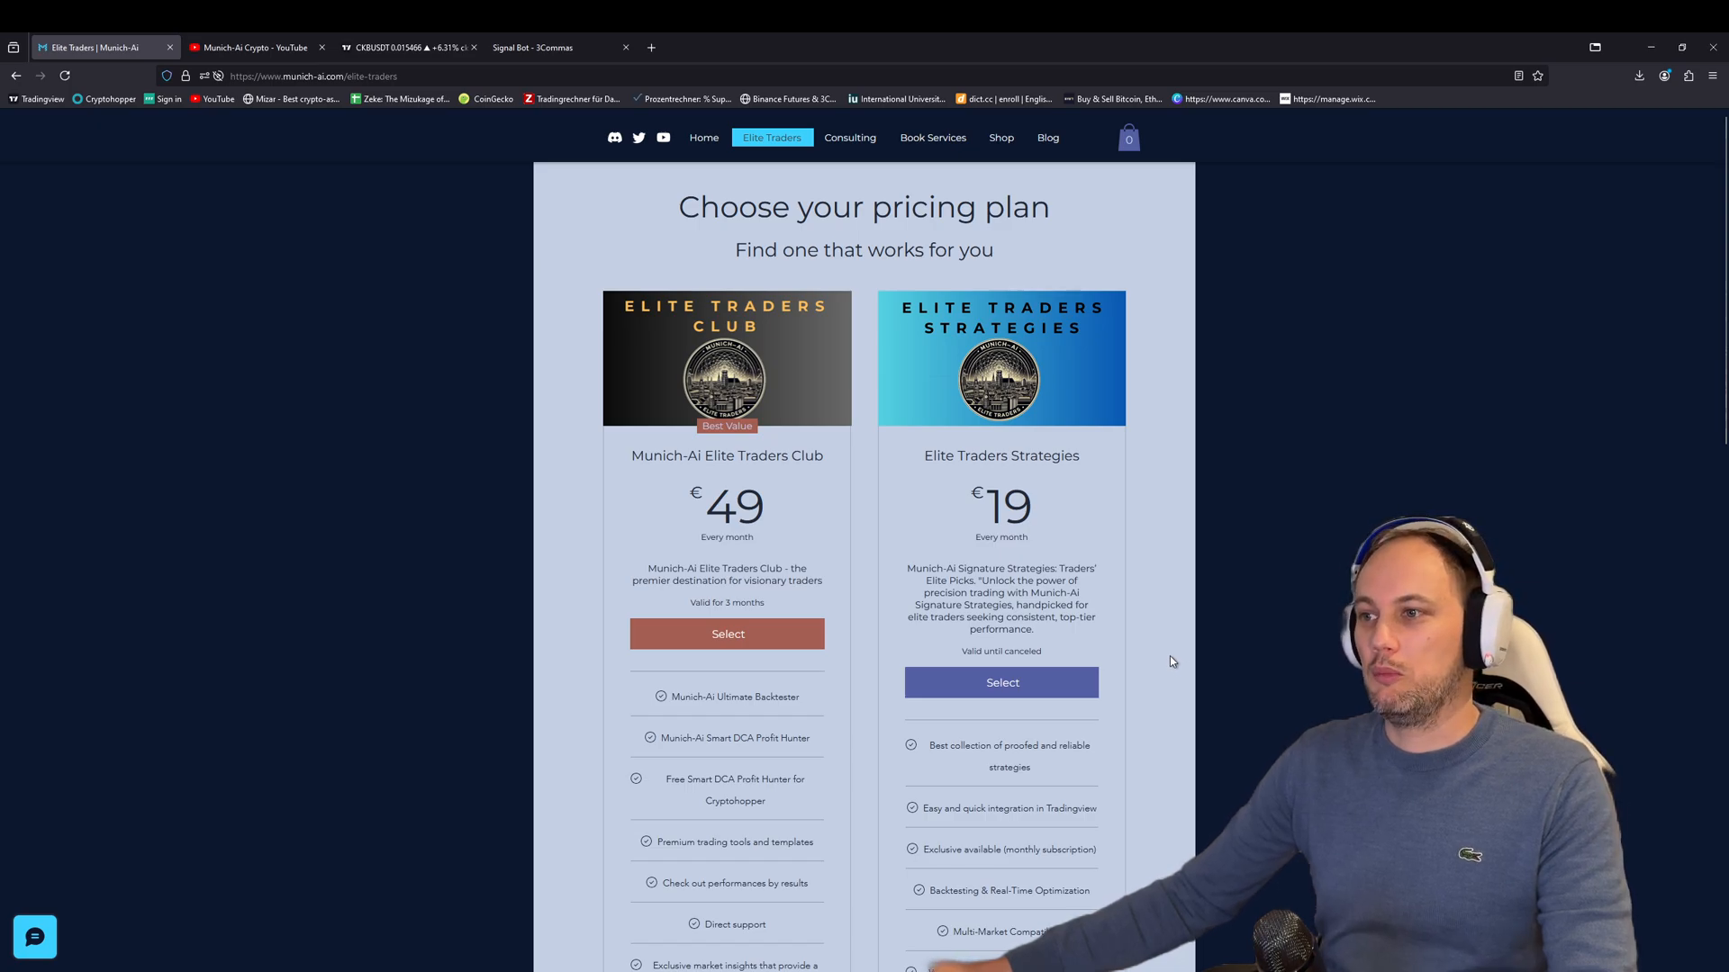